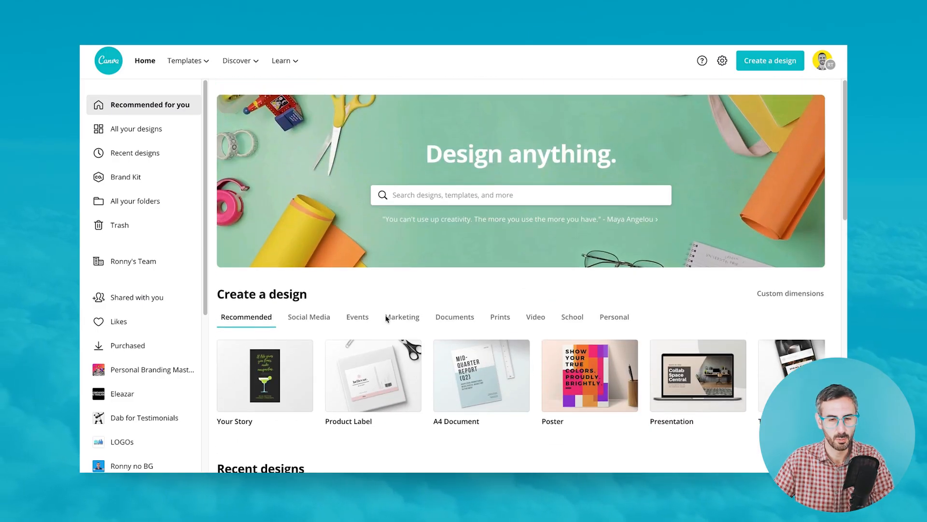
- Apply the Pink and Violet Simple Hot Neons template and open the Elements library
scroll("down", 3)
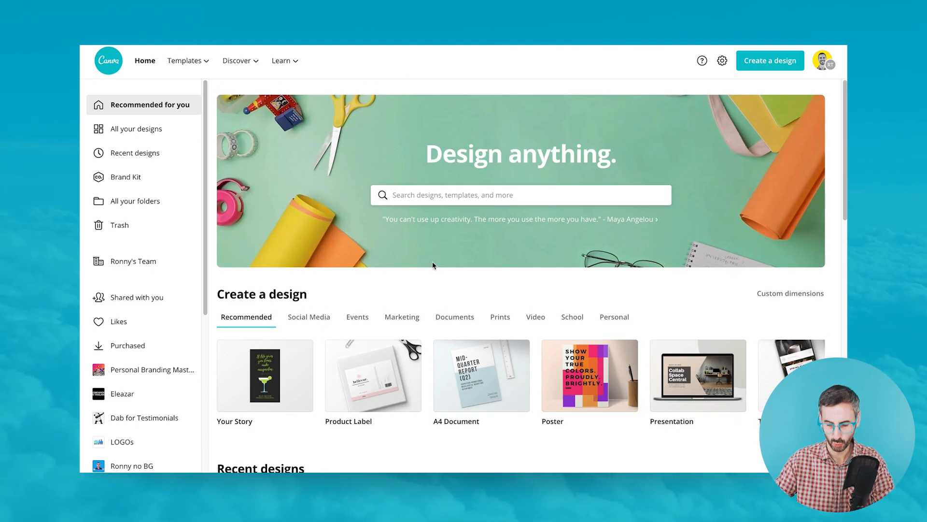
mouse_move(505, 406)
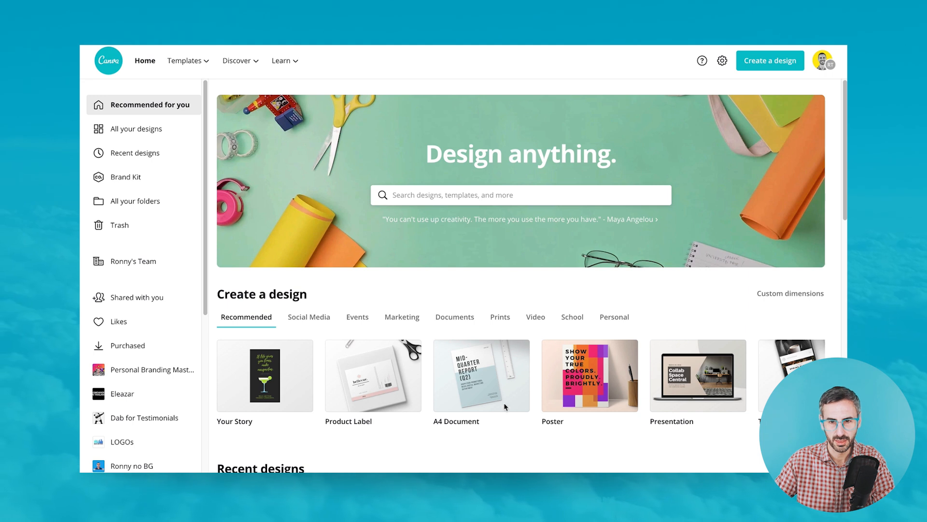
scroll("down", 3)
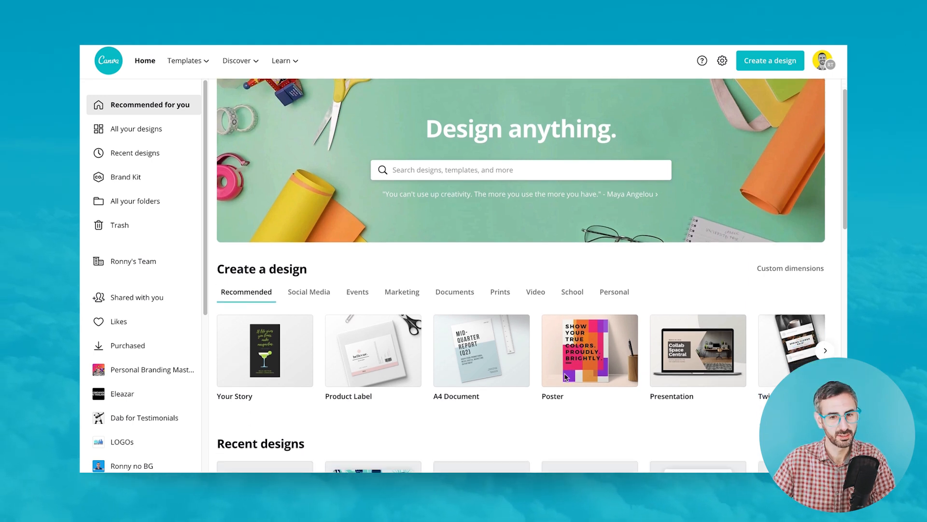
scroll("down", 3)
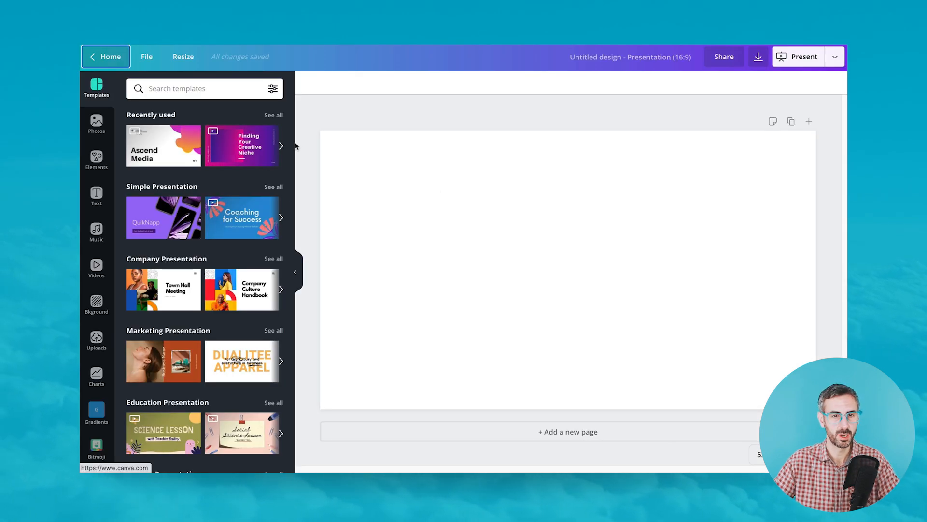
left_click(240, 145)
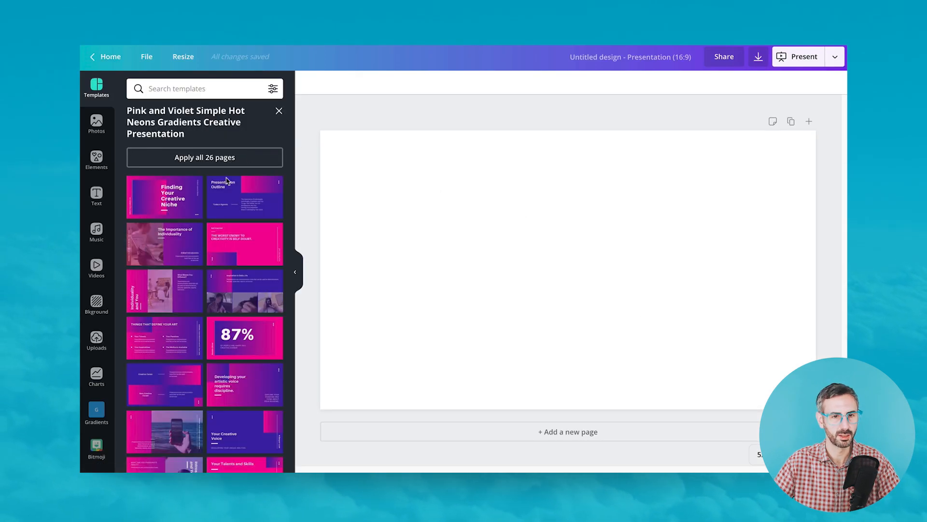
left_click(244, 337)
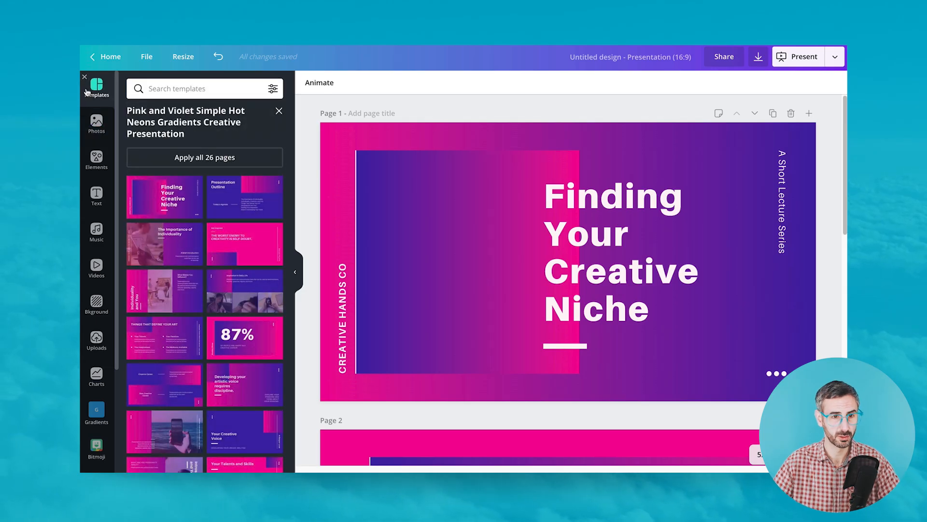
left_click(95, 160)
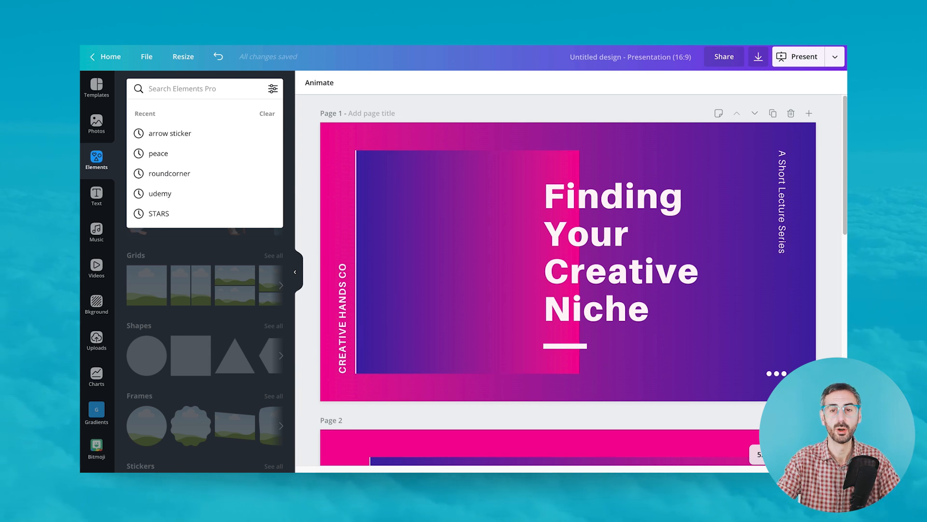
- Search elements for 'sticker' and scroll through the sticker results
type("sticker")
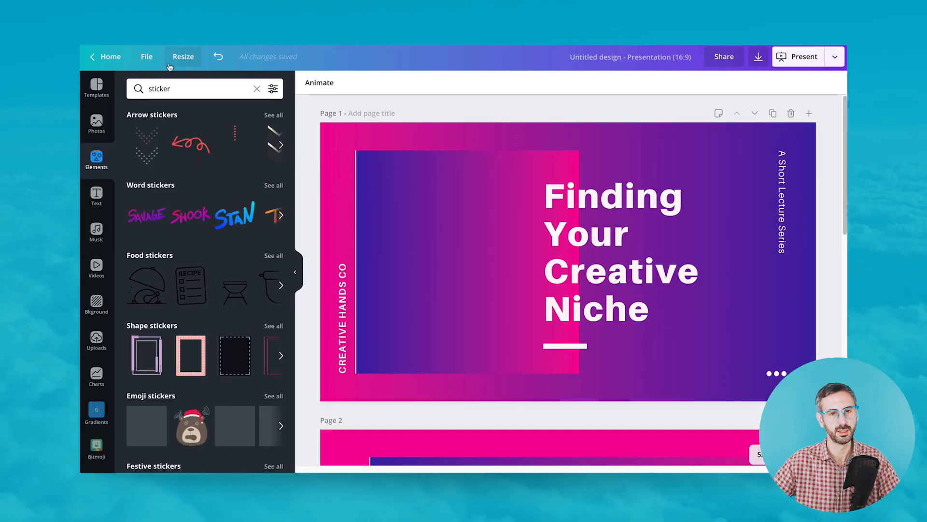
scroll("down", 3)
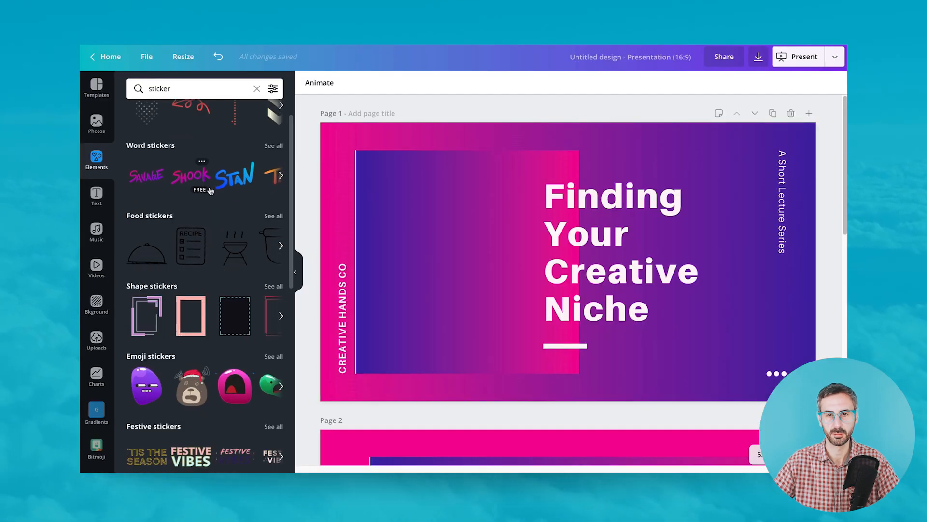
scroll("down", 3)
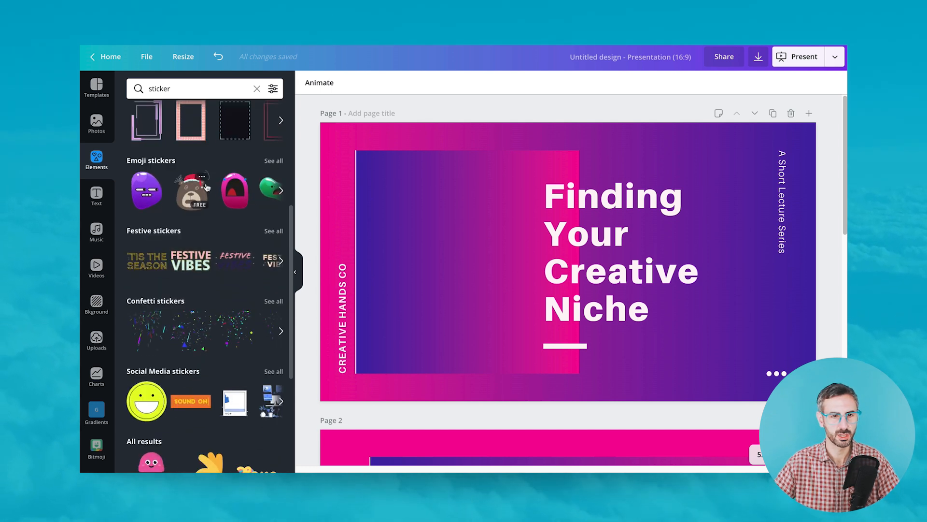
scroll("down", 3)
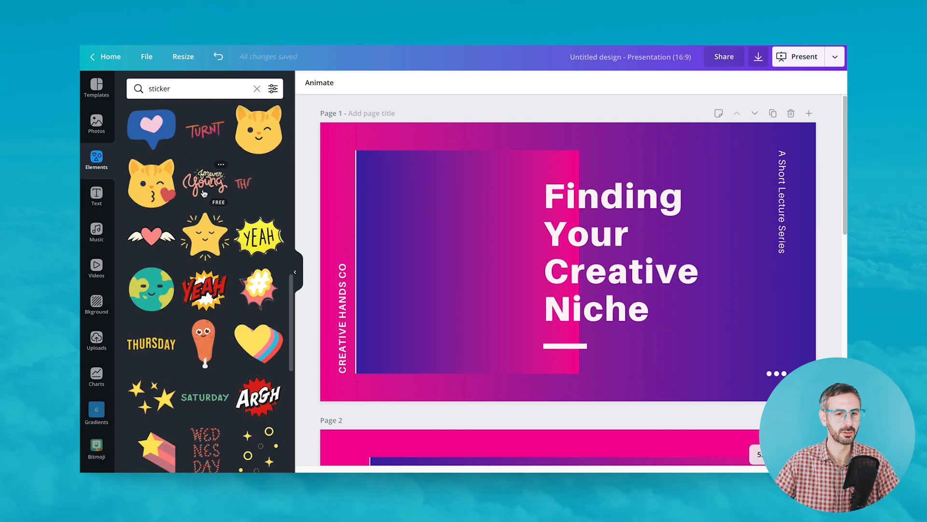
scroll("down", 3)
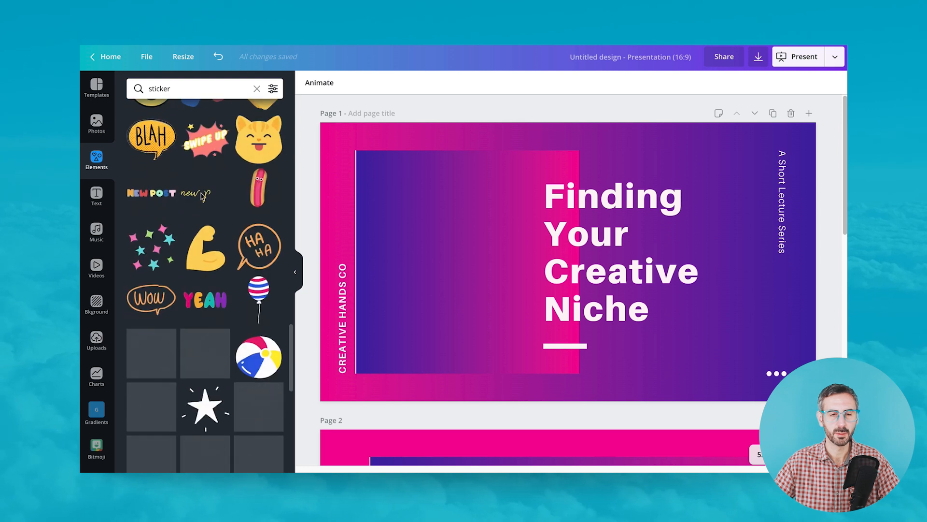
scroll("down", 3)
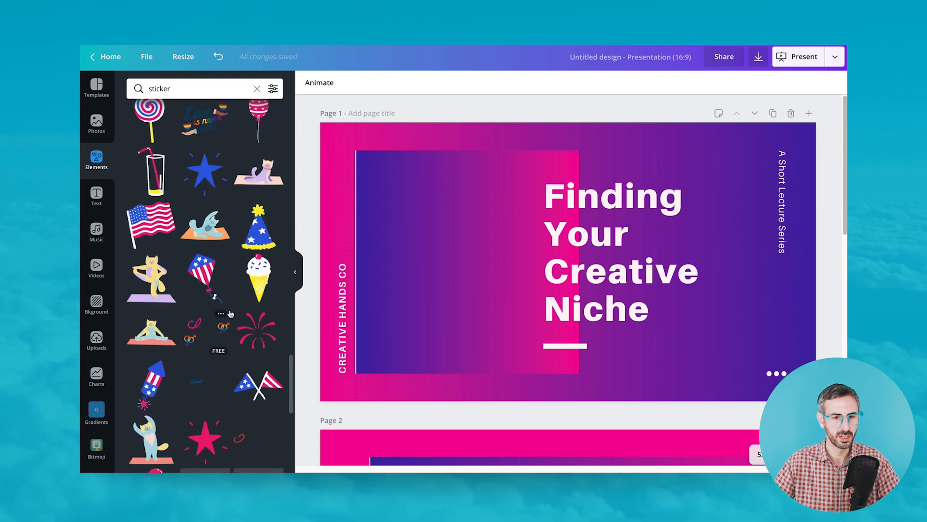
scroll("down", 3)
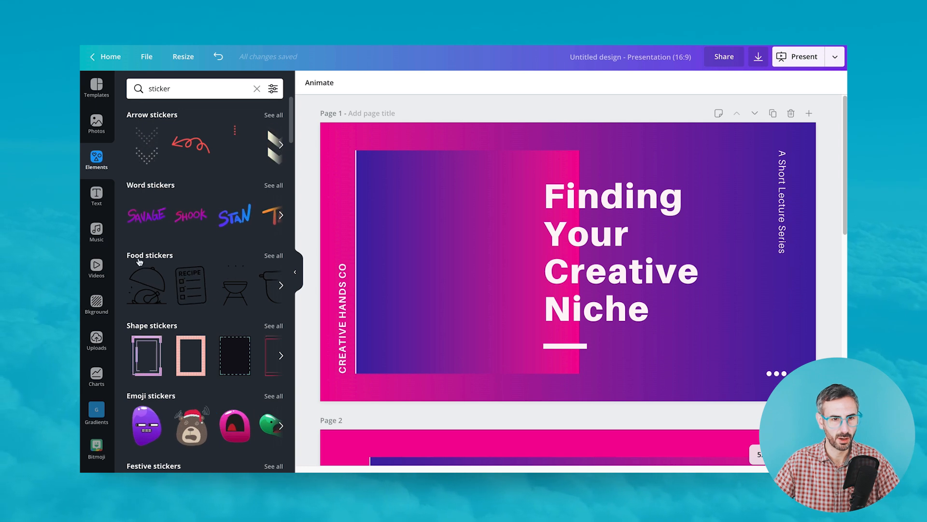
scroll("down", 3)
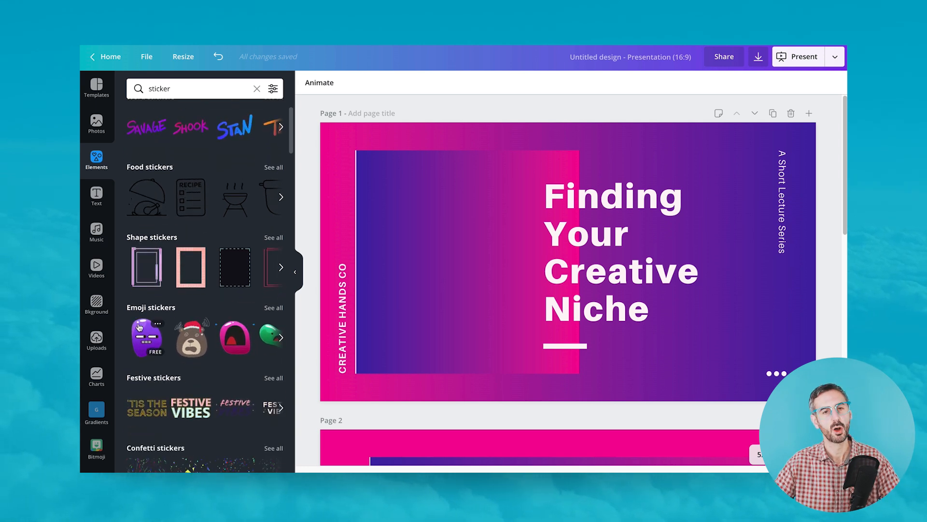
scroll("down", 3)
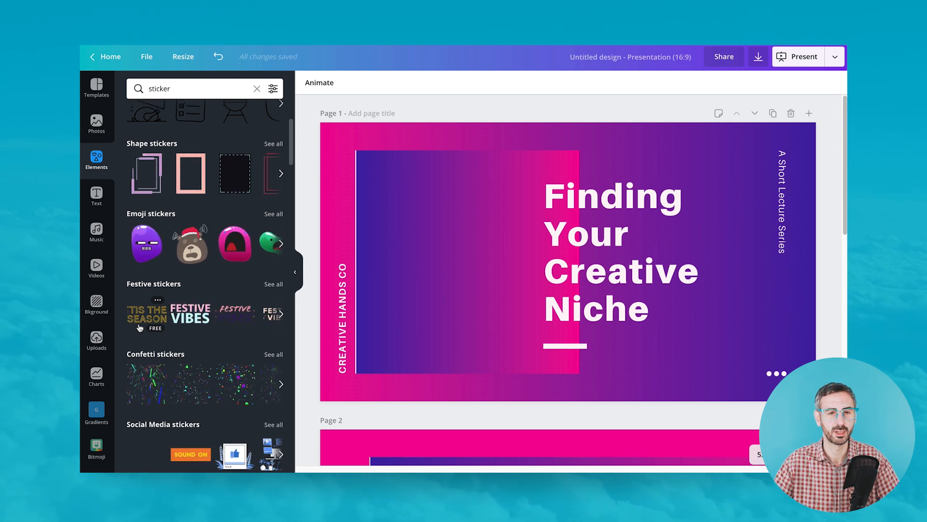
left_click(195, 89)
type(" + arrow")
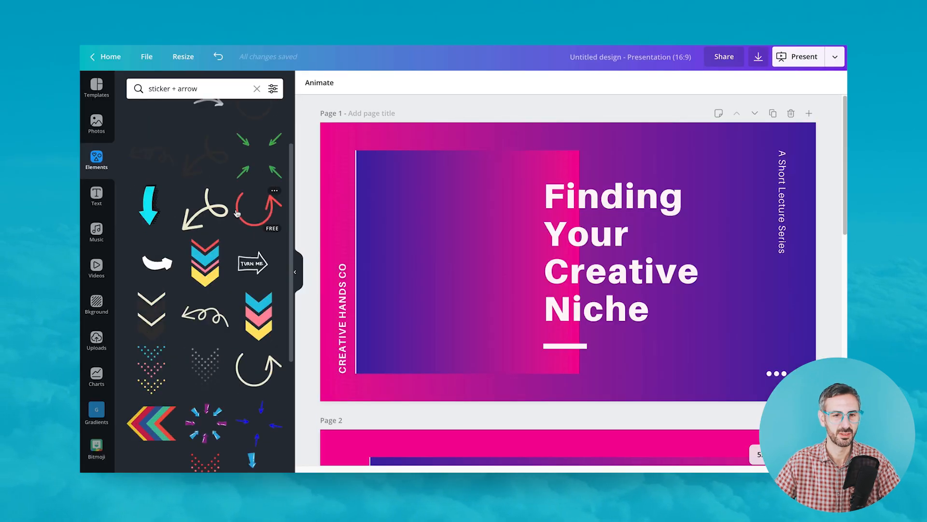
- Scroll through the 'sticker + arrow' element results
scroll("down", 3)
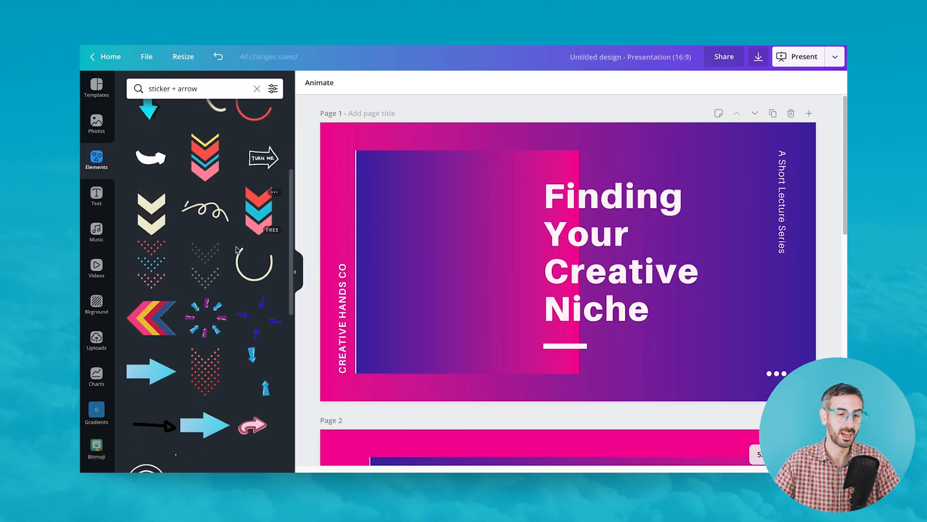
scroll("down", 3)
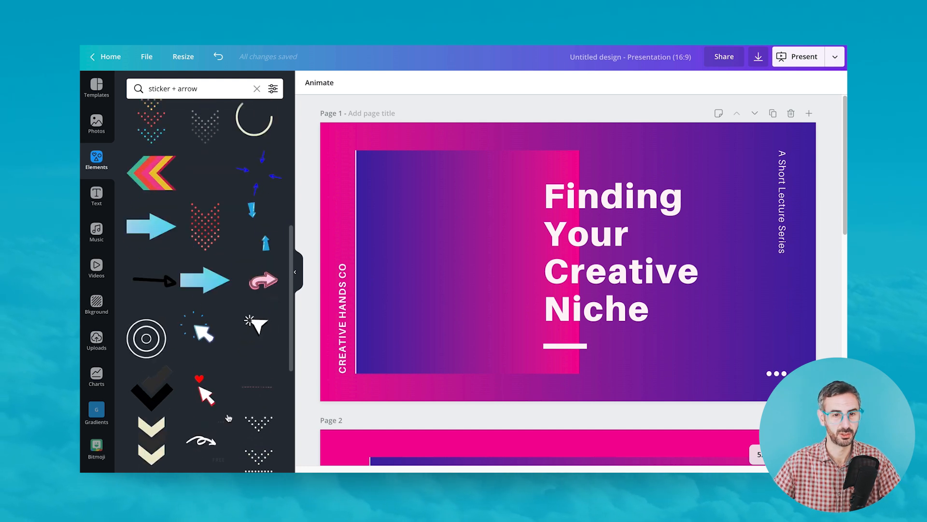
scroll("down", 3)
type(" + red")
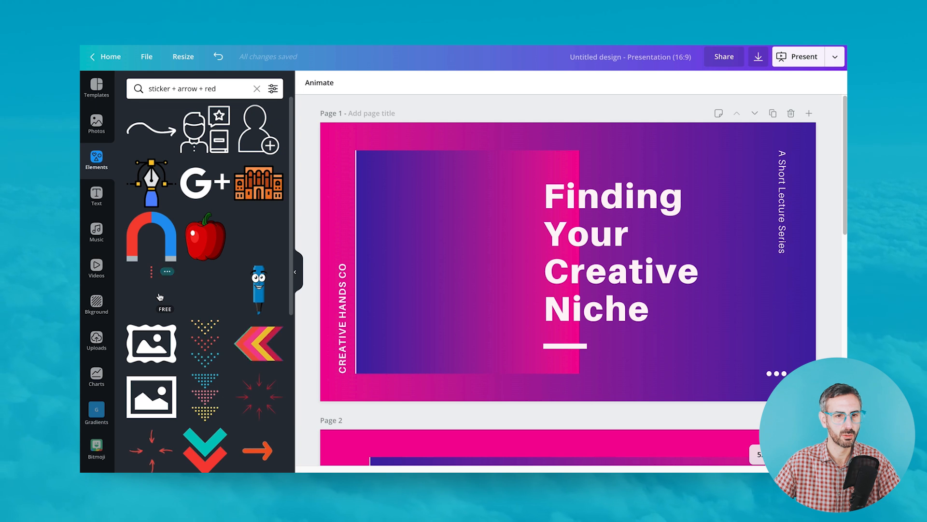
- Browse further through the 'sticker + arrow + red' sticker results
scroll("down", 3)
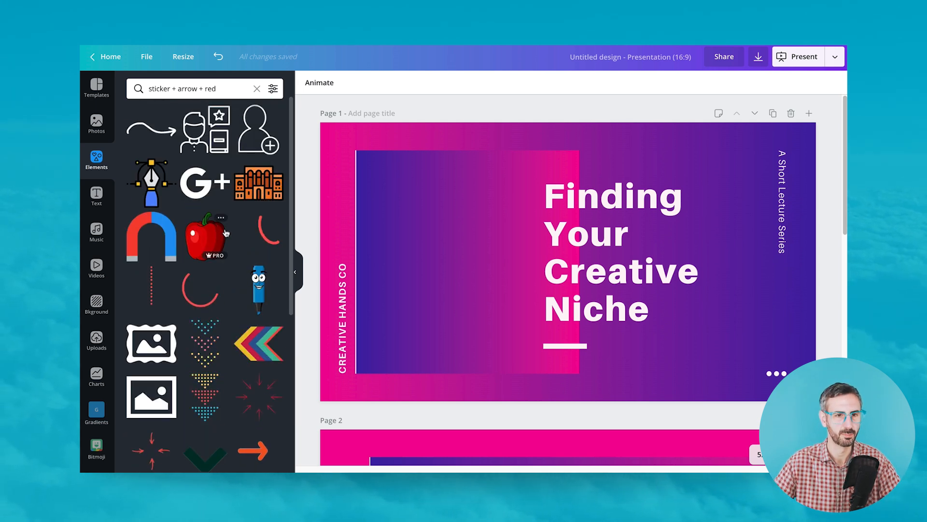
scroll("down", 3)
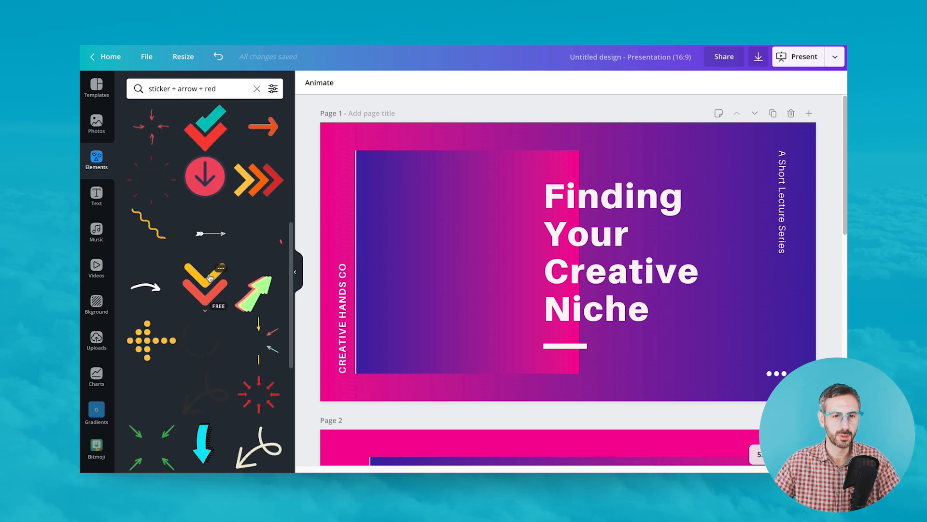
scroll("down", 3)
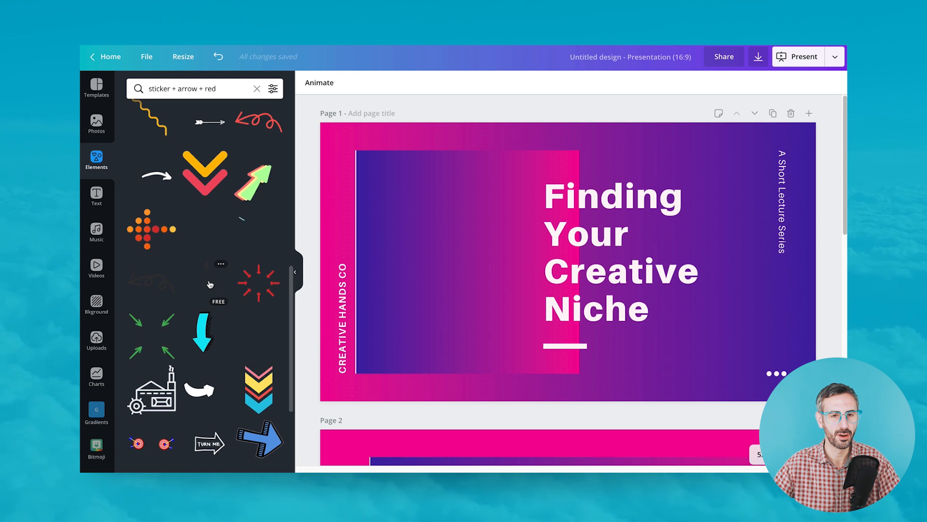
scroll("down", 3)
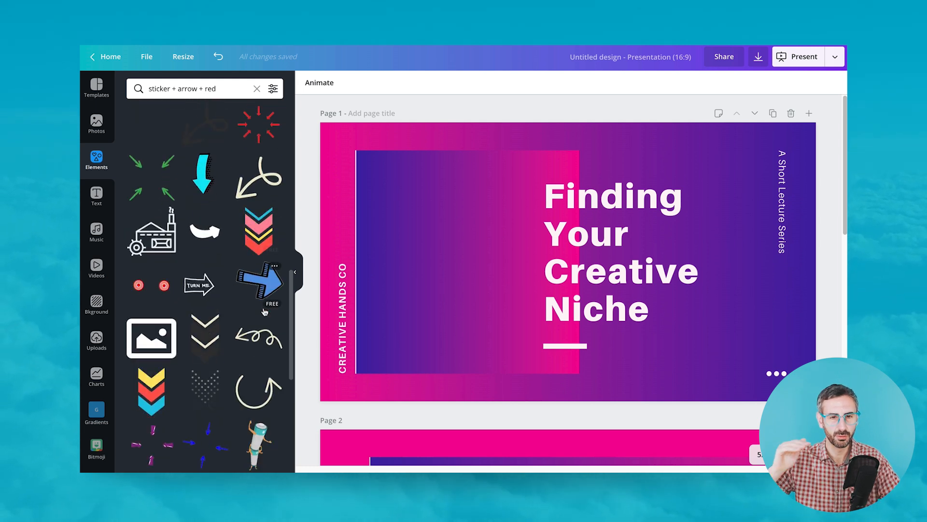
scroll("down", 3)
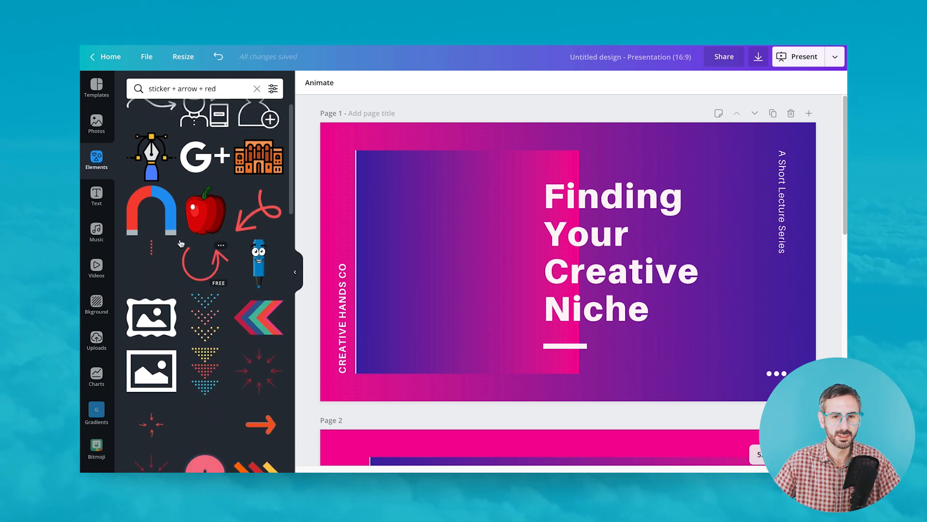
scroll("down", 3)
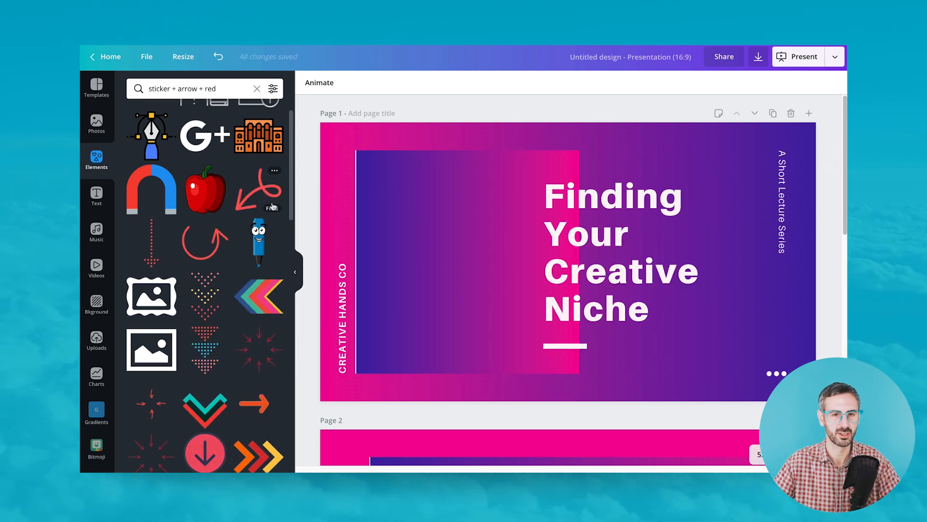
mouse_move(258, 192)
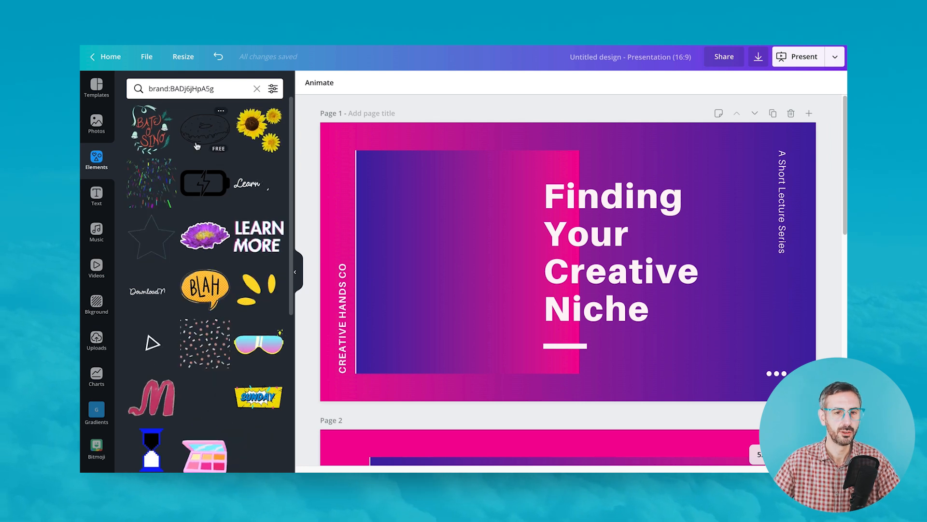
- Select the brand: search query and append a '+' for another keyword
scroll("down", 3)
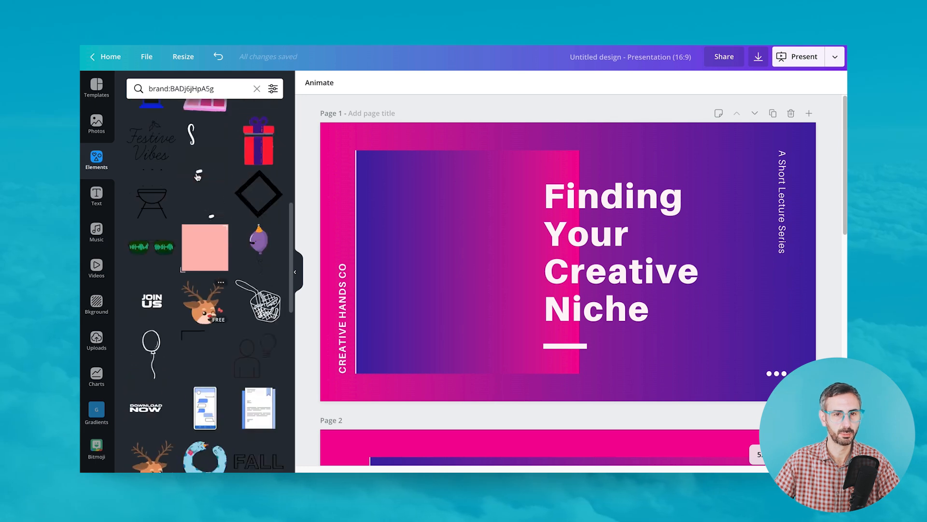
scroll("down", 3)
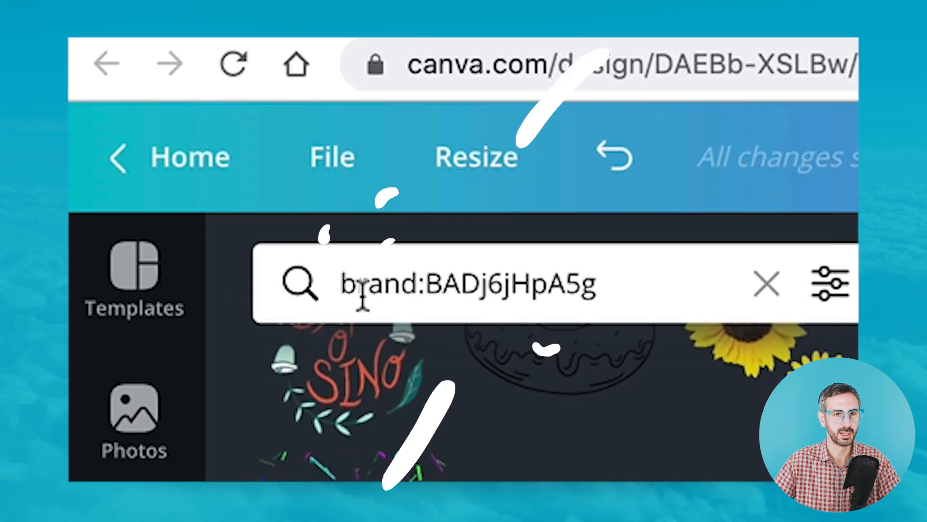
triple_click(467, 283)
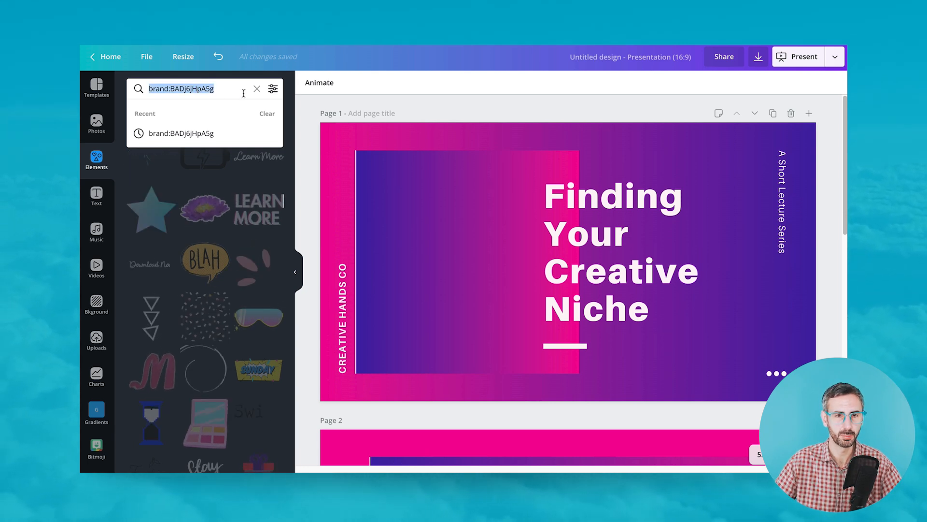
type("+")
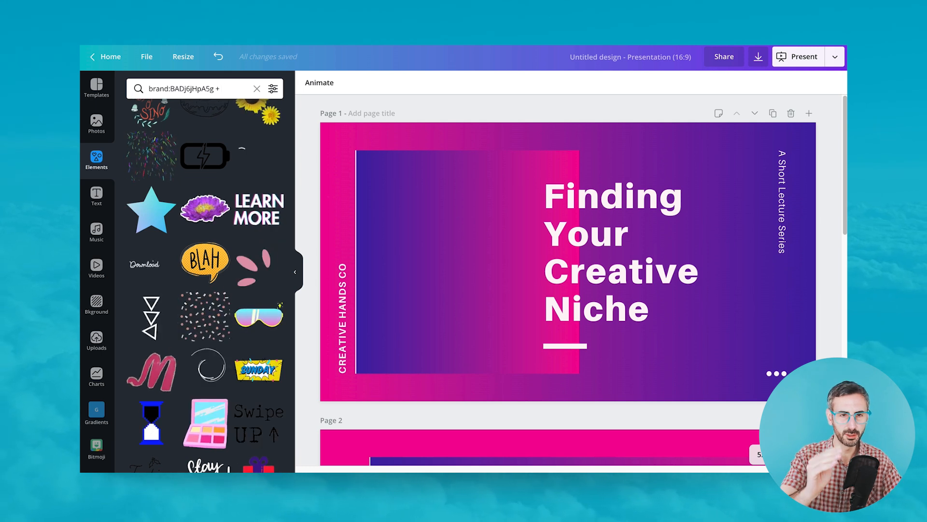
- Add 'stars' to the brand-filtered search and scroll the star graphics
type("stars")
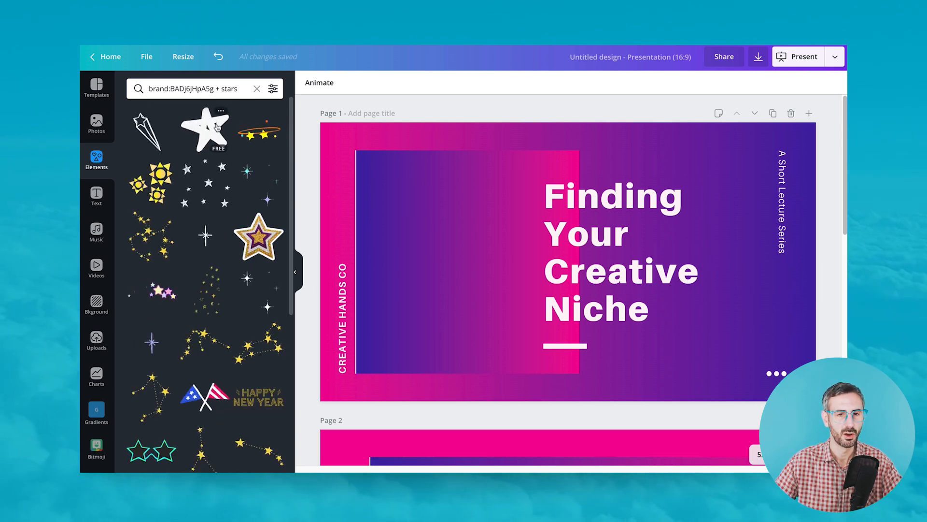
scroll("down", 3)
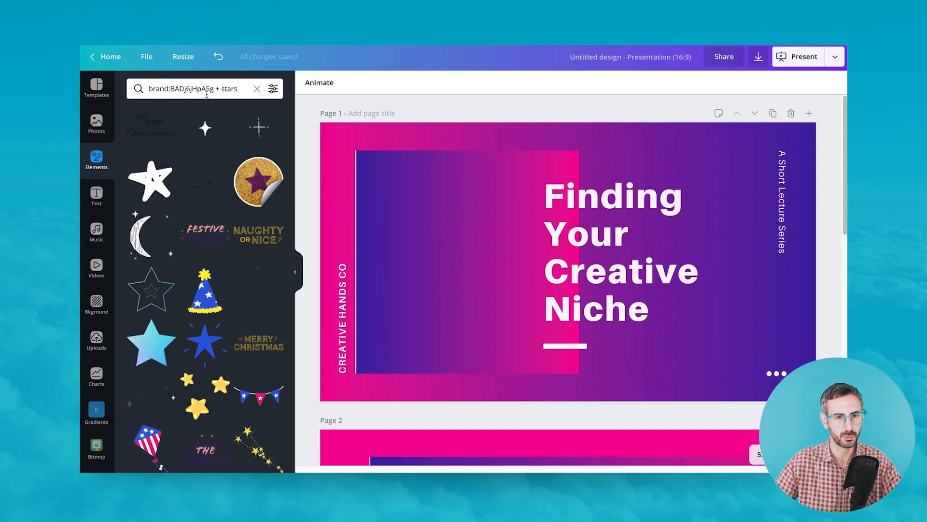
scroll("down", 3)
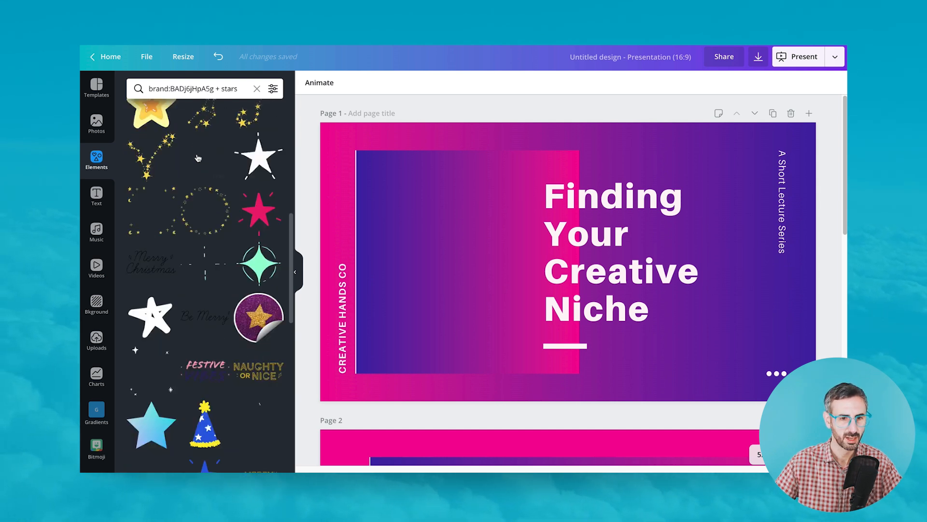
scroll("down", 3)
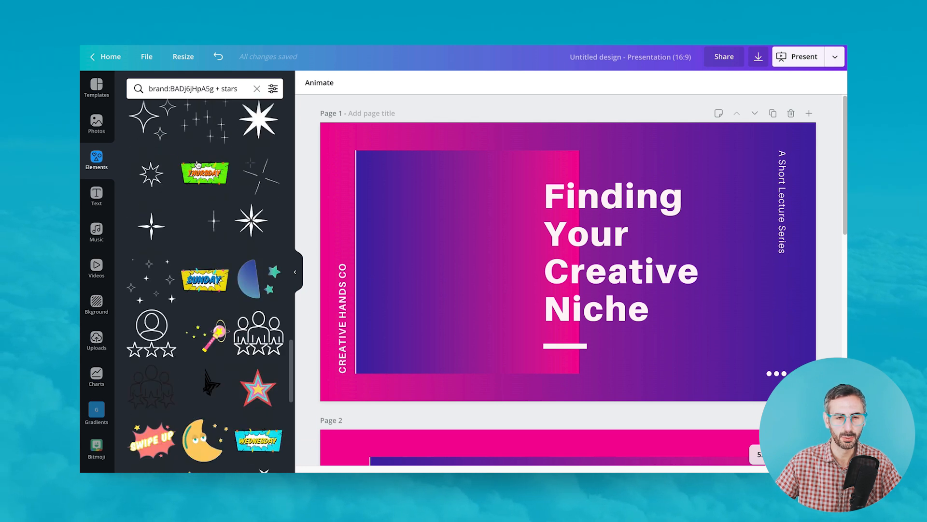
scroll("down", 3)
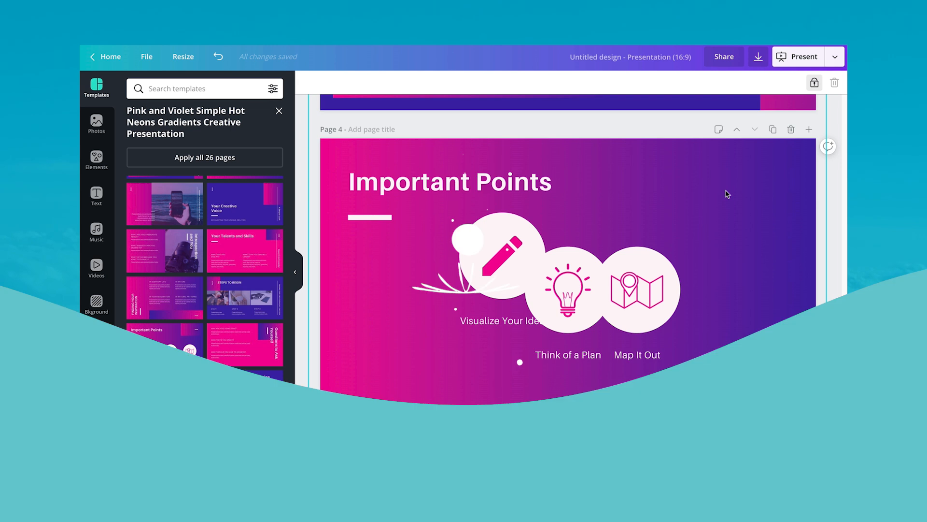
- Move the pencil, lightbulb and map icon groups on page 4 into one level row
left_click(474, 278)
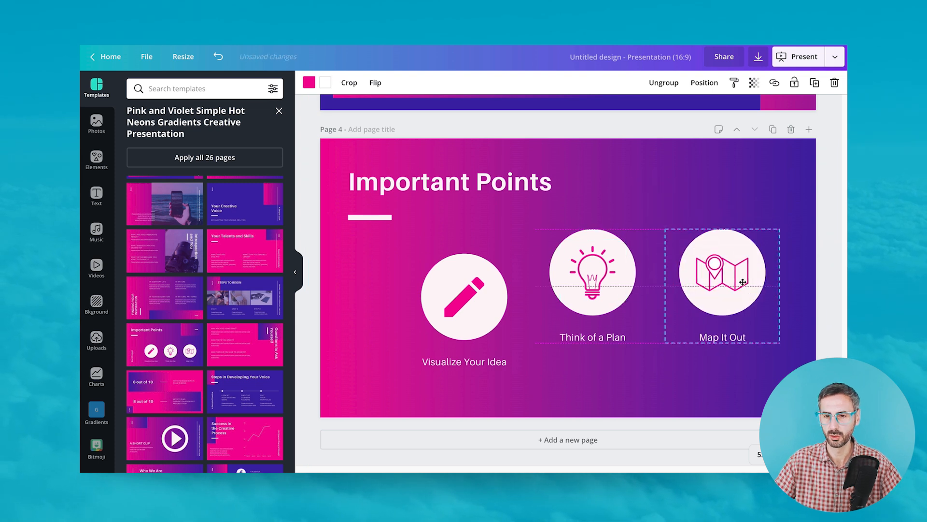
left_click(722, 272)
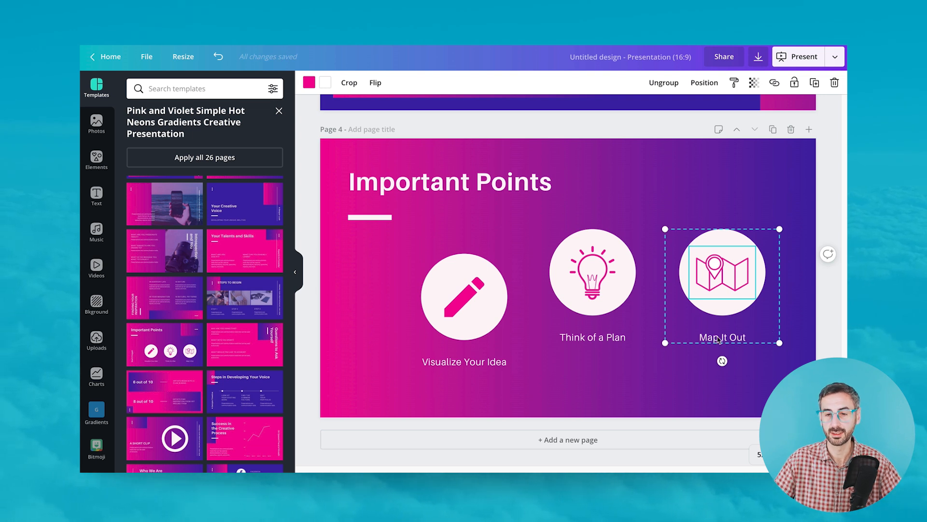
left_click(592, 272)
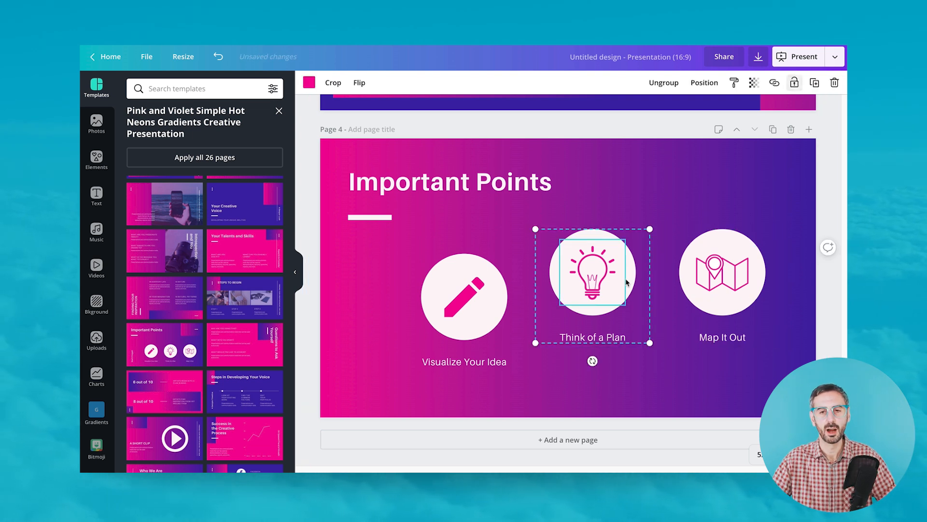
left_click(464, 290)
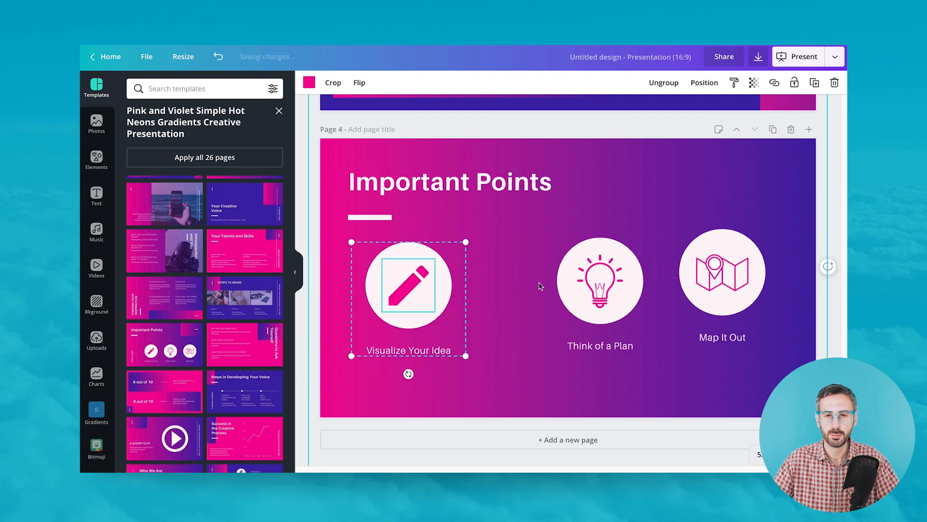
left_click(721, 281)
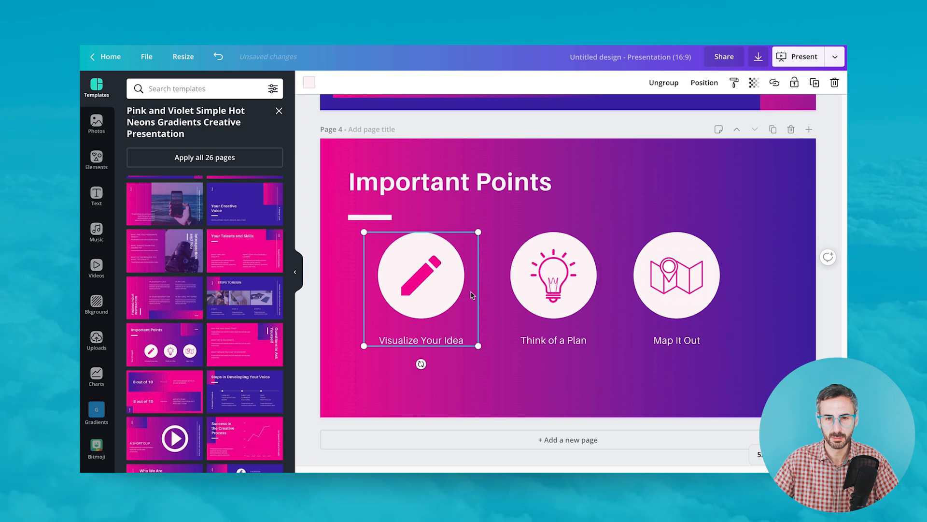
left_click(676, 275)
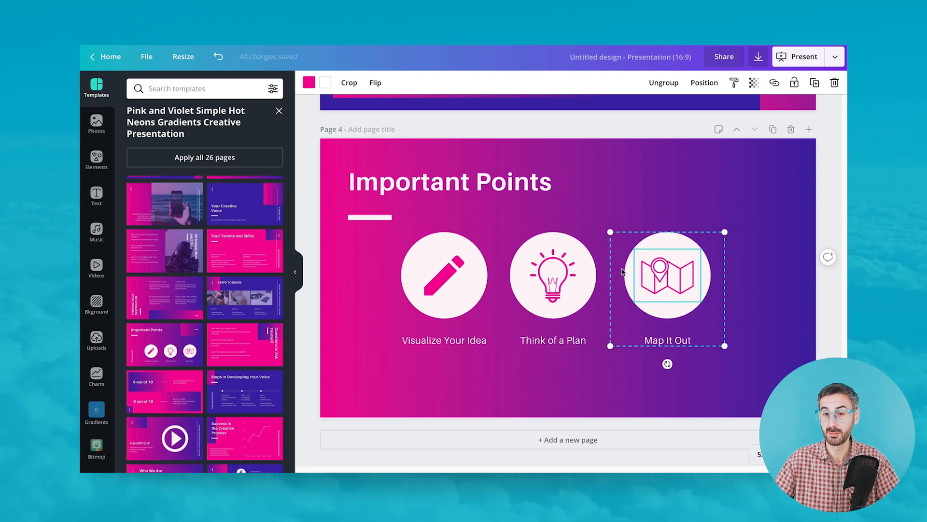
mouse_move(706, 278)
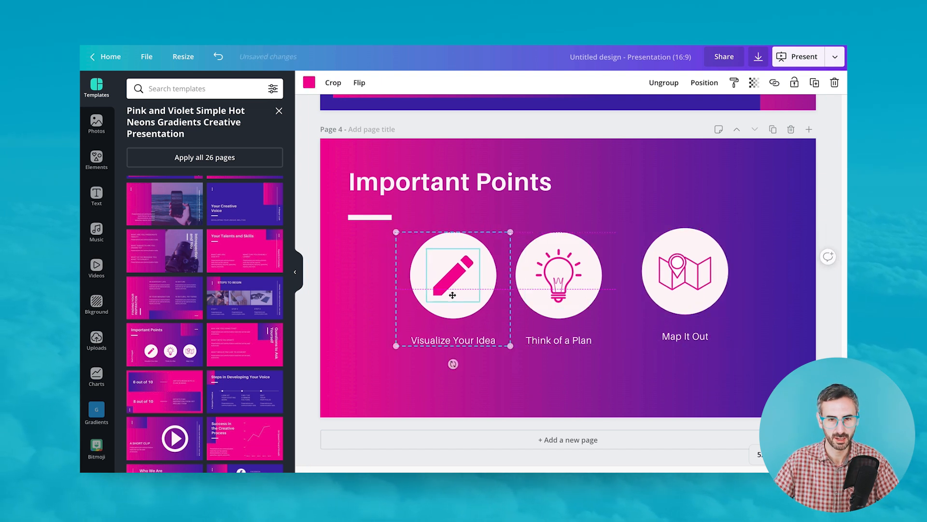
left_click(684, 272)
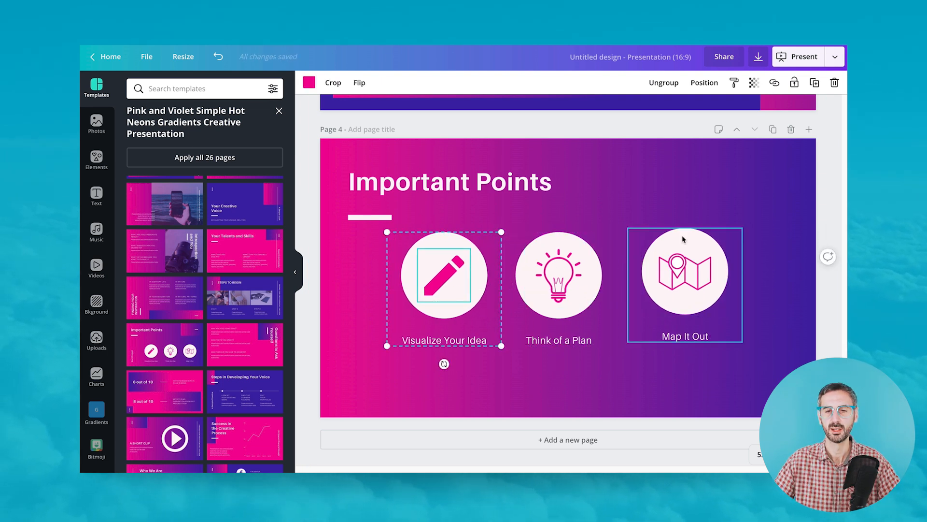
left_click(684, 284)
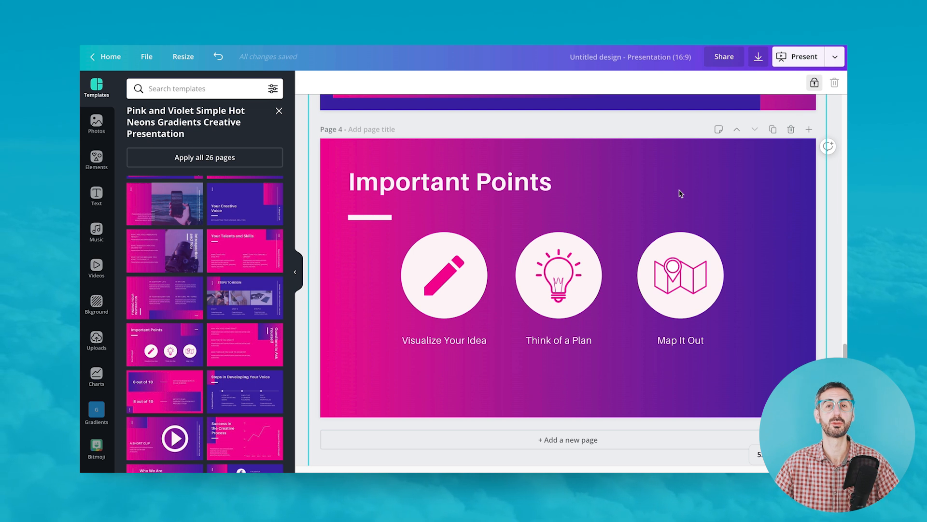
mouse_move(680, 193)
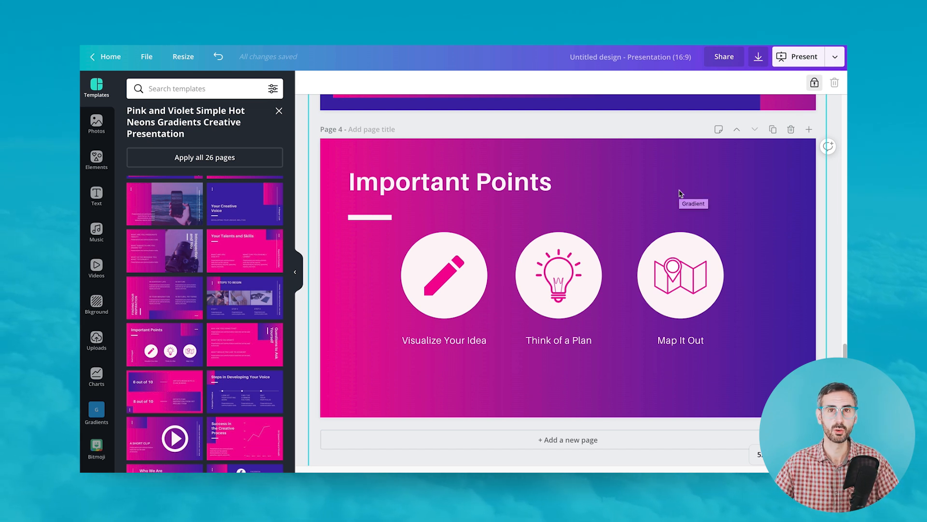
left_click(680, 273)
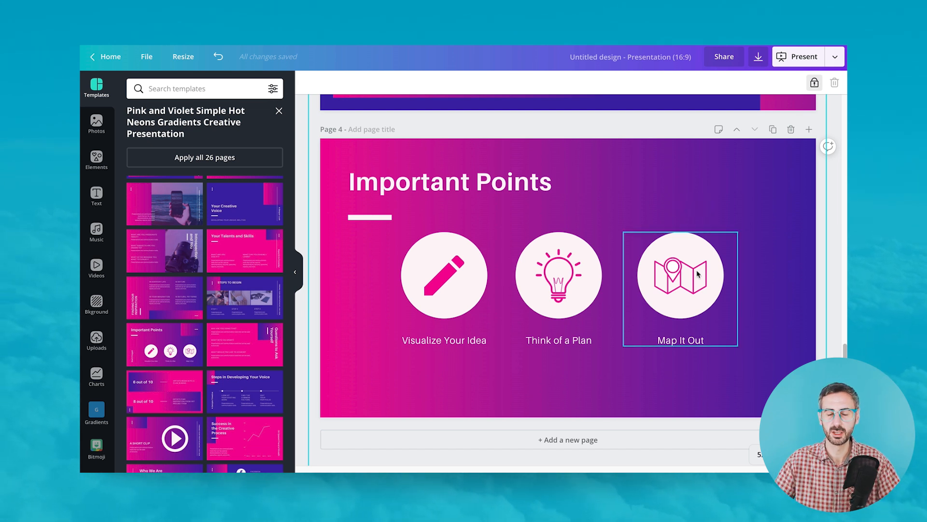
mouse_move(676, 243)
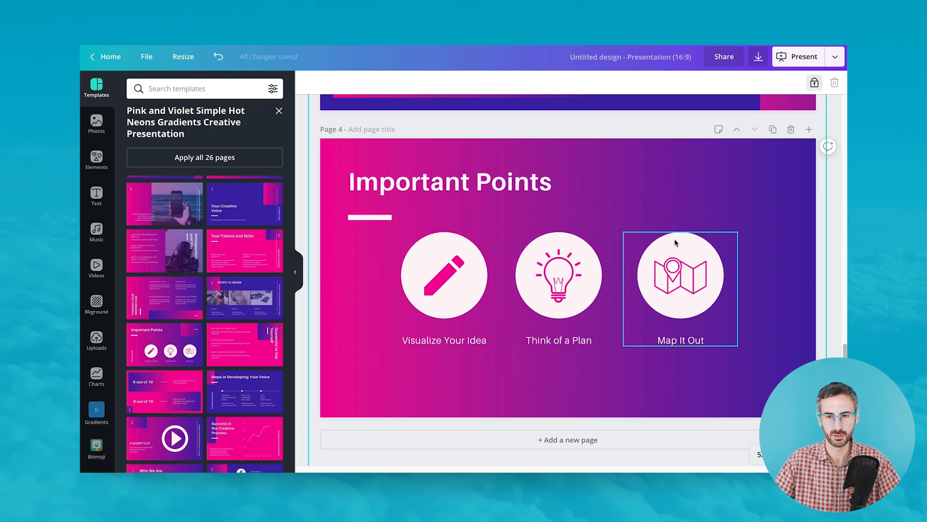
left_click(786, 289)
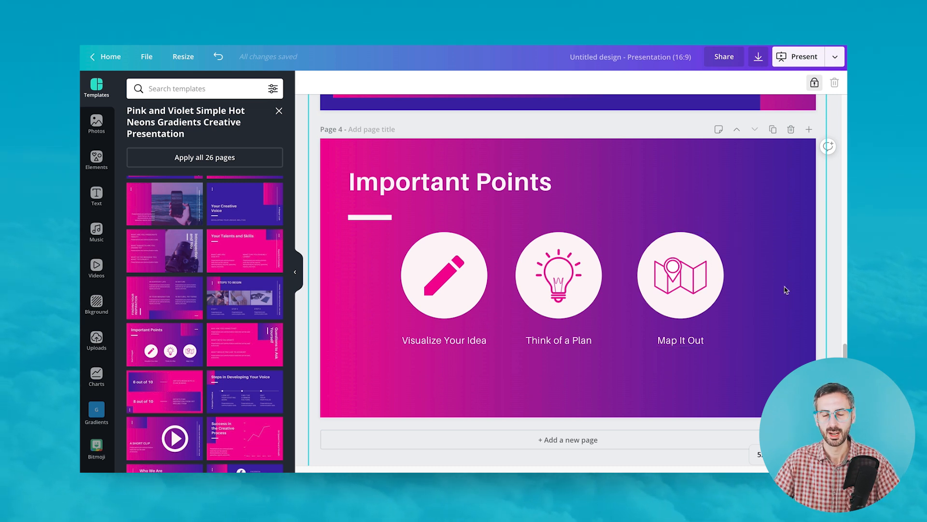
mouse_move(780, 287)
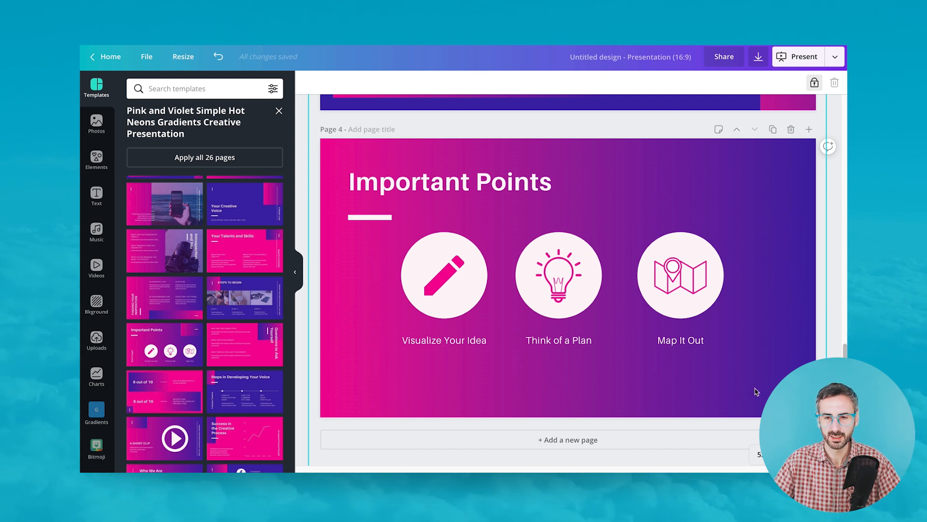
- Space the three icon groups evenly horizontally and drag the row to centre
left_click(443, 273)
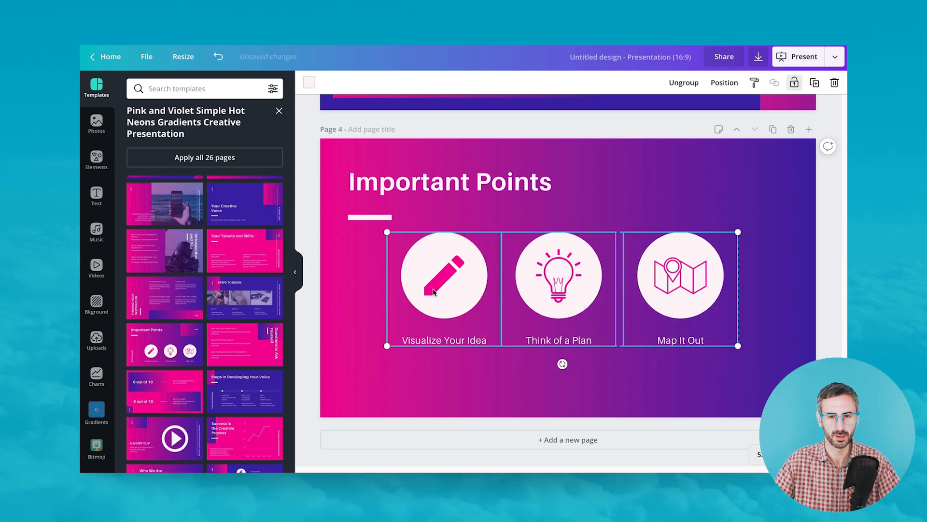
left_click(724, 82)
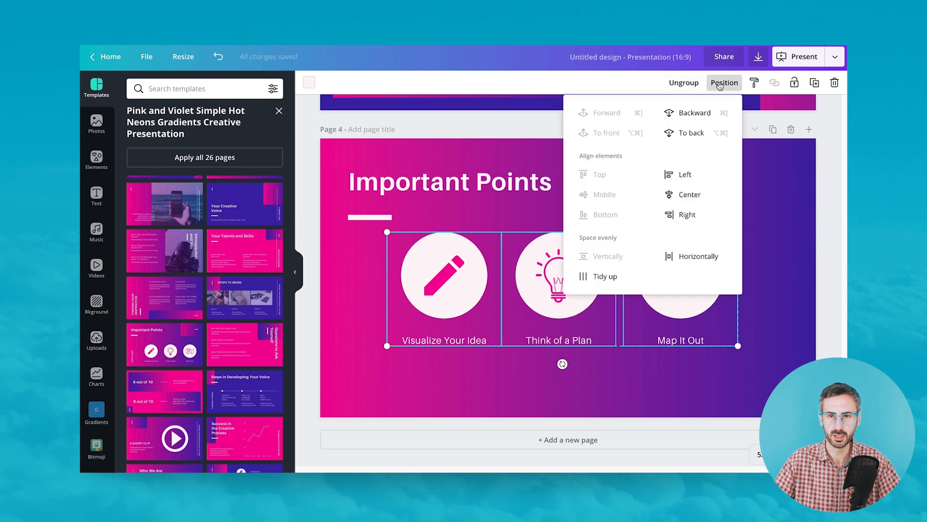
mouse_move(592, 244)
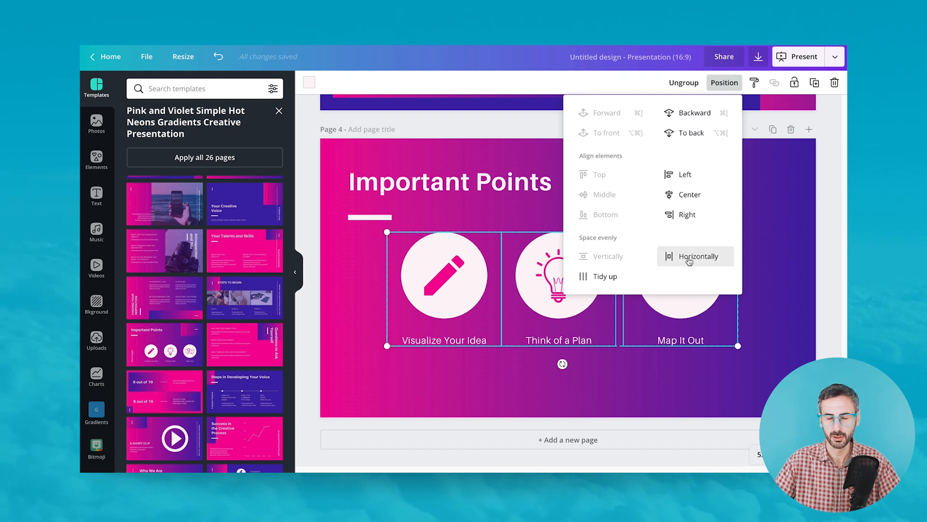
mouse_move(687, 256)
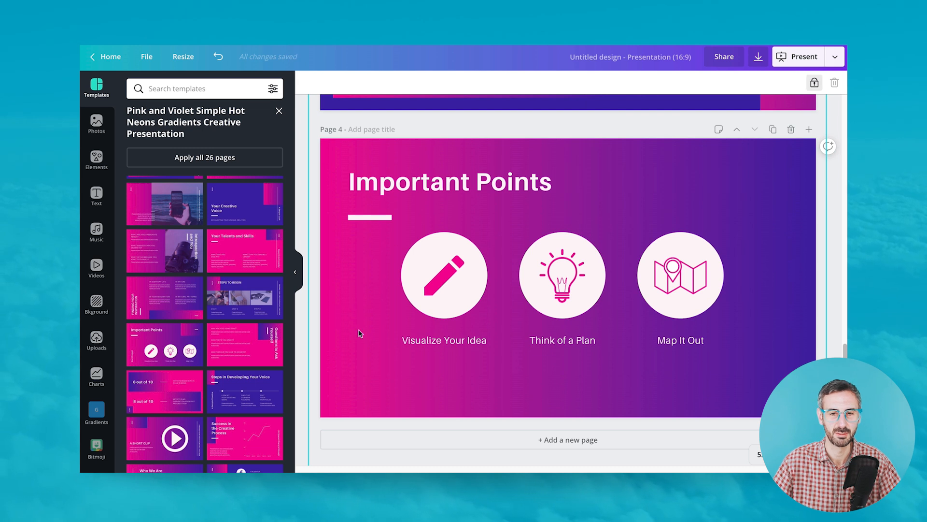
left_click(562, 274)
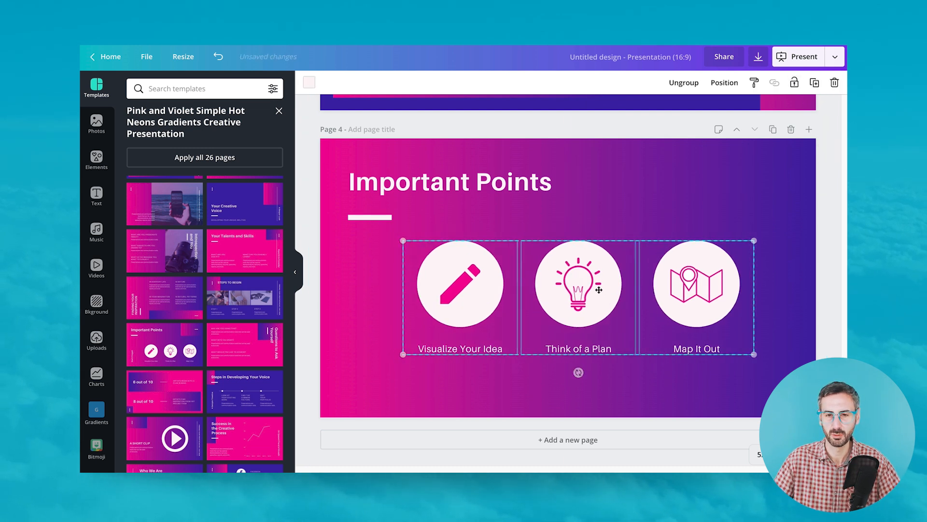
left_click_drag(579, 290, 578, 271)
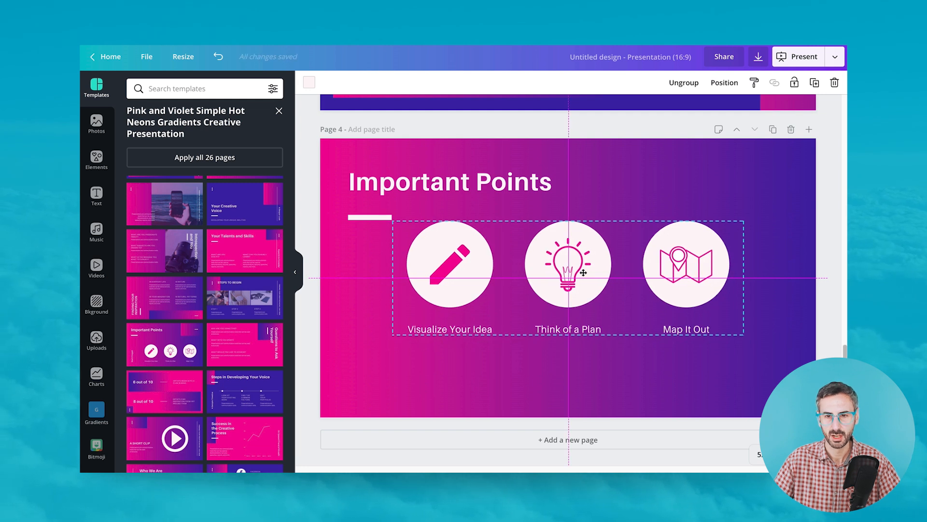
left_click(566, 264)
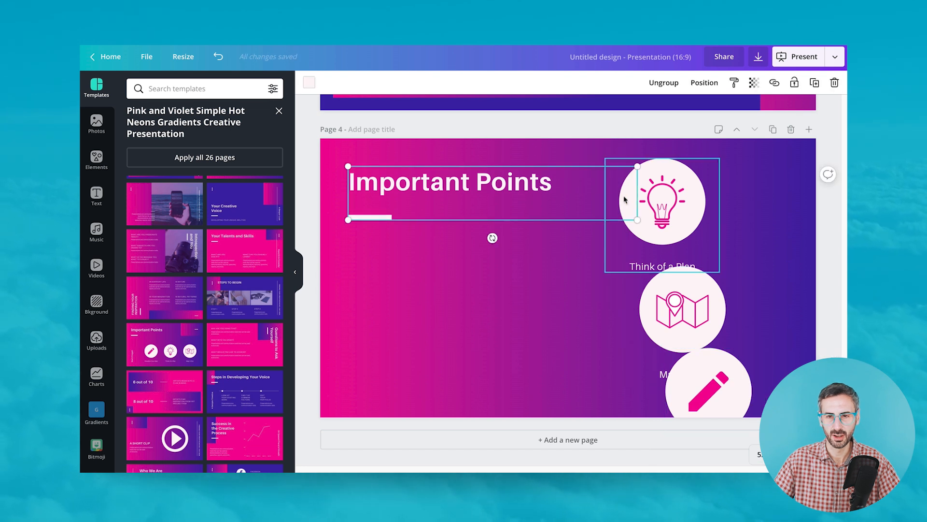
- Move the stacked icons higher and space them evenly vertically via Position
double_click(449, 182)
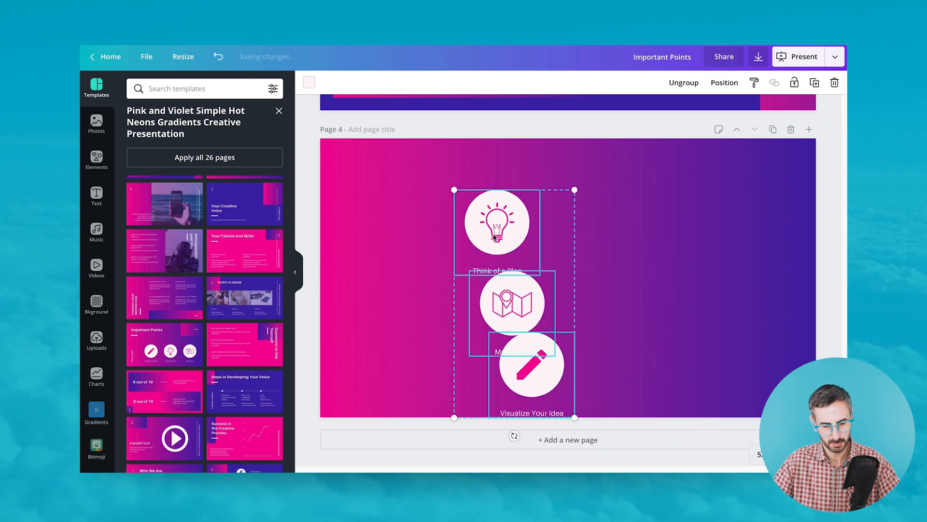
left_click_drag(513, 303, 693, 284)
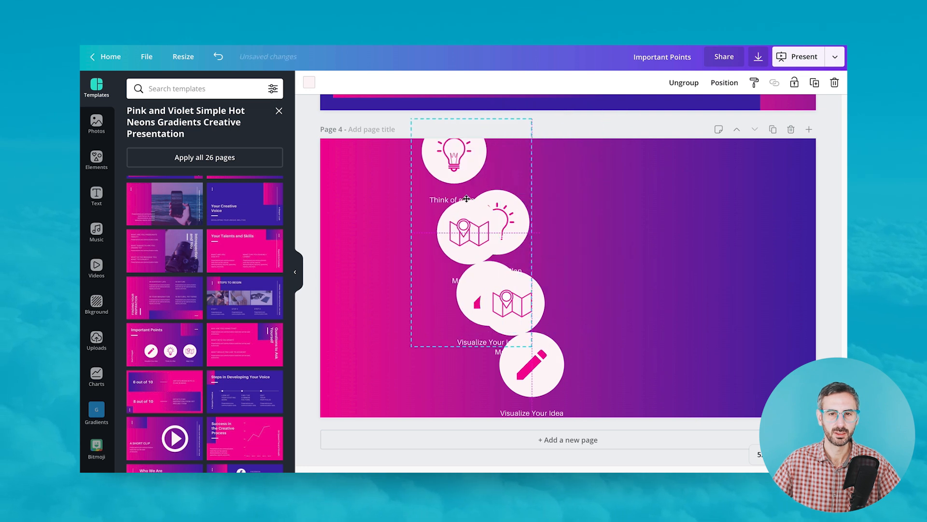
left_click(683, 82)
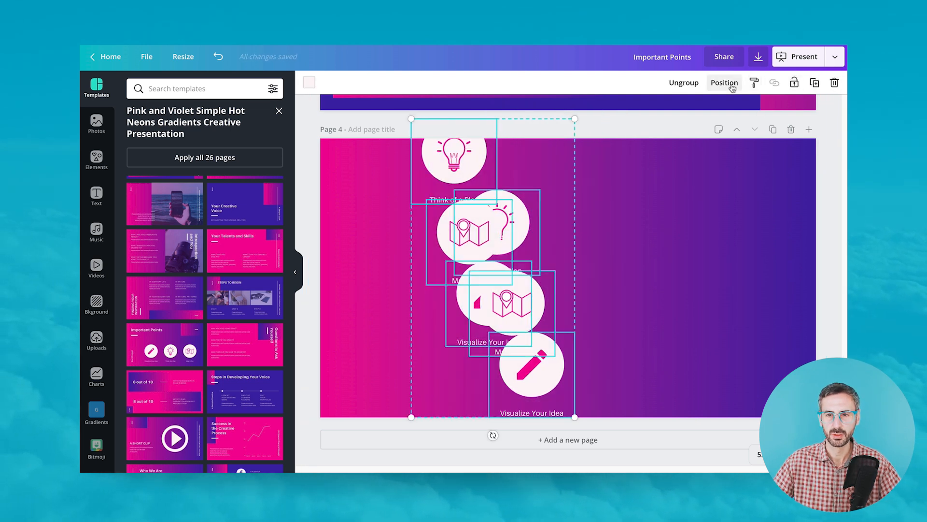
left_click(724, 82)
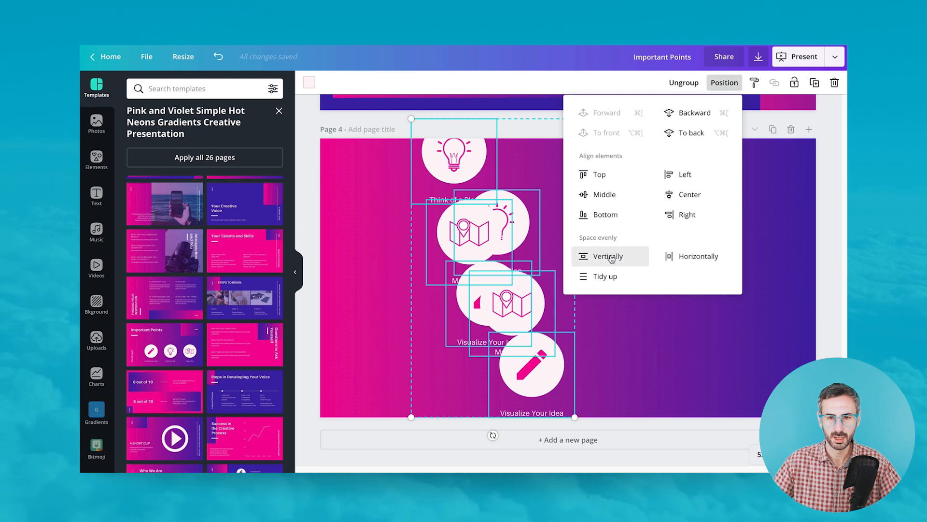
left_click(606, 256)
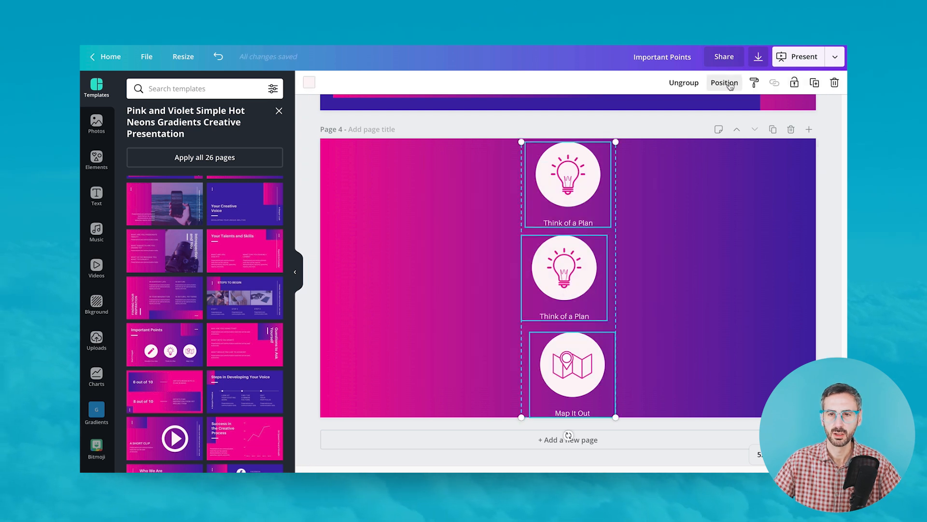
- Re-space the icons vertically, then select the group to shrink and centre it
left_click(724, 82)
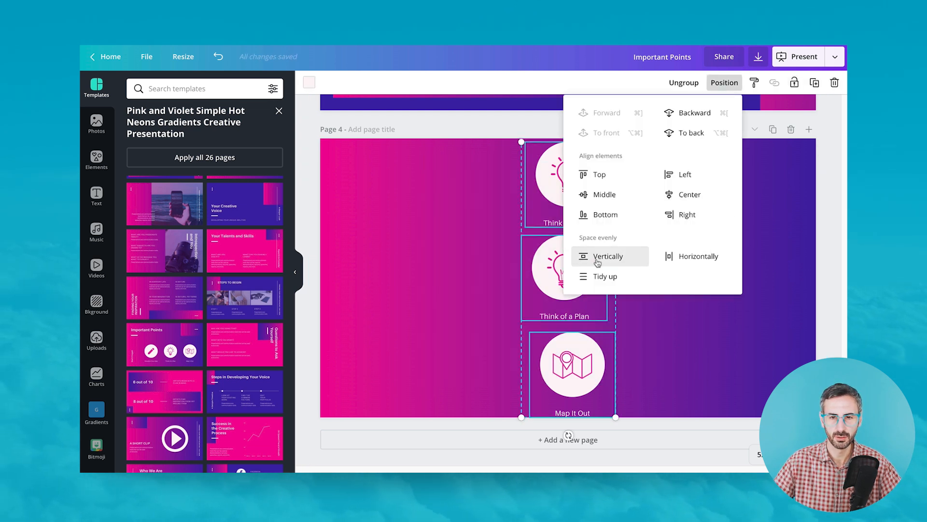
left_click(608, 255)
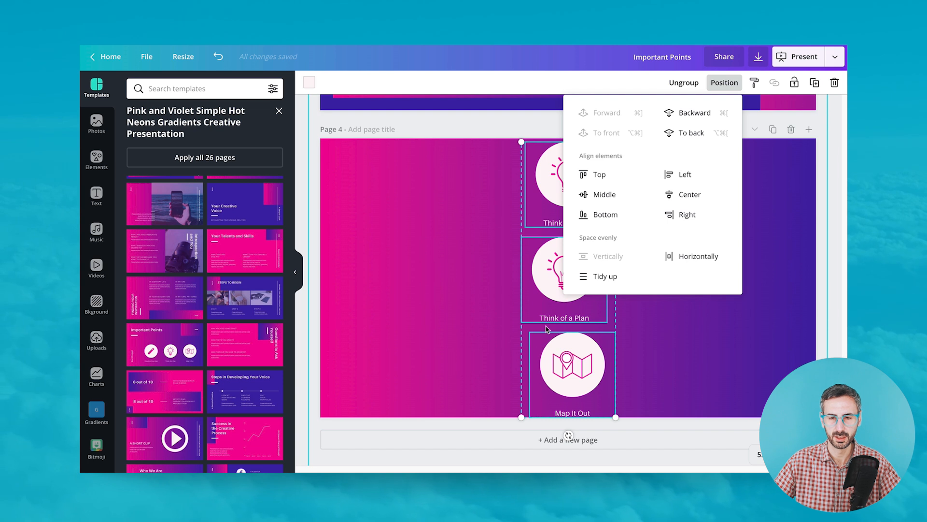
mouse_move(549, 323)
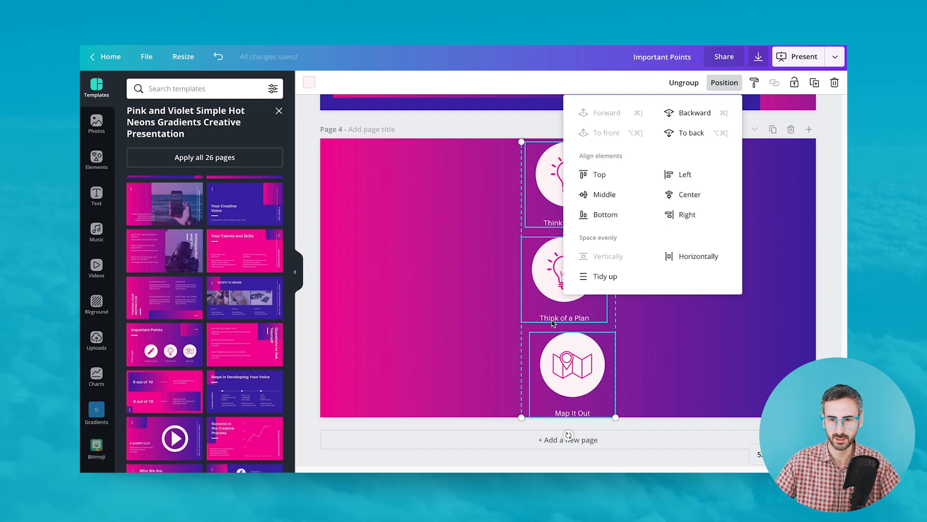
mouse_move(688, 342)
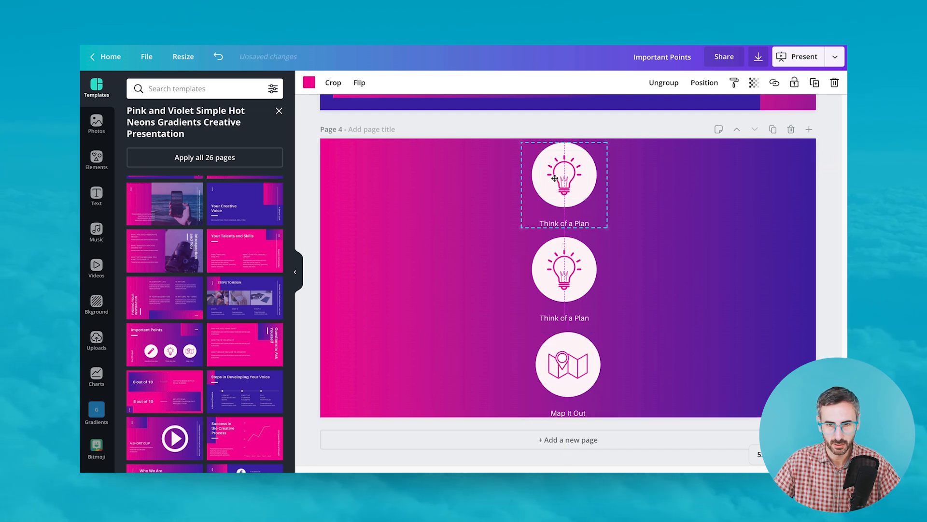
left_click(566, 365)
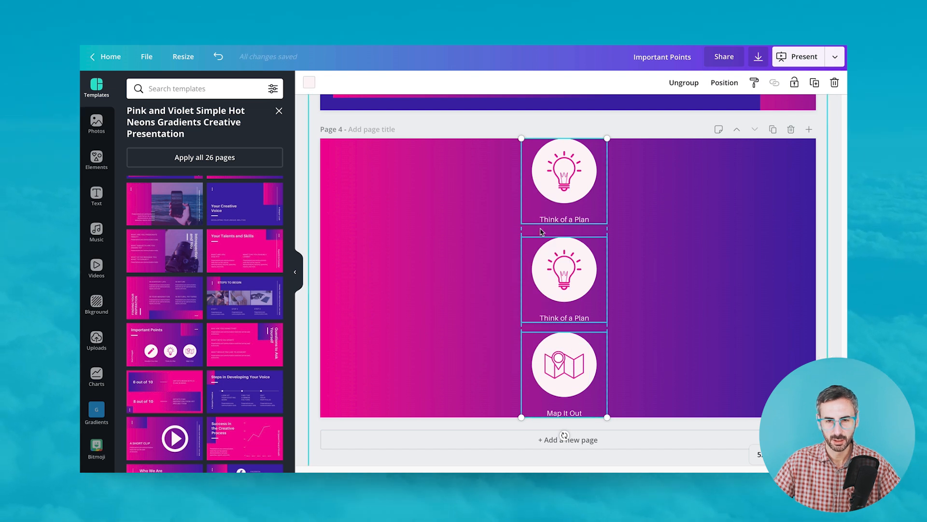
left_click(724, 82)
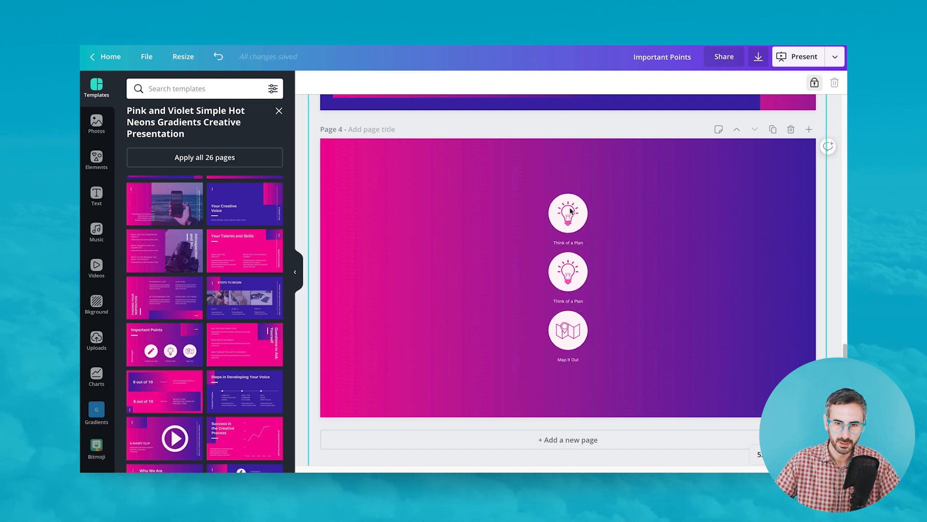
left_click(567, 213)
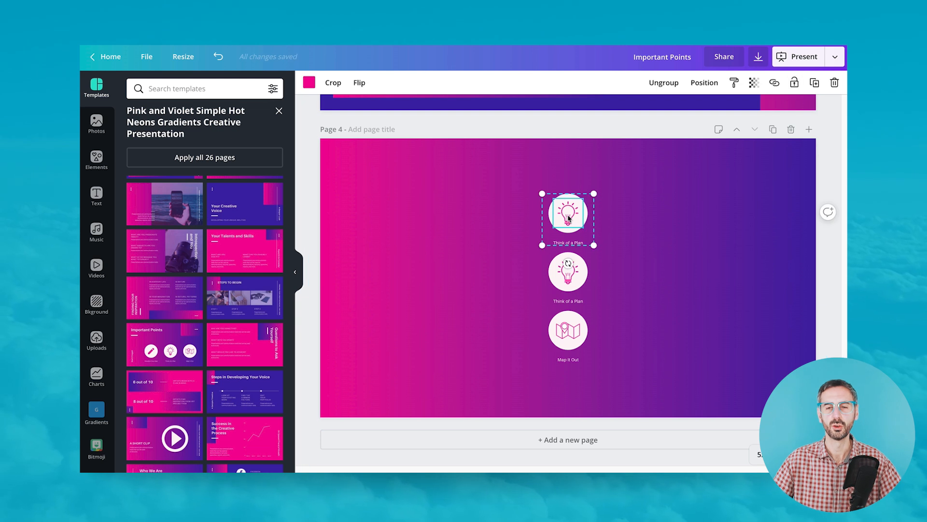
mouse_move(663, 138)
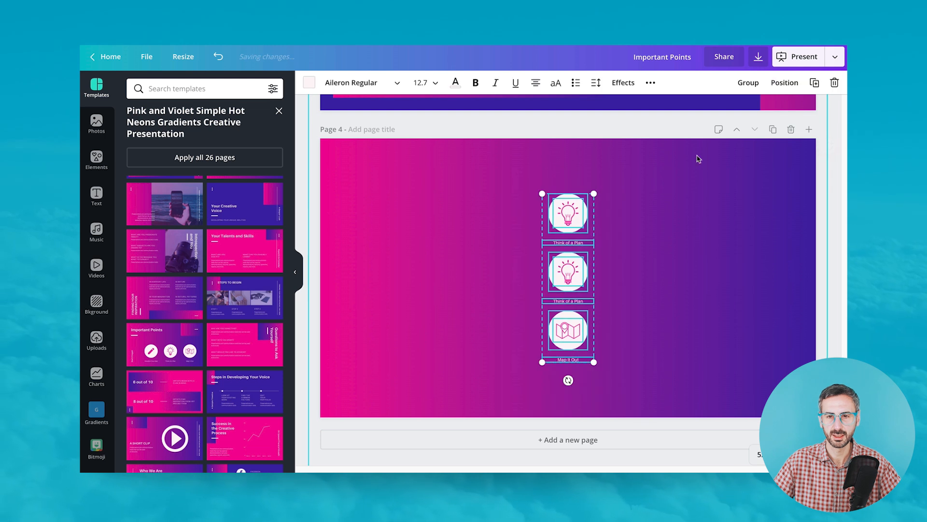
left_click(784, 82)
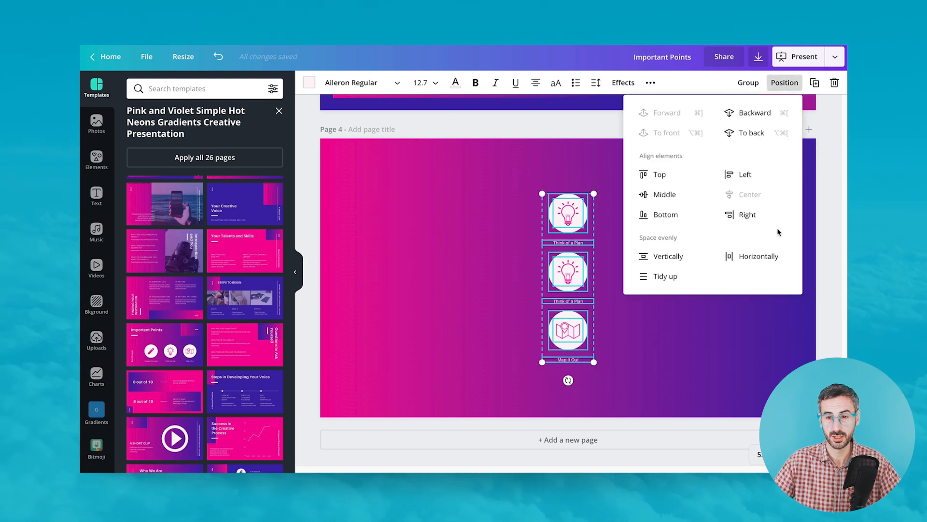
left_click(669, 255)
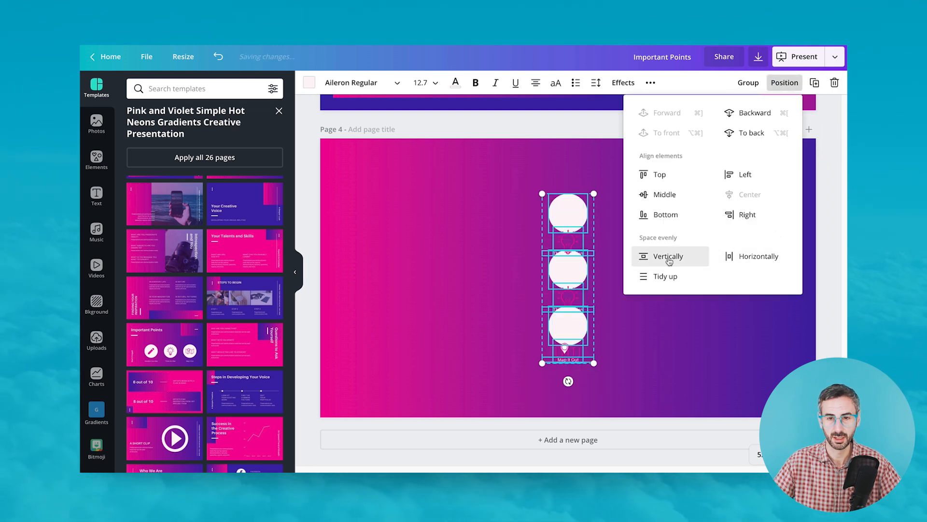
left_click(669, 256)
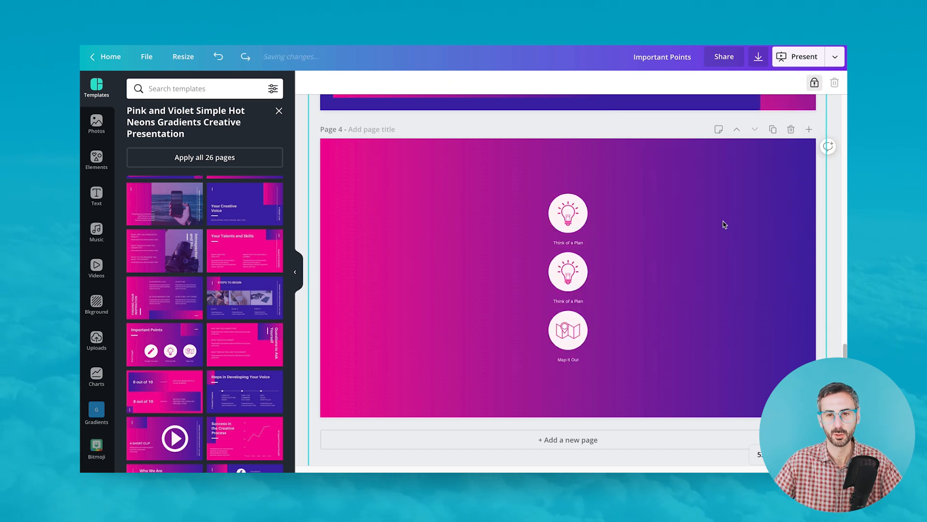
left_click(567, 213)
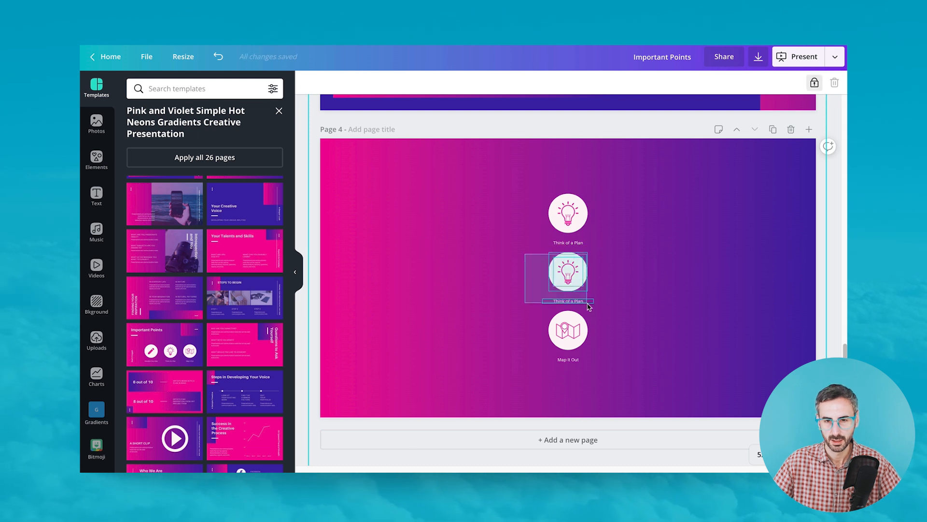
- Lower the Map It Out icon and space the three page-4 icons evenly vertically
left_click(501, 321)
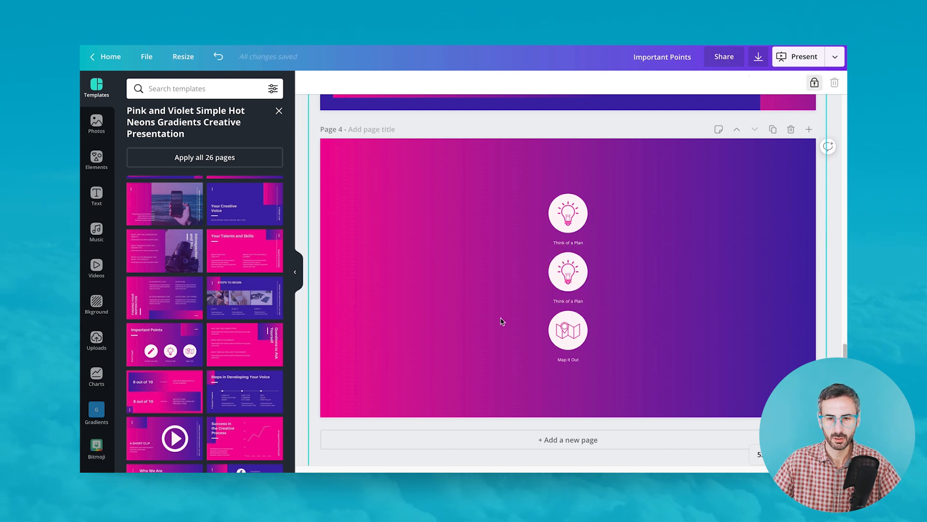
left_click(566, 330)
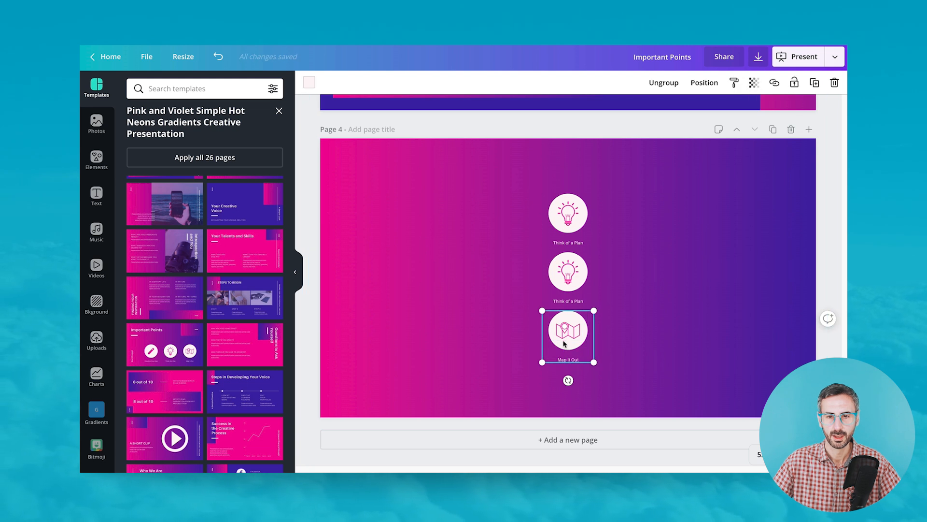
left_click_drag(567, 336, 576, 355)
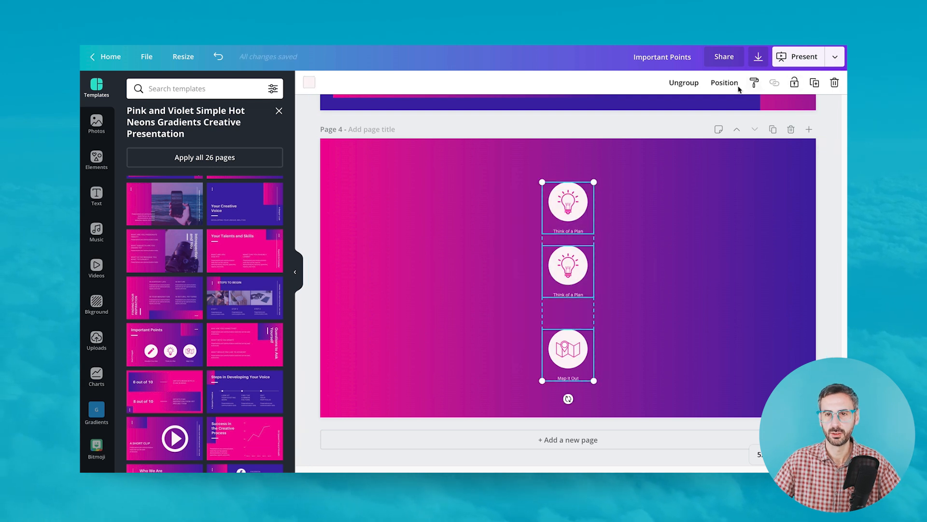
left_click(724, 82)
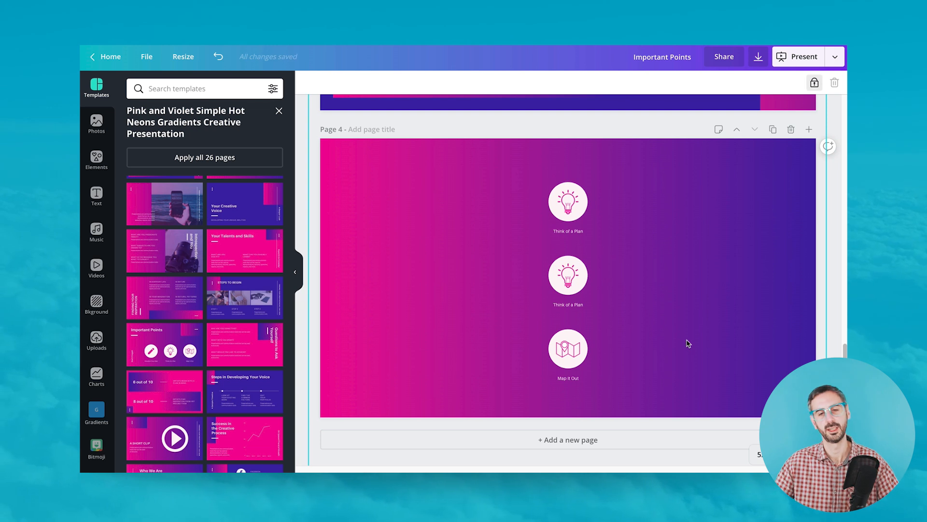
left_click(111, 56)
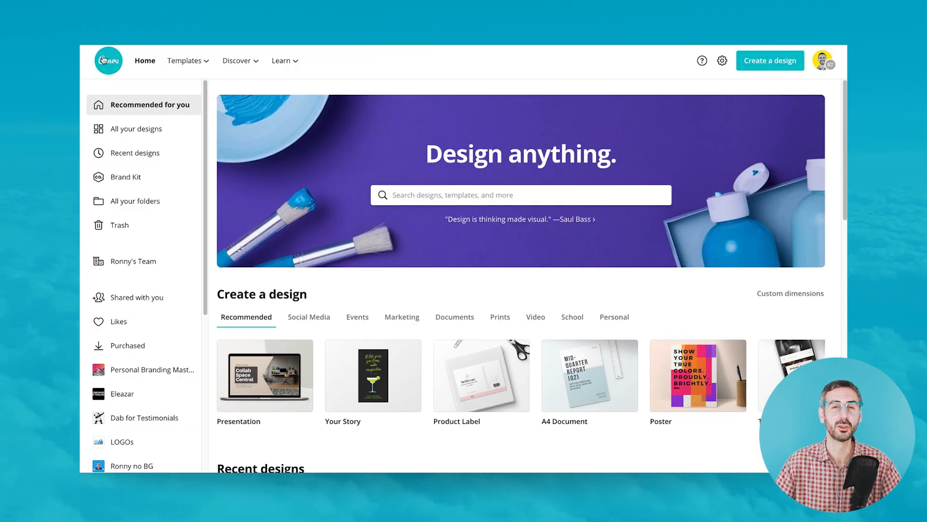
- Start a presentation from the Company Culture Handbook template, then return to Home
scroll("down", 3)
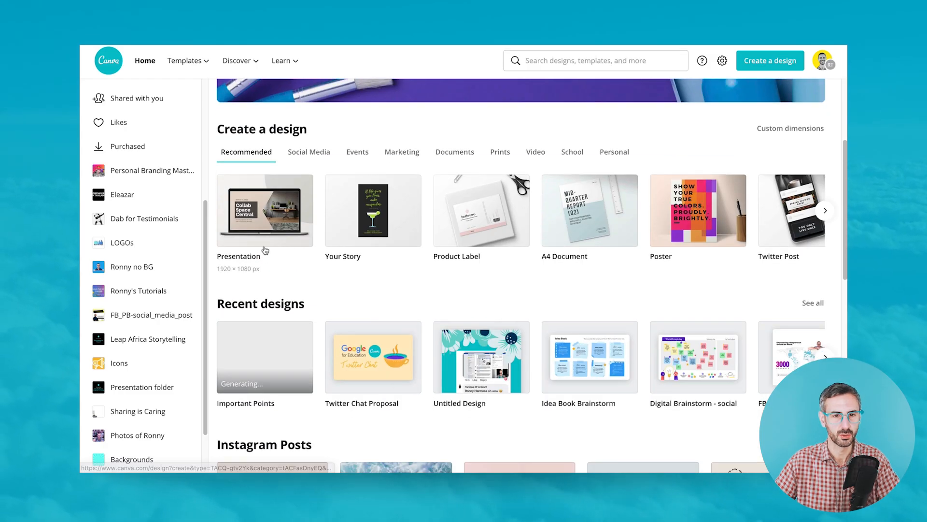
left_click(264, 210)
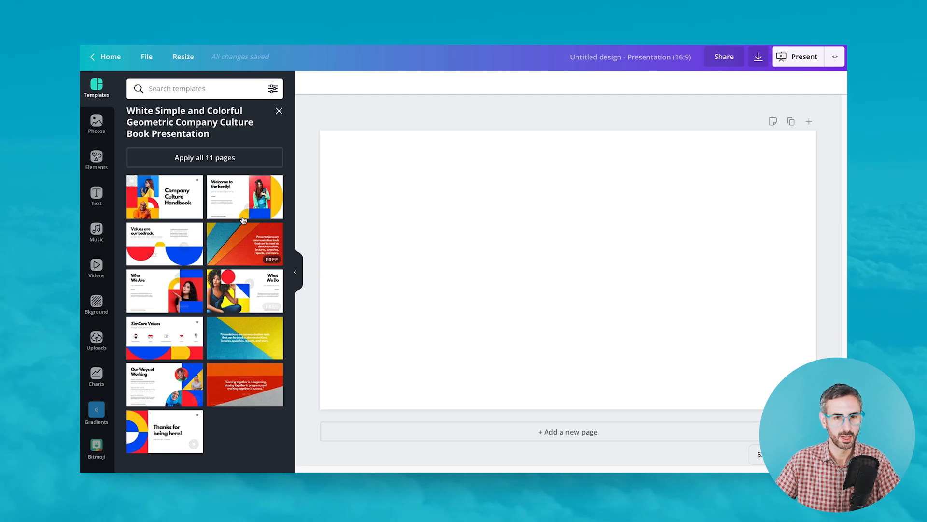
left_click(163, 196)
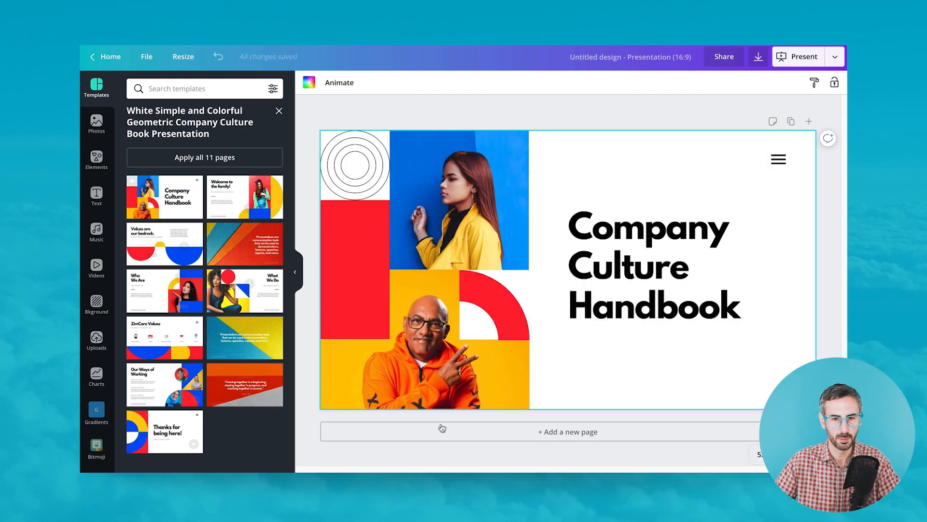
scroll("down", 3)
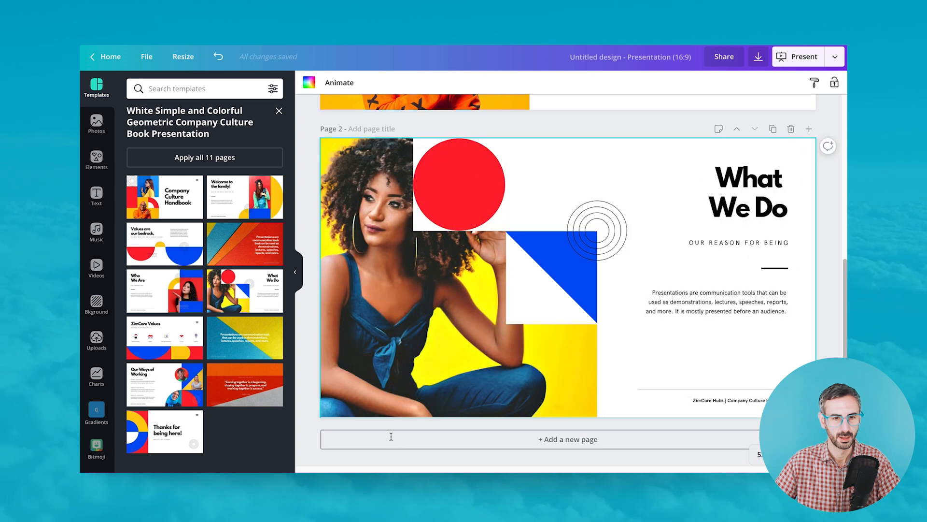
scroll("up", 3)
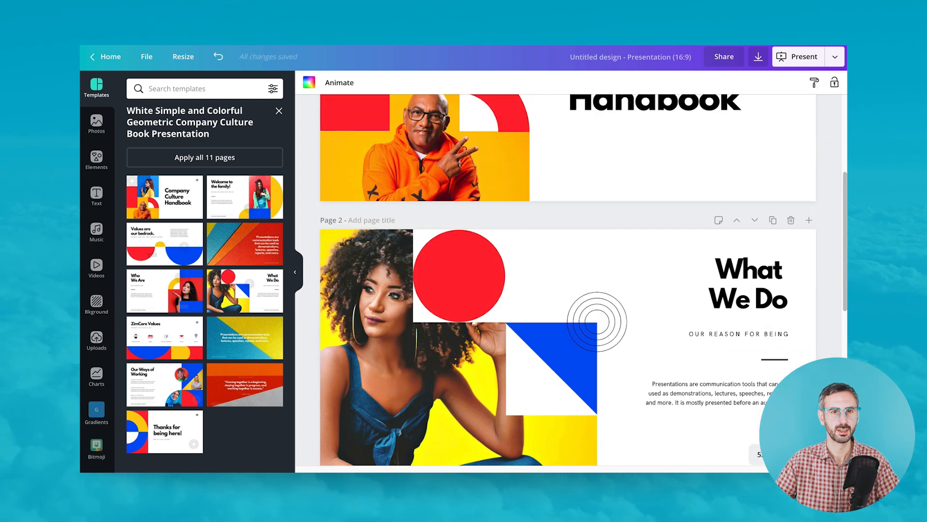
left_click(110, 57)
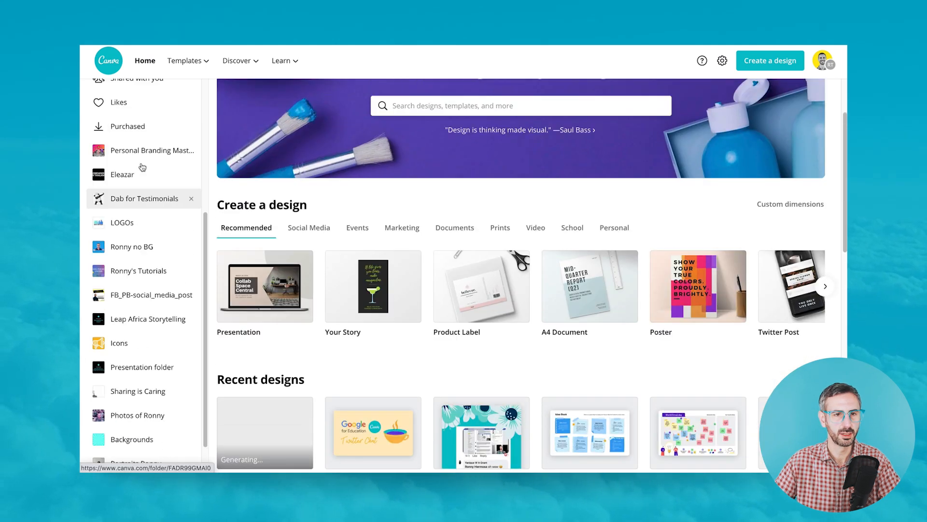
- Open the Important Points presentation from All your designs
scroll("up", 3)
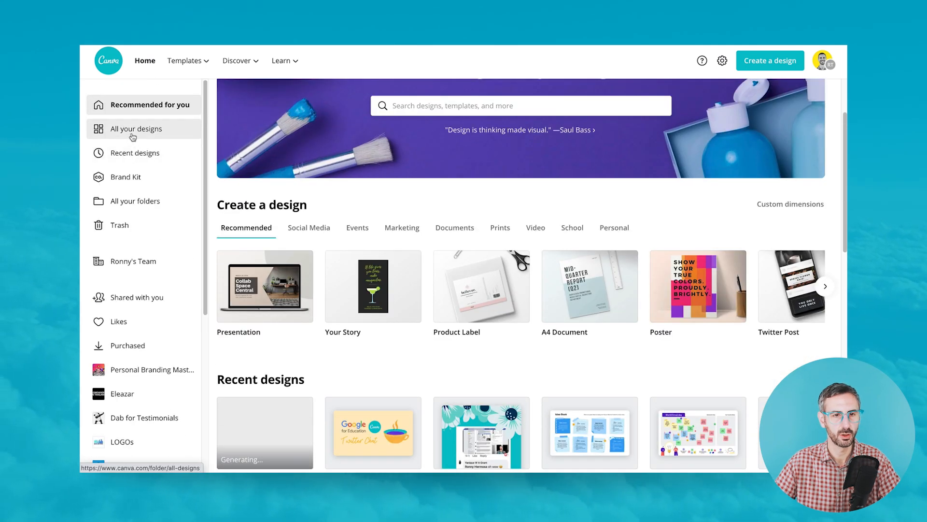
left_click(135, 128)
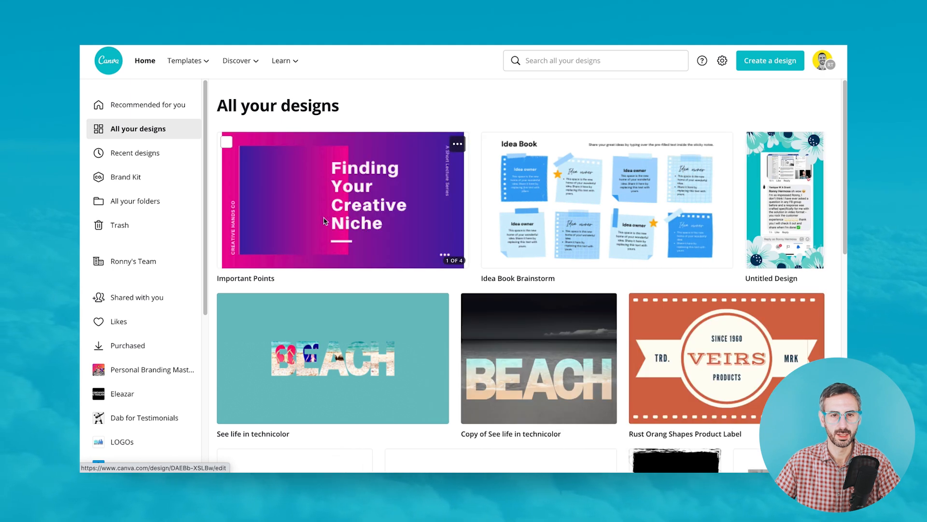
left_click(342, 200)
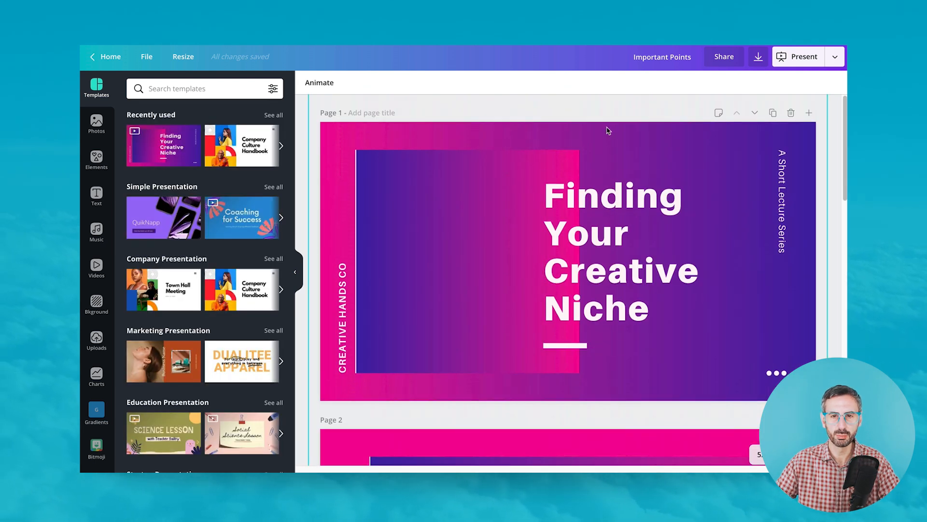
- Drag the Map It Out icon into line so three icons form one row
scroll("down", 3)
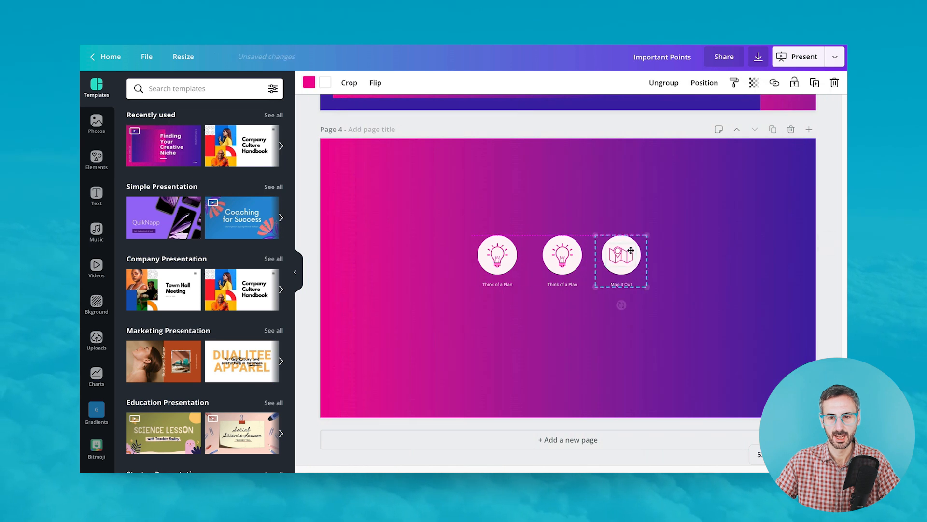
left_click_drag(622, 261, 635, 261)
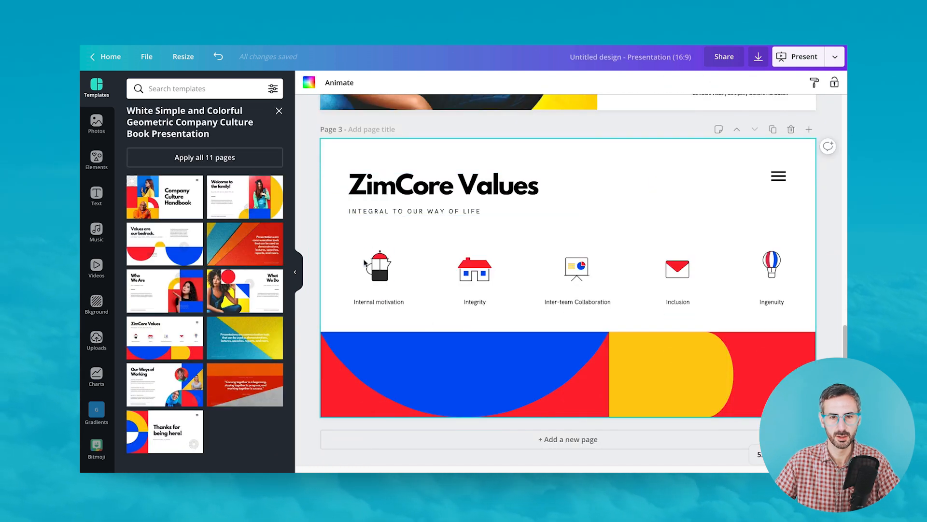
mouse_move(785, 261)
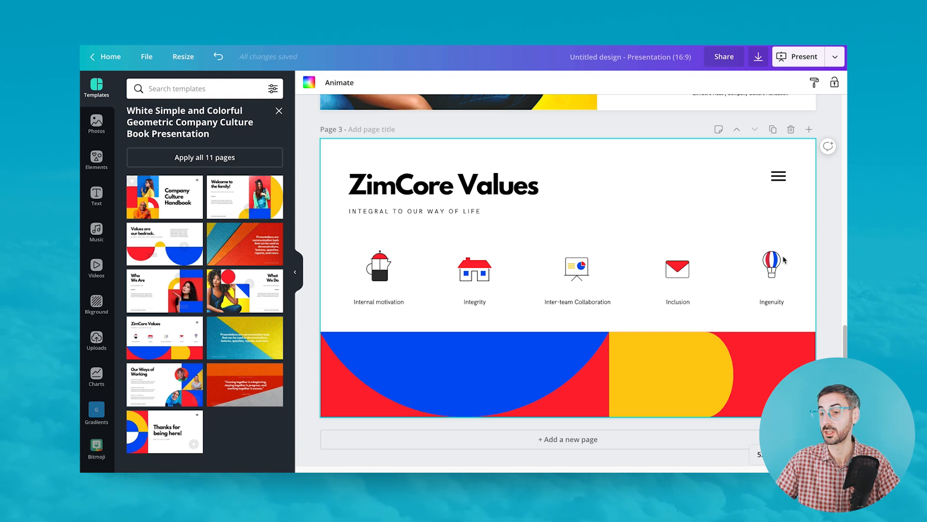
left_click(772, 265)
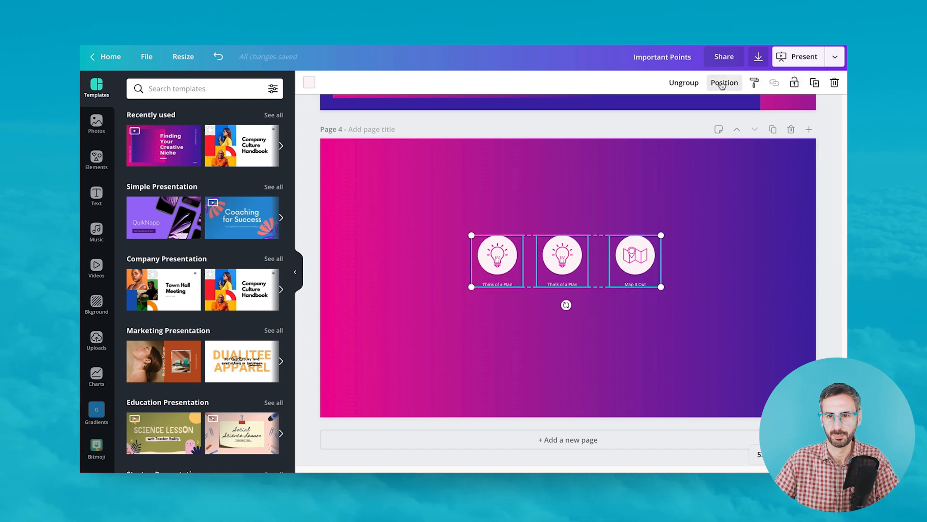
- Copy the three pink icons from page 4 of Important Points
left_click(724, 82)
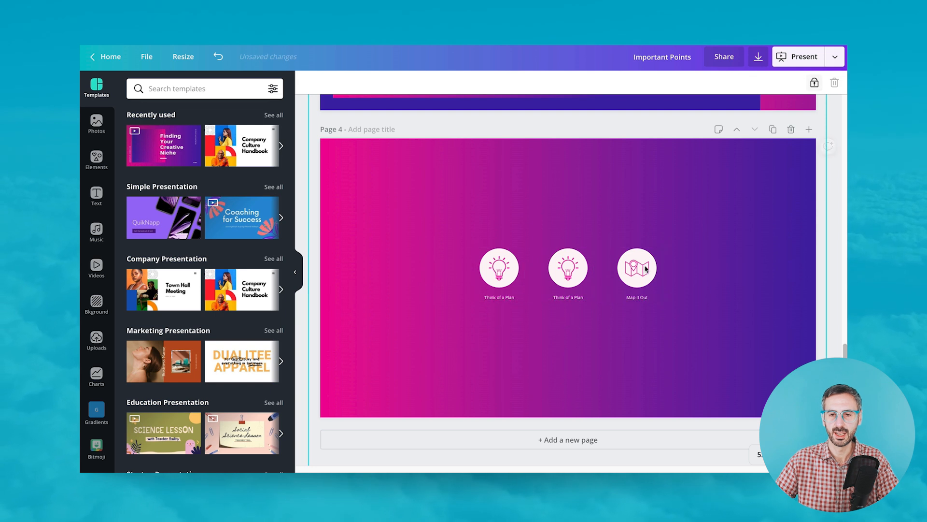
right_click(636, 272)
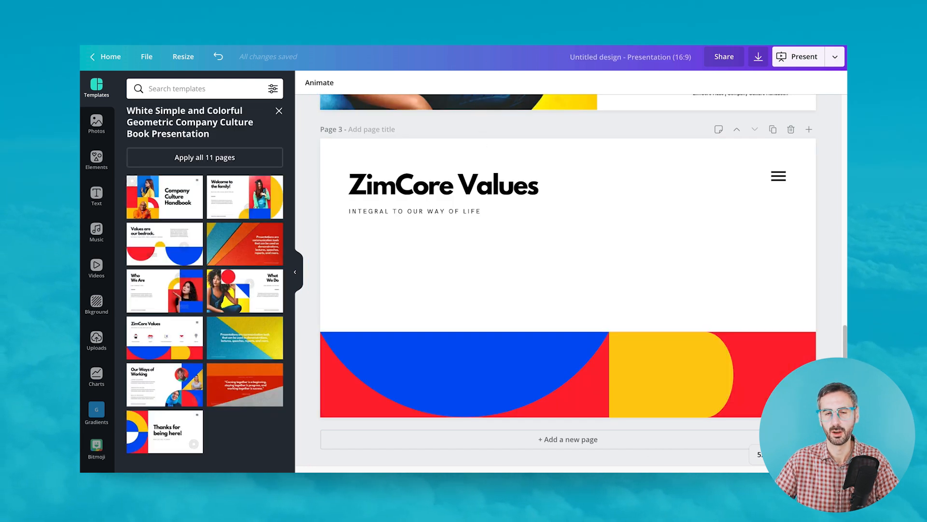
mouse_move(504, 231)
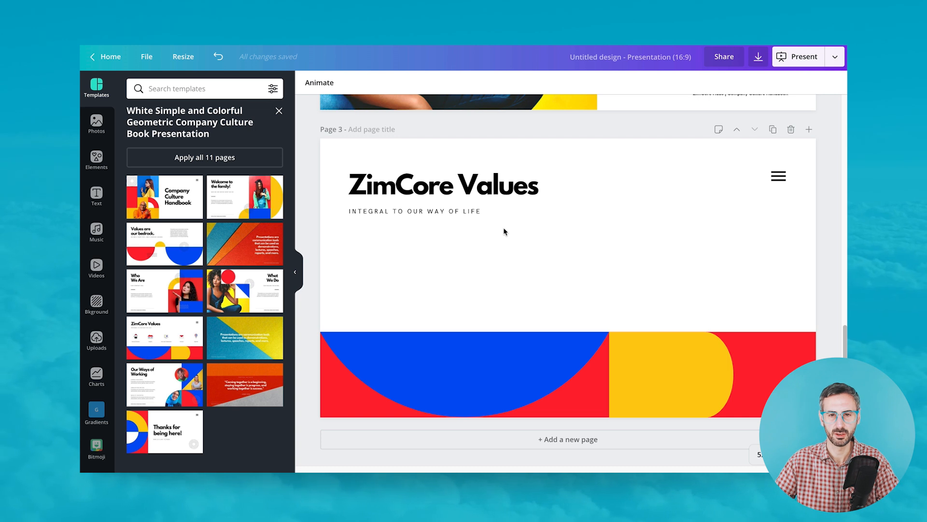
- Paste the pink icons onto the ZimCore Values page and open the lightbulb's colours
right_click(506, 232)
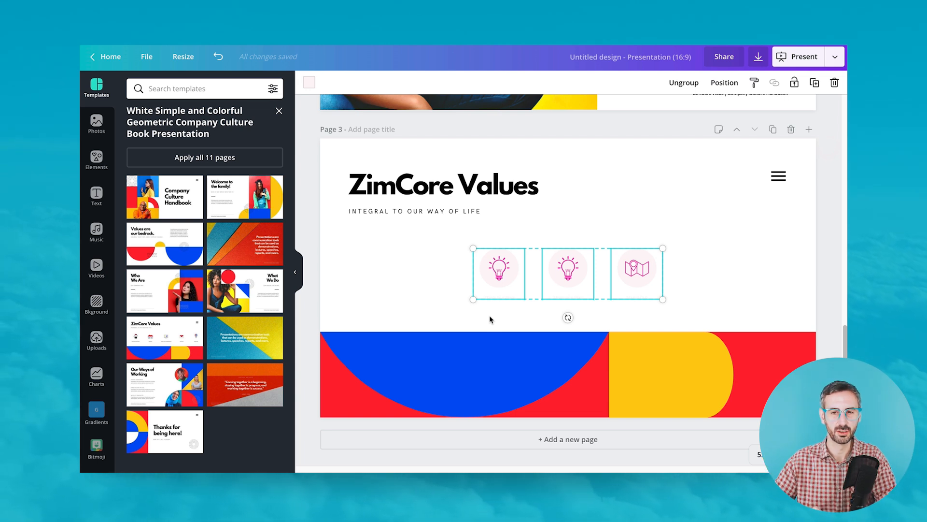
left_click(498, 270)
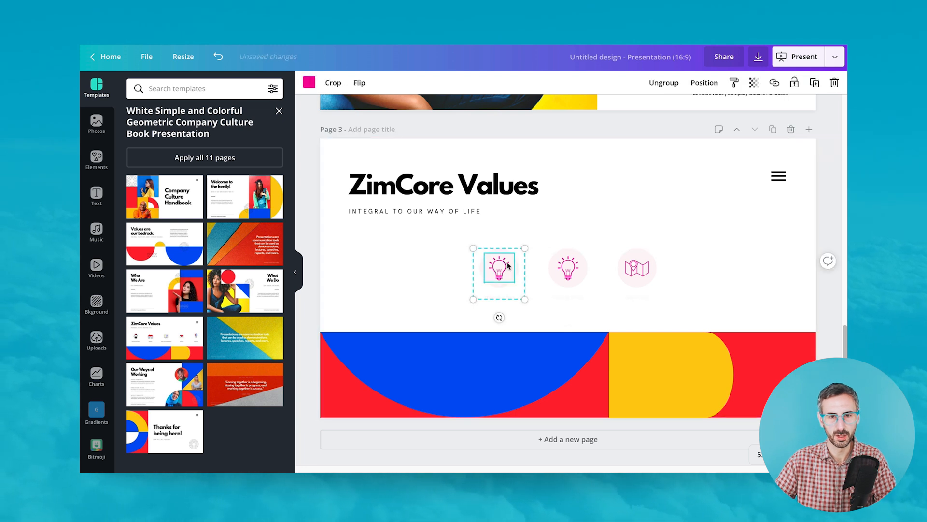
left_click(308, 82)
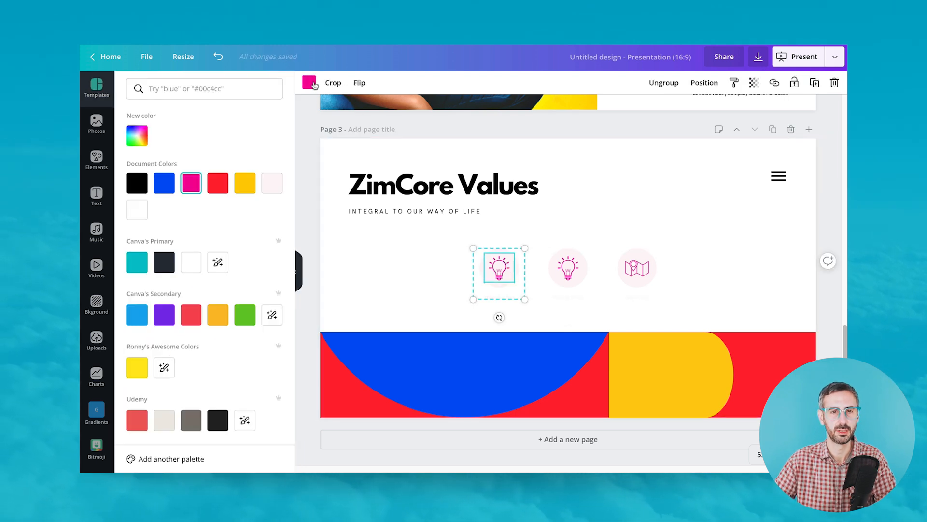
left_click(218, 183)
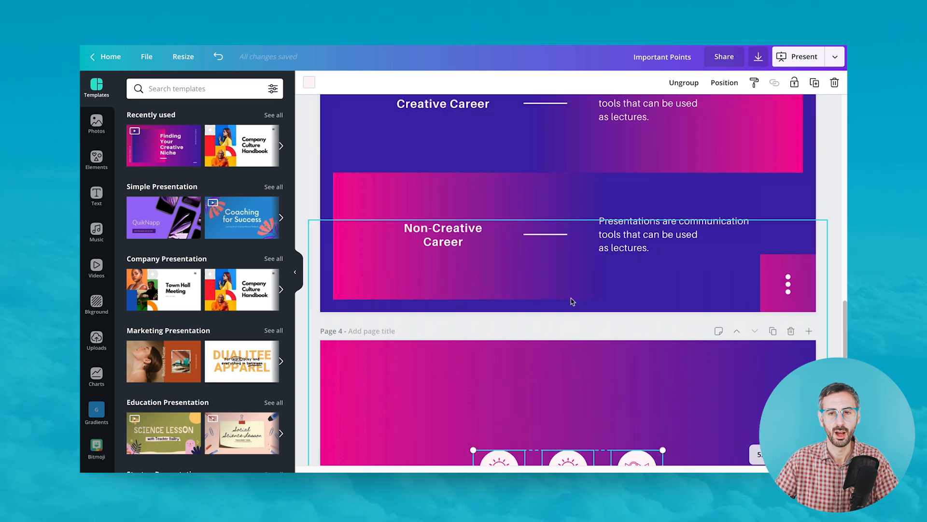
- Copy the orange-hoodie photo and paste it onto the 87% slide
scroll("up", 3)
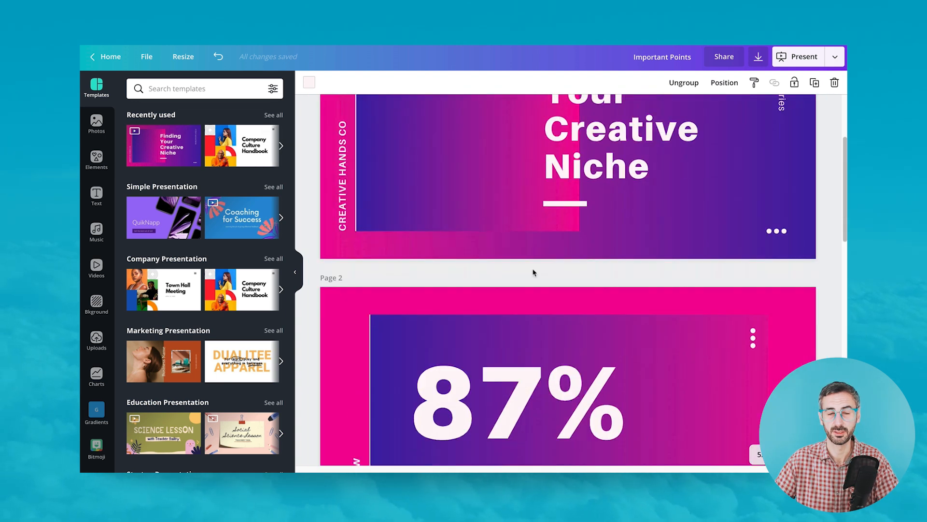
scroll("down", 3)
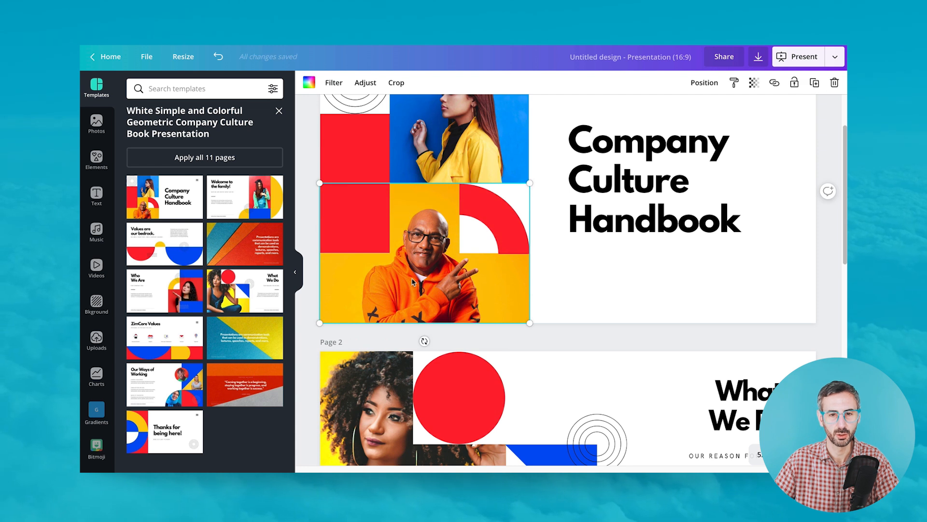
right_click(424, 284)
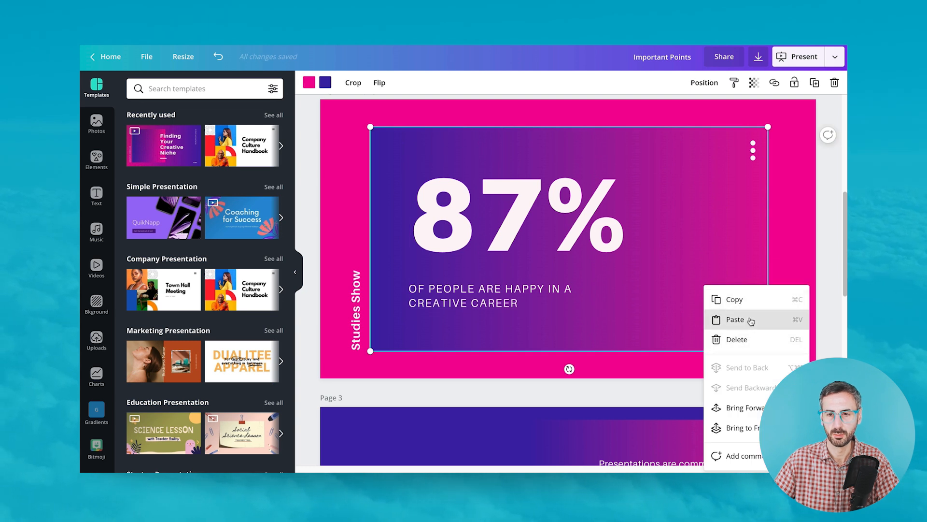
left_click(735, 320)
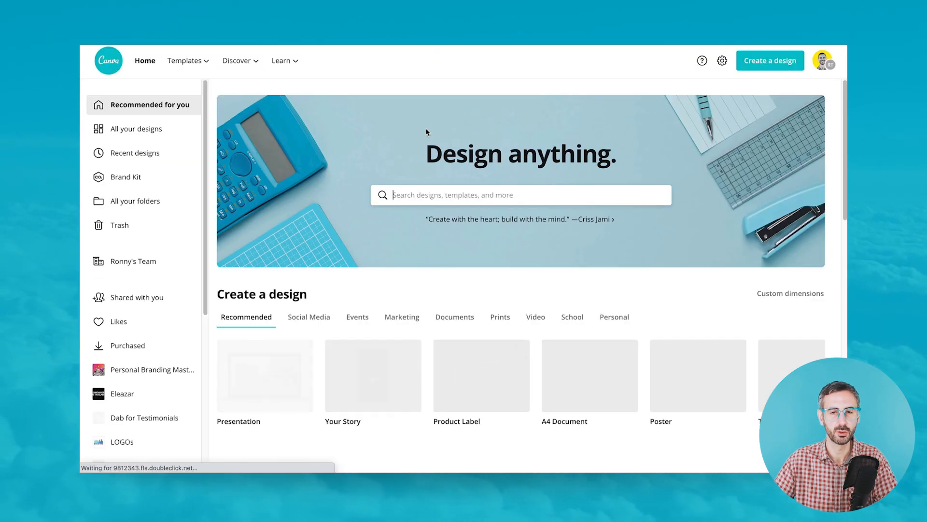
- Search templates for 'presentation' and browse the Presentations results
left_click(188, 60)
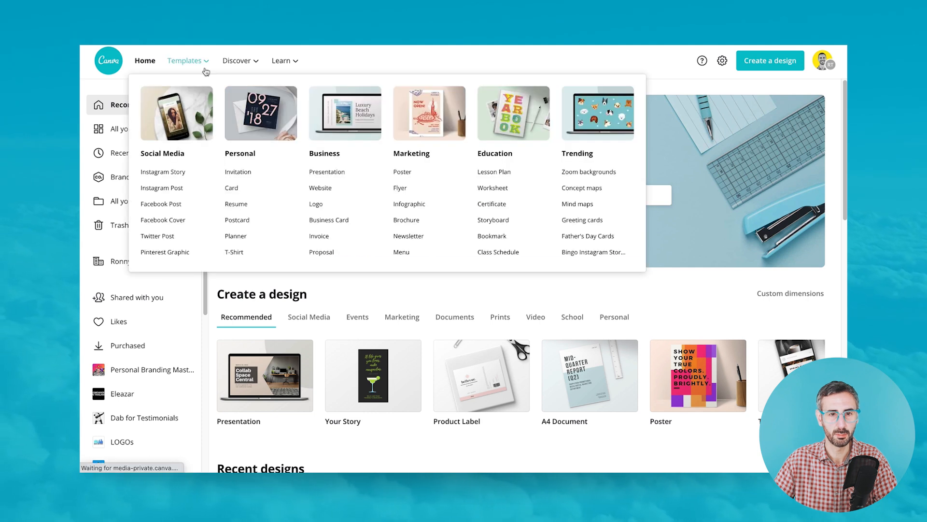
left_click(185, 60)
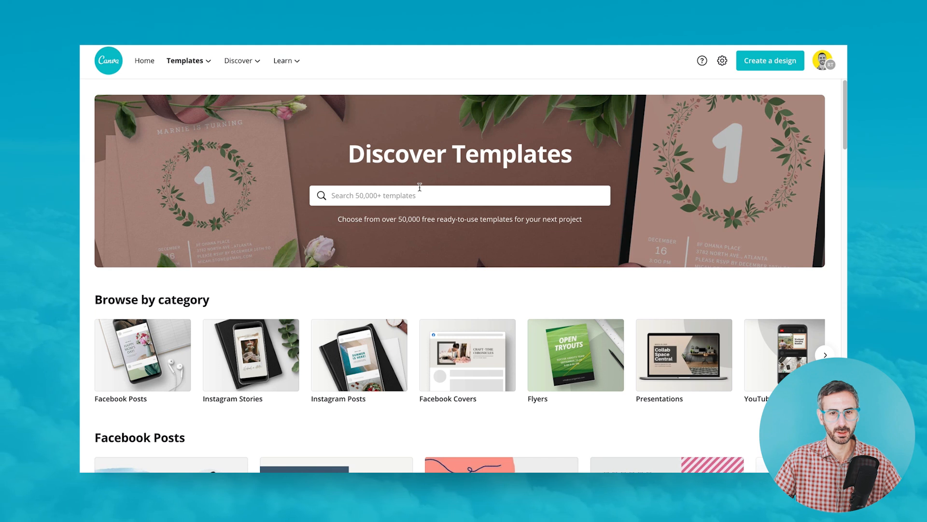
type("presentation")
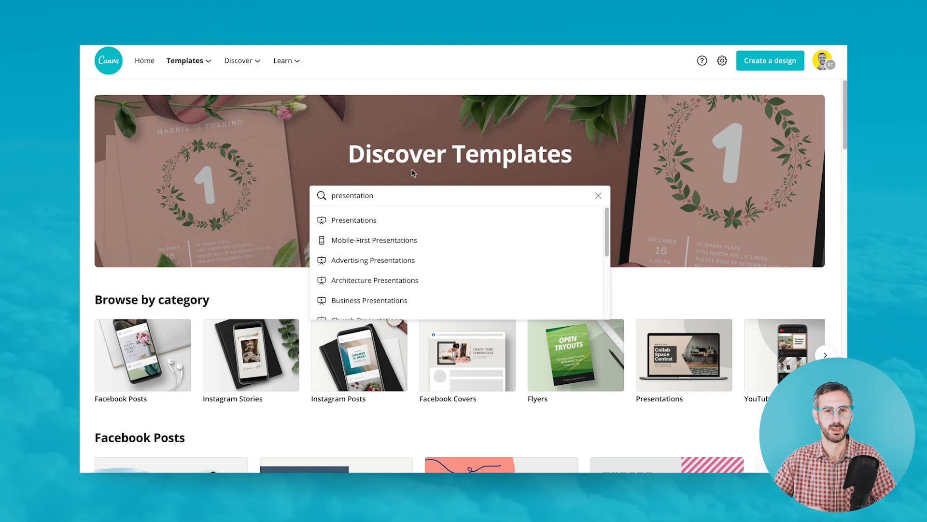
left_click(353, 219)
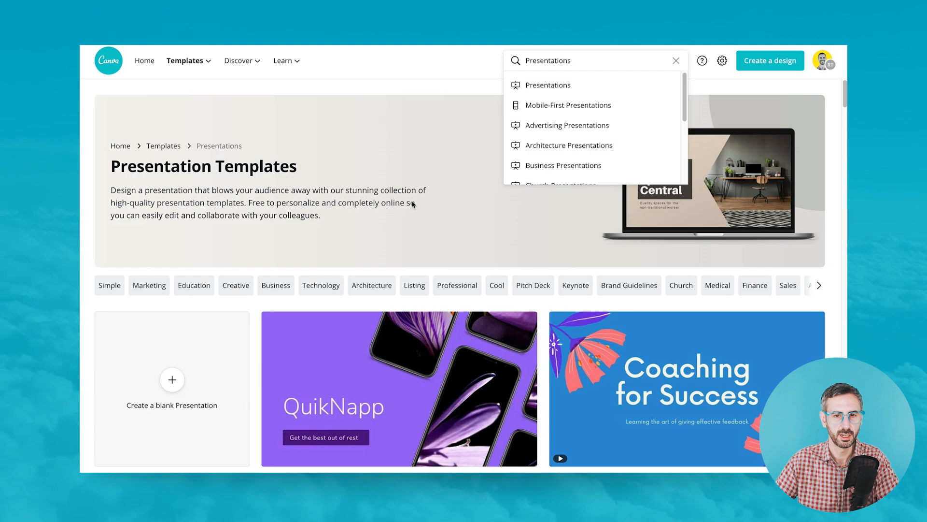
scroll("down", 3)
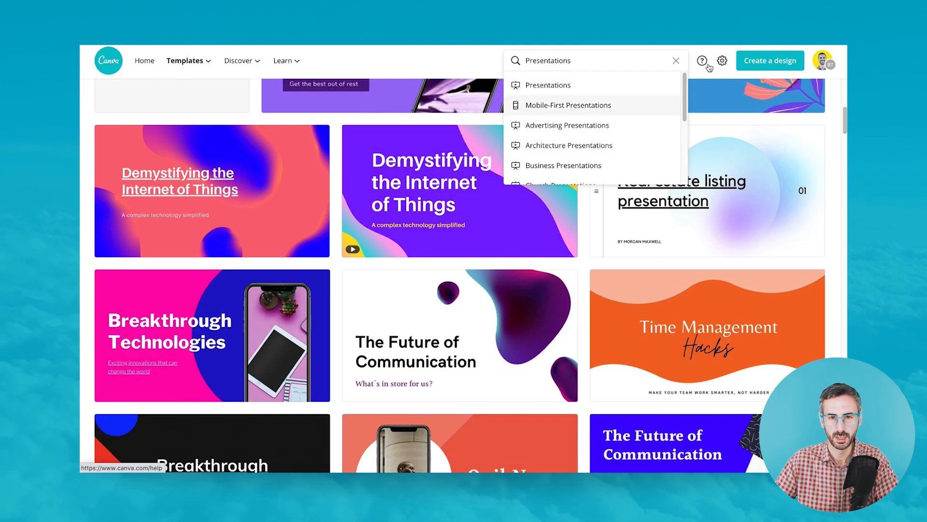
mouse_move(376, 104)
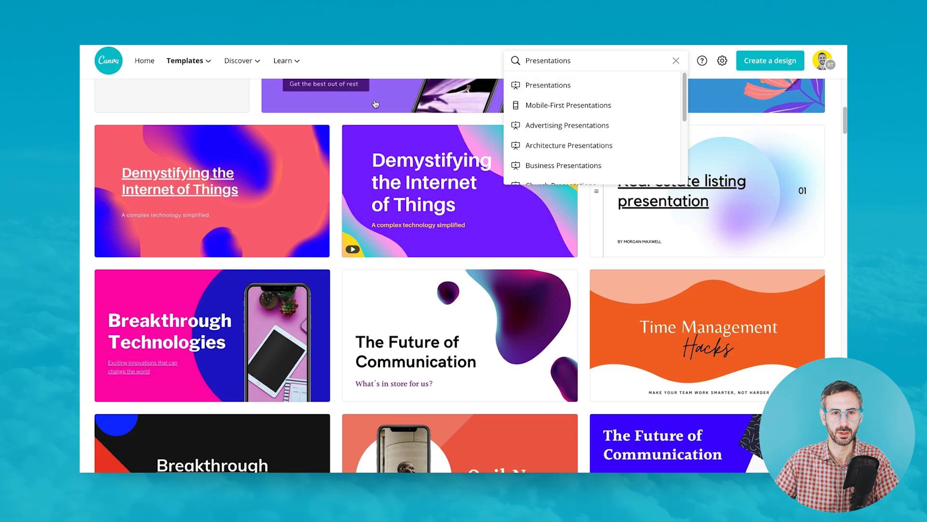
scroll("down", 3)
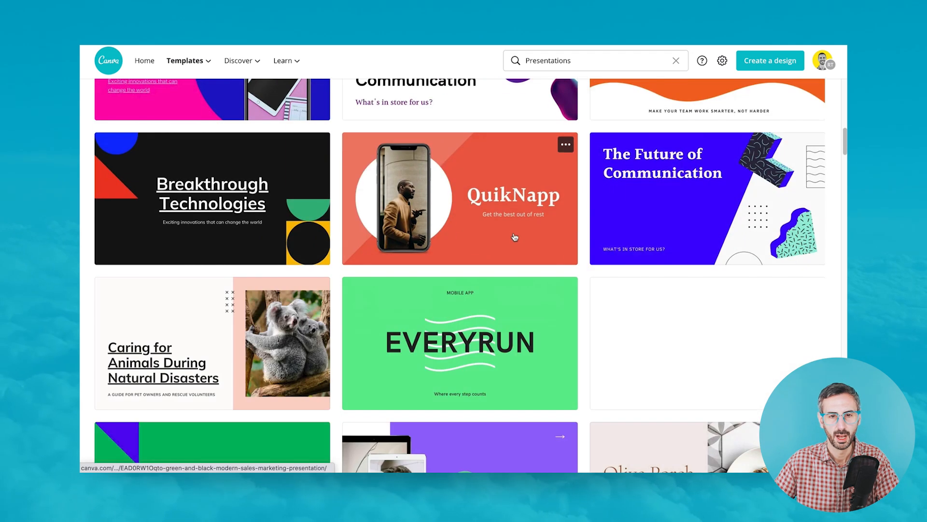
scroll("down", 3)
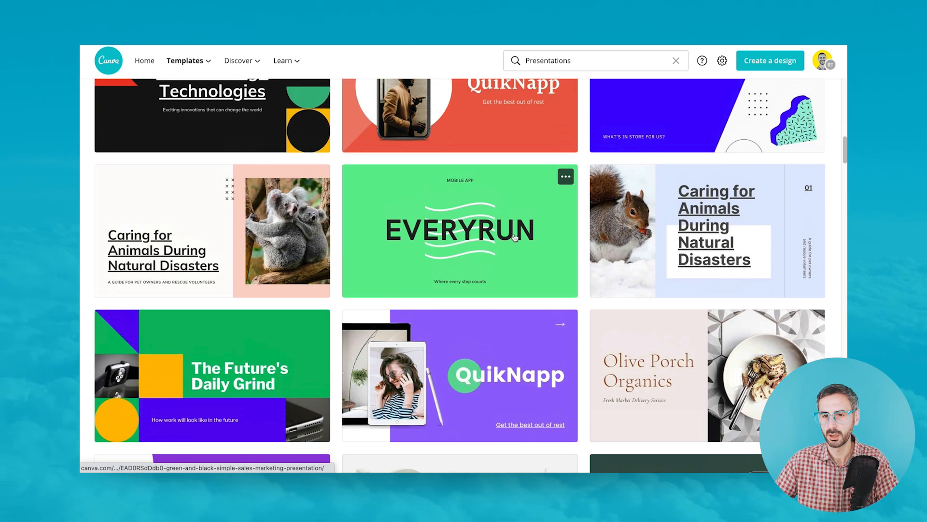
scroll("down", 3)
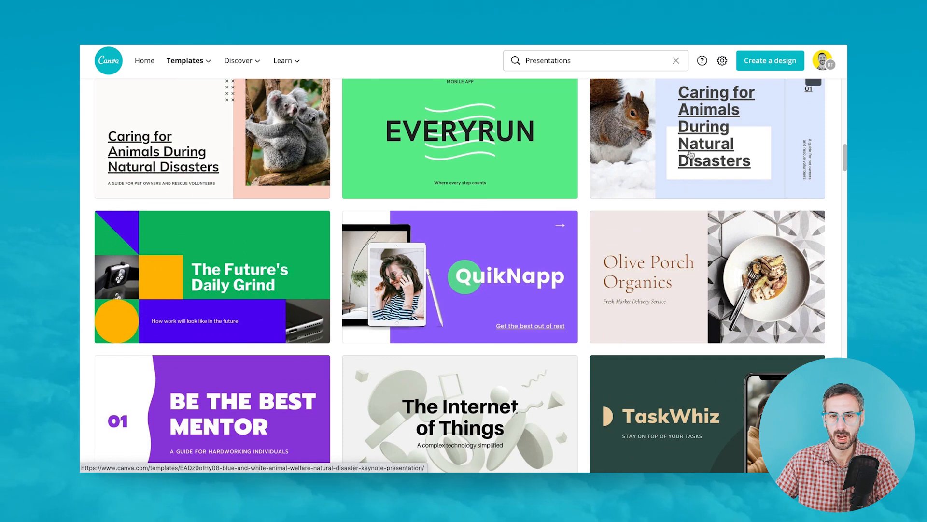
- Preview the EVERYRUN template's pages and use it for a new design
left_click(459, 137)
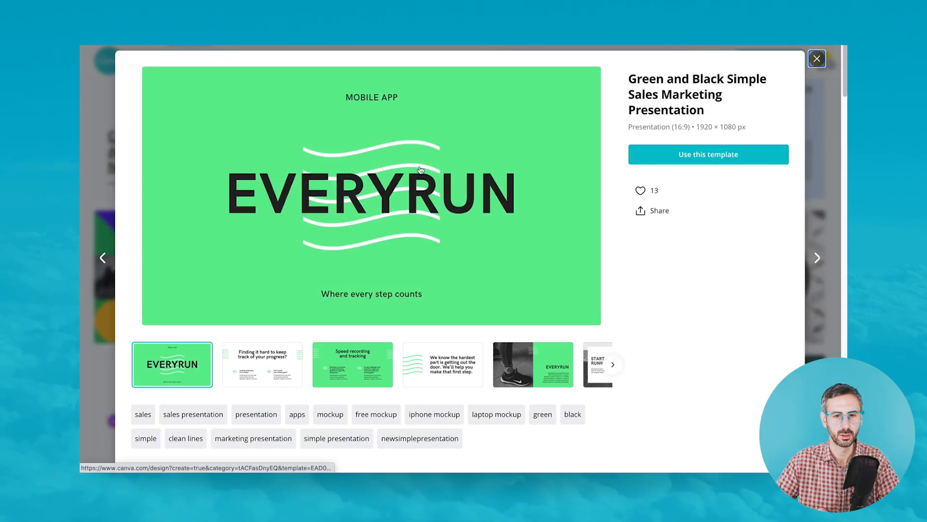
scroll("down", 3)
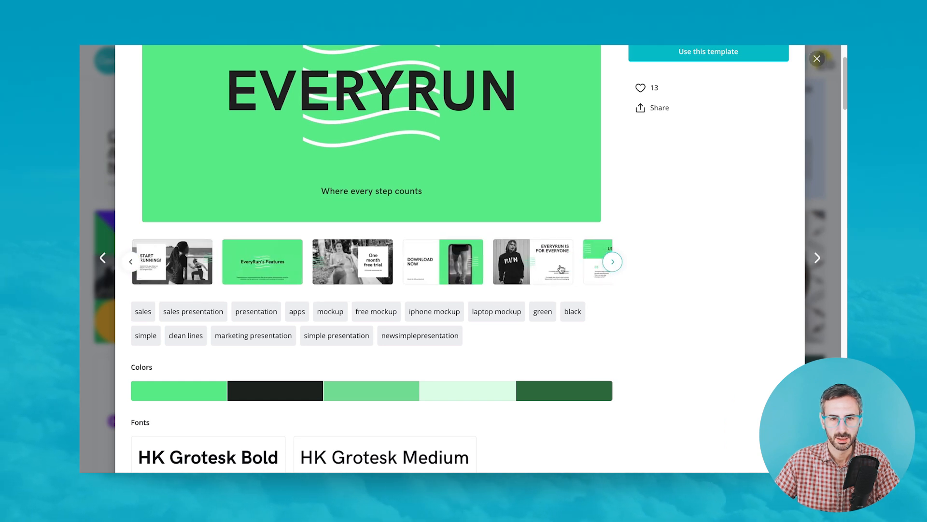
left_click(442, 261)
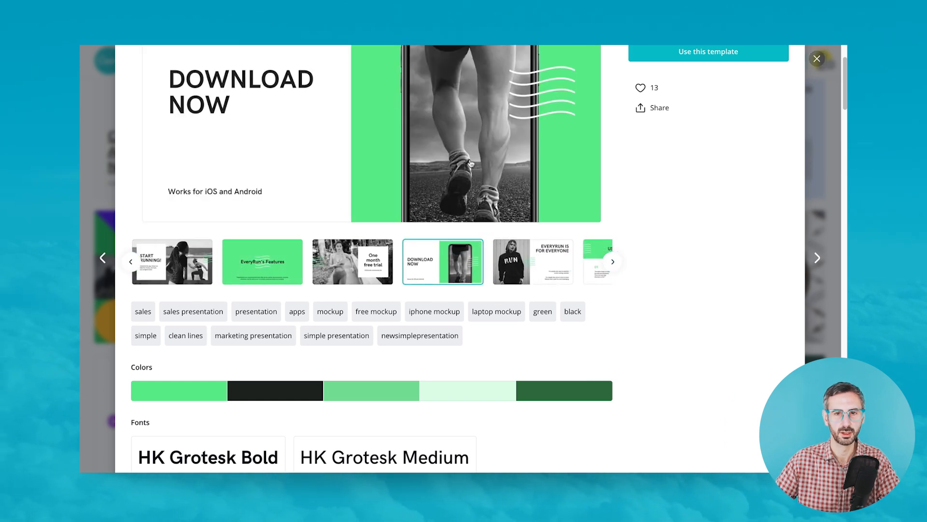
left_click(708, 51)
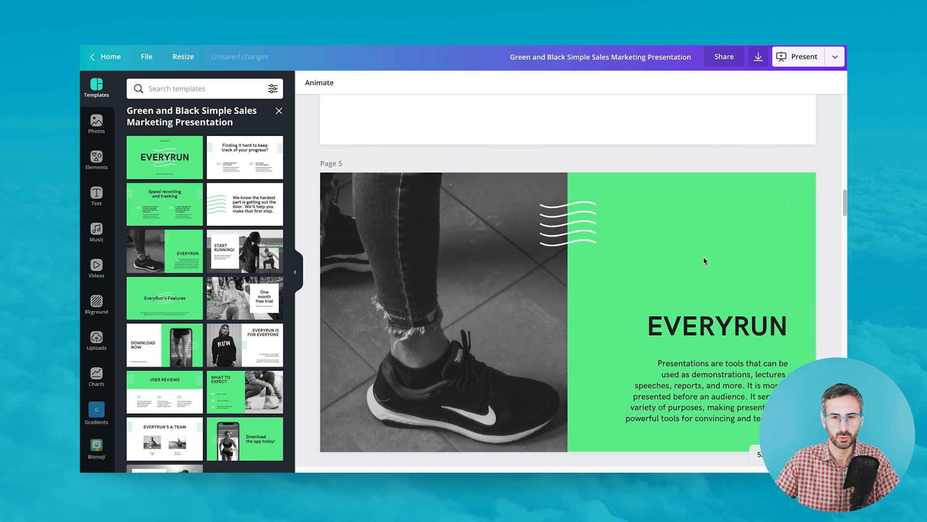
scroll("down", 3)
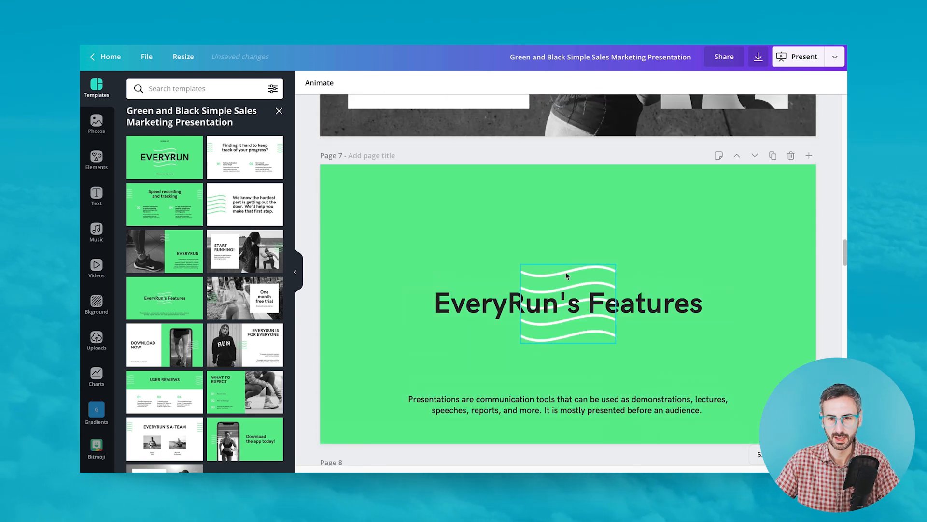
- Copy the wave lines onto the purple slide and make them partly transparent
right_click(567, 303)
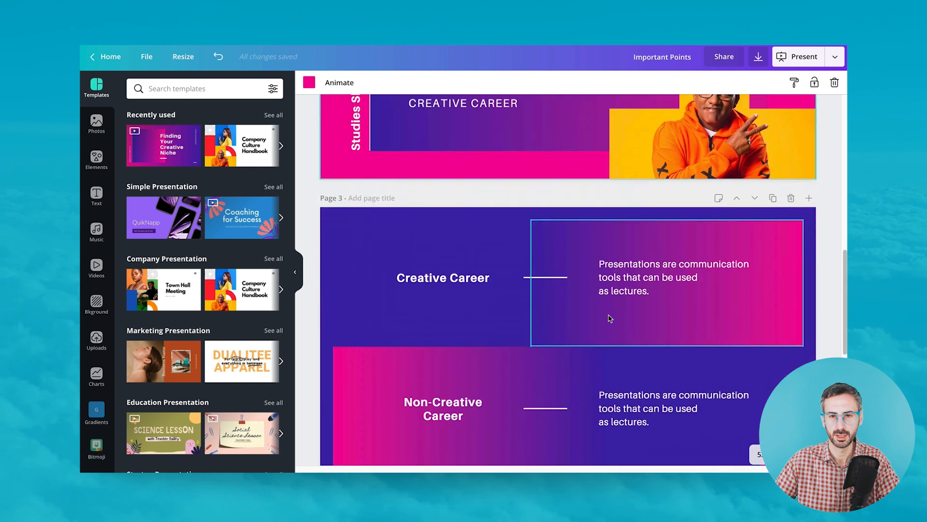
right_click(498, 278)
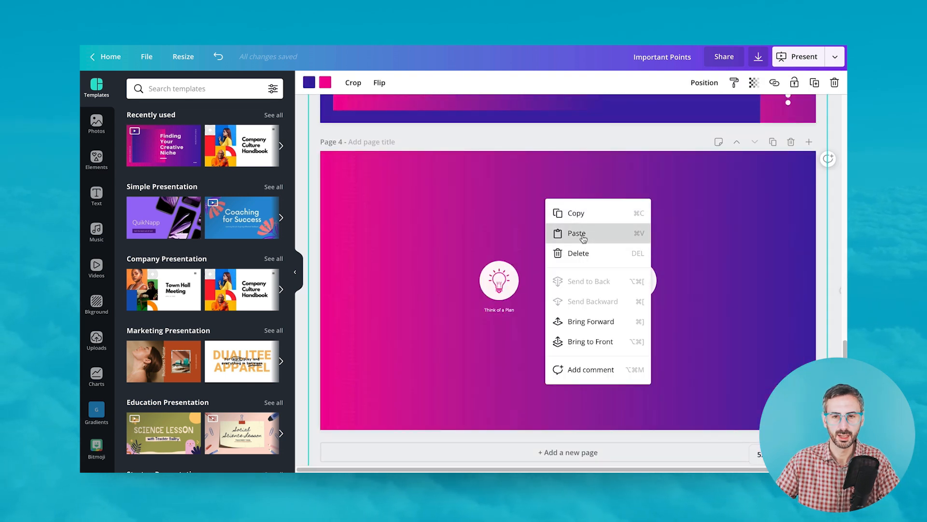
left_click(575, 233)
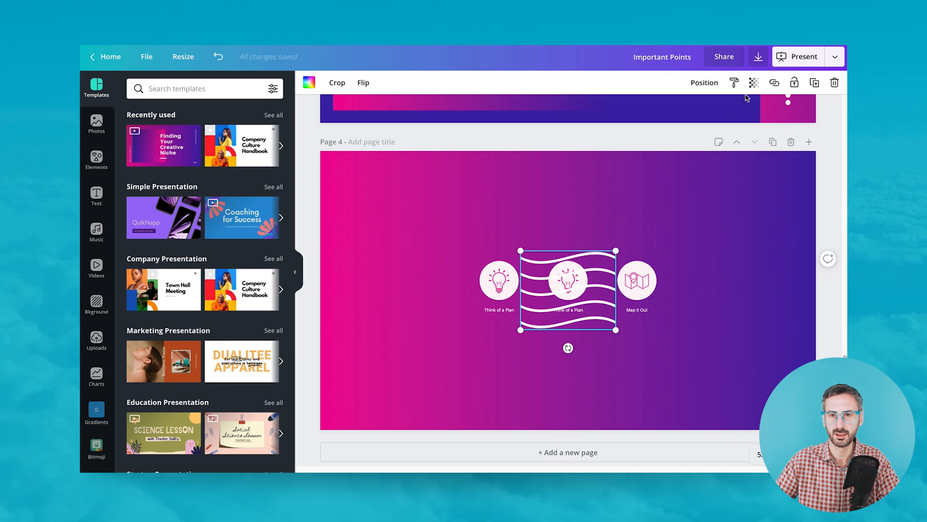
left_click(754, 82)
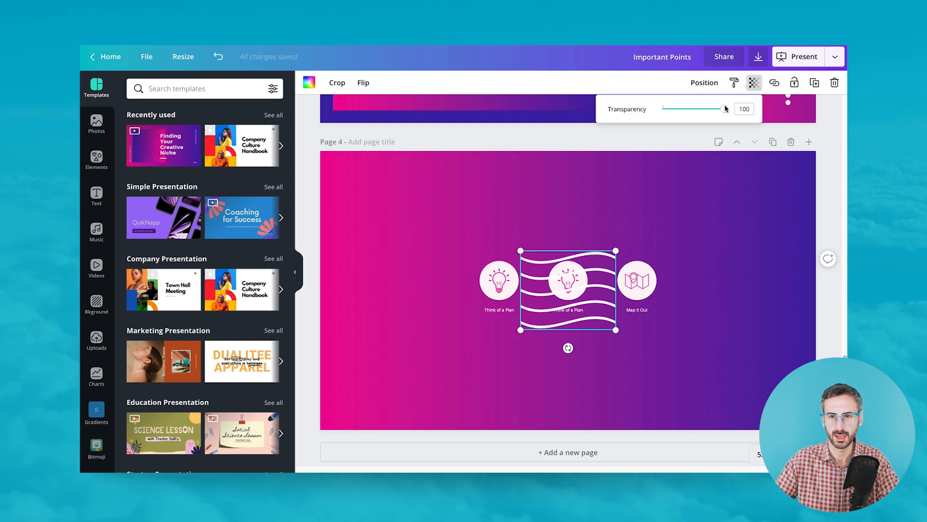
left_click_drag(719, 109, 700, 109)
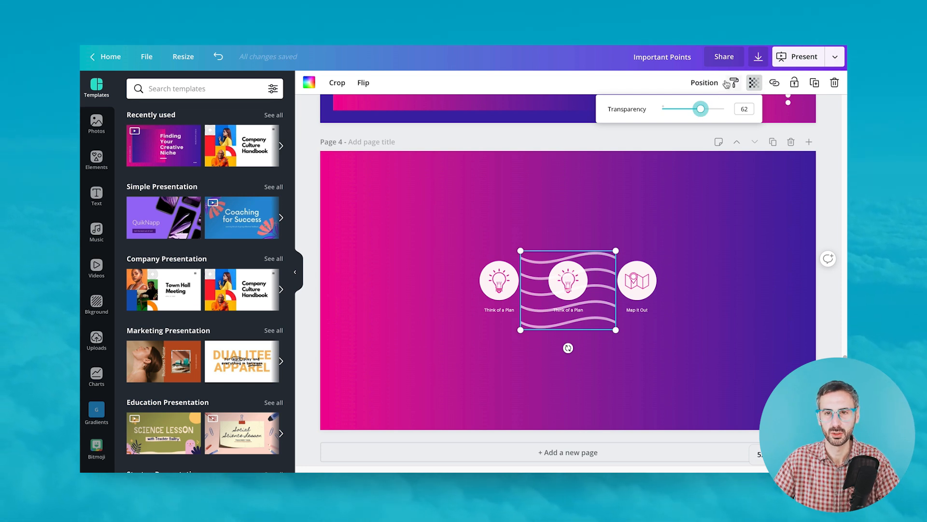
- Send the waves behind the icons, enlarge them, and make them fainter
left_click(703, 82)
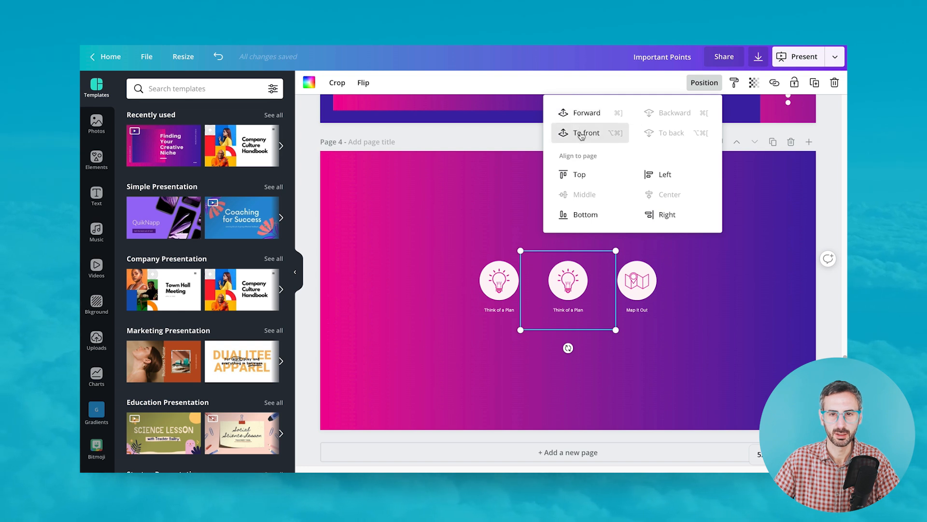
left_click(586, 132)
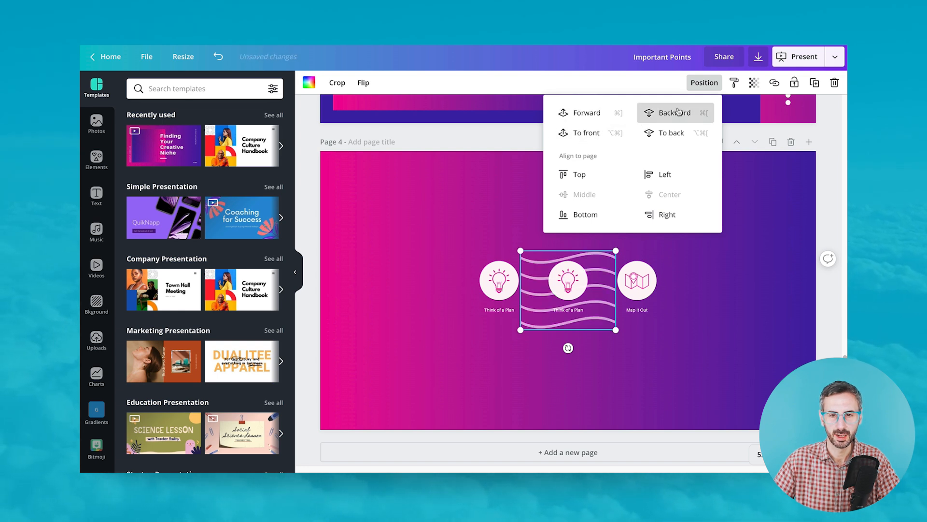
left_click(672, 113)
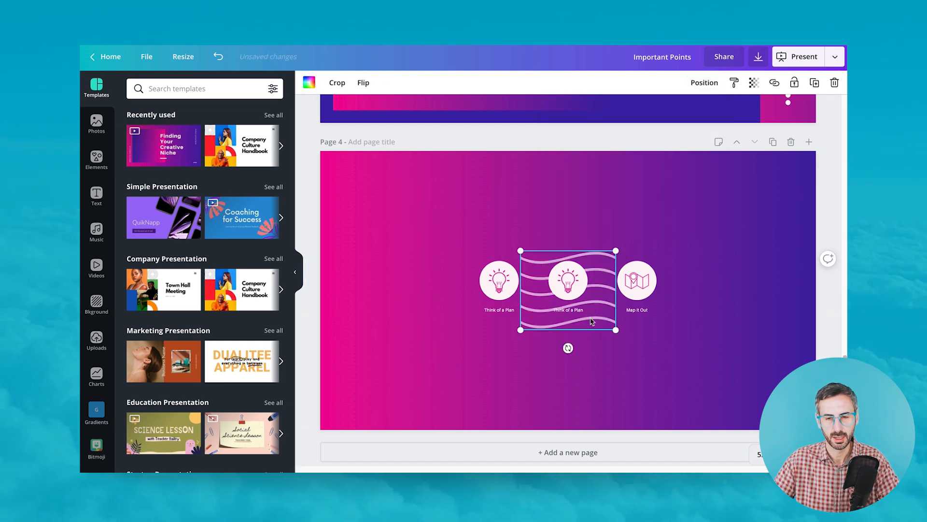
left_click_drag(567, 289, 704, 376)
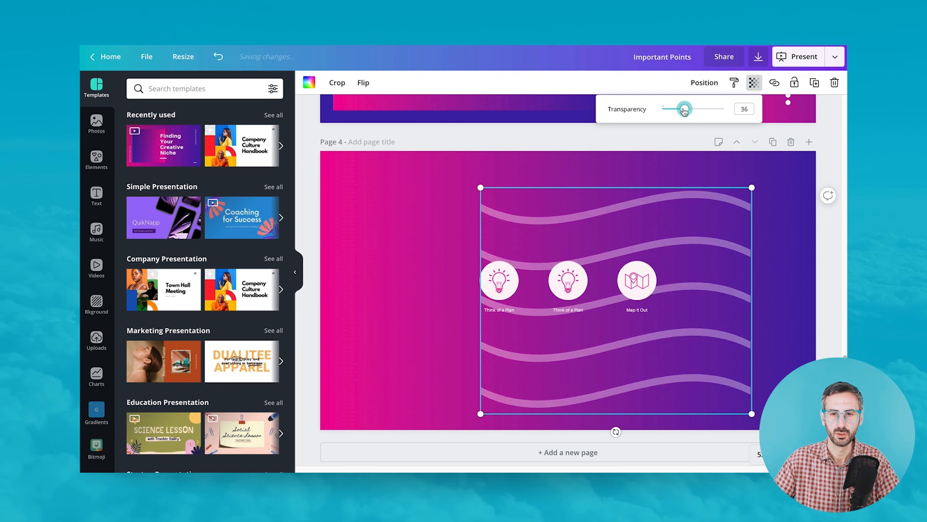
left_click_drag(685, 109, 672, 108)
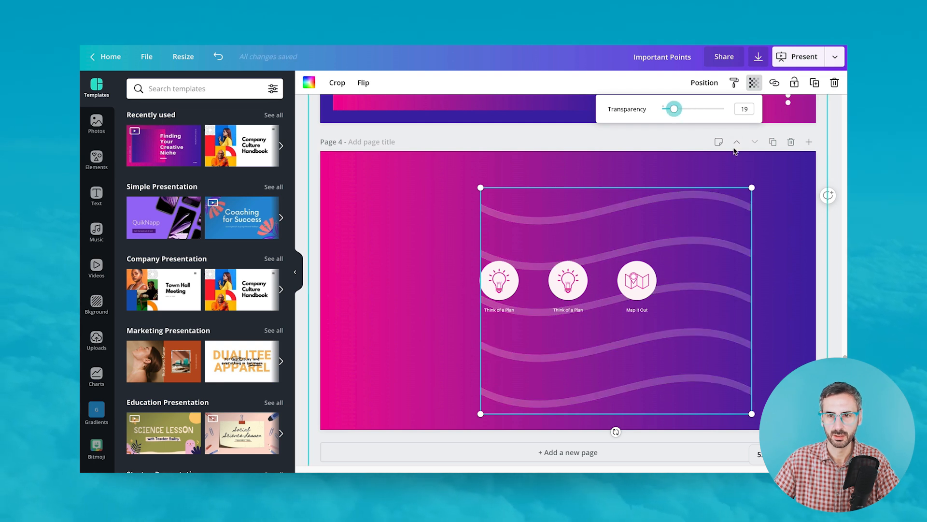
left_click(703, 83)
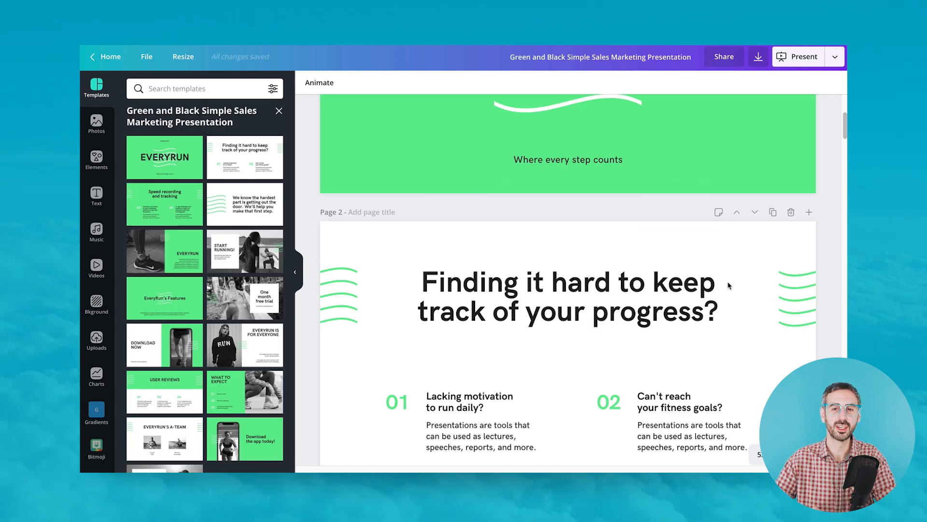
- Scroll down the Green and Black template to the phone mockup and right-click it
scroll("down", 3)
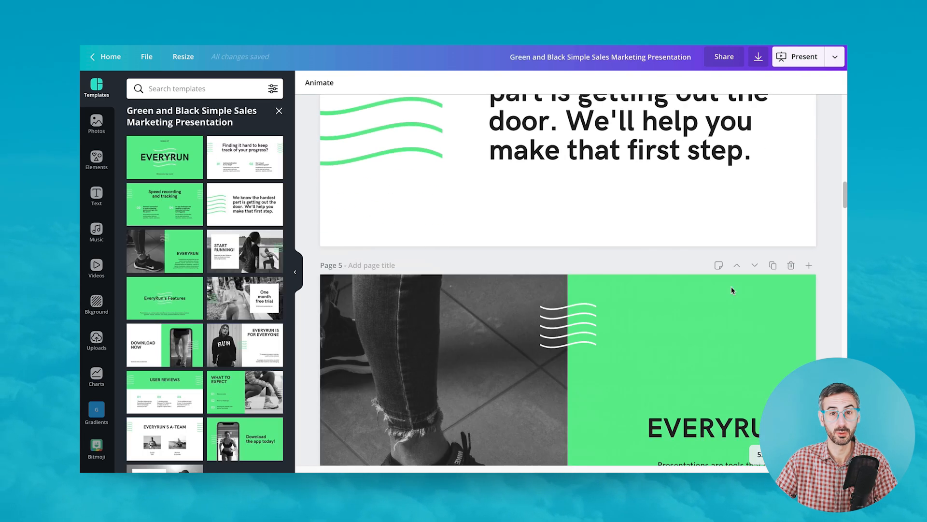
scroll("down", 3)
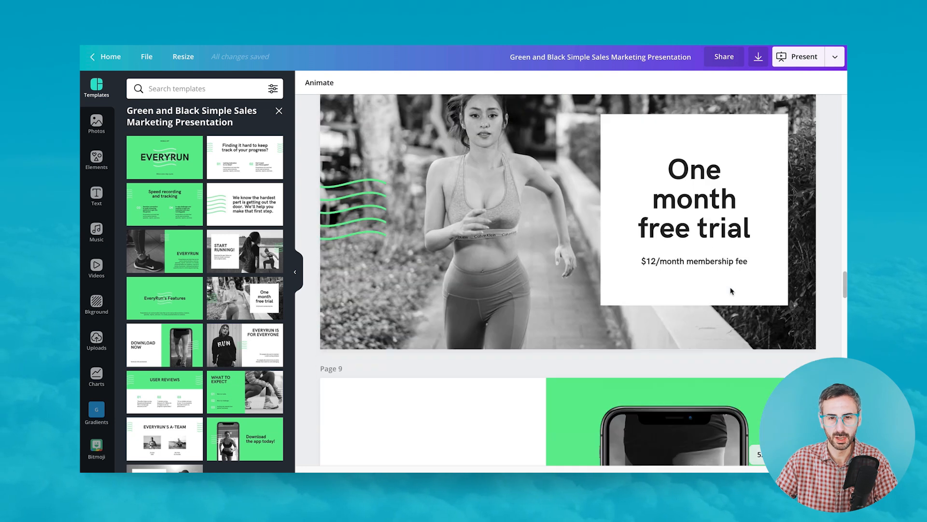
scroll("down", 3)
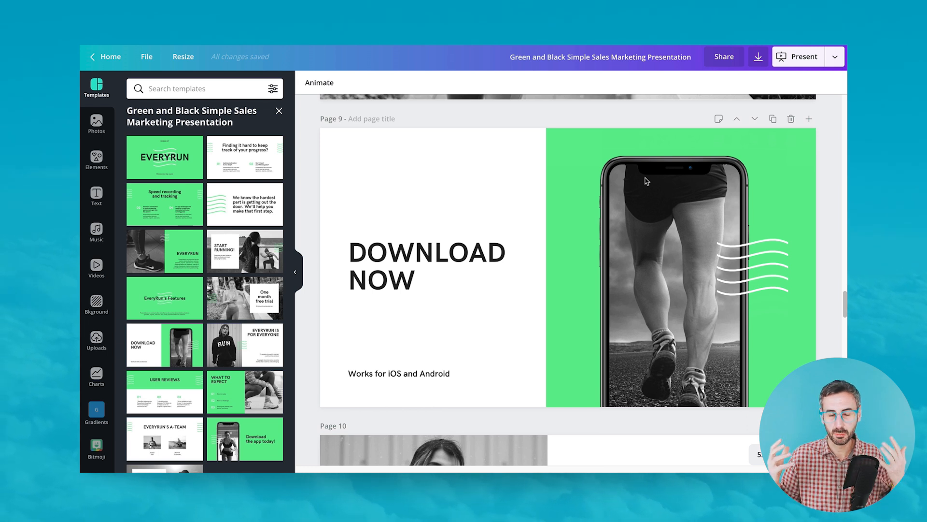
scroll("down", 3)
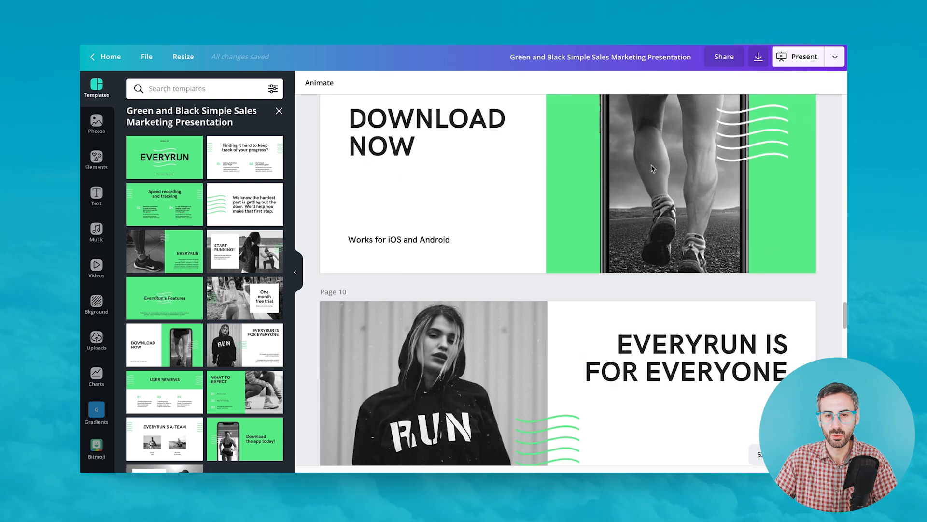
right_click(650, 168)
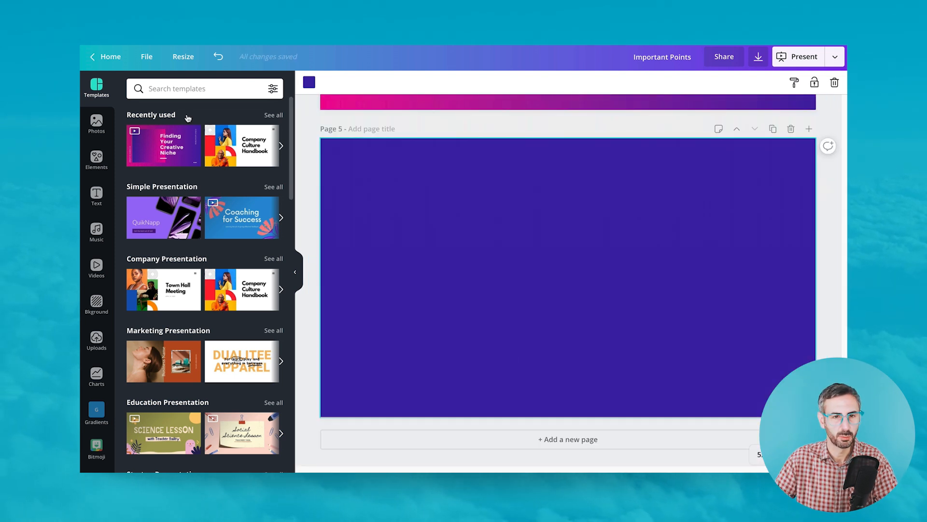
- Paste the phone mockup onto page 5 and position it on the right side
right_click(561, 384)
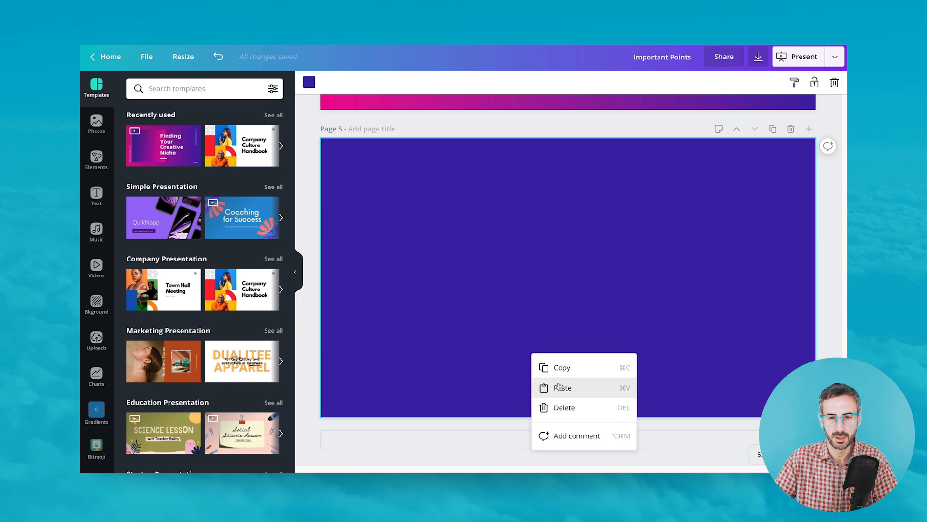
left_click(561, 387)
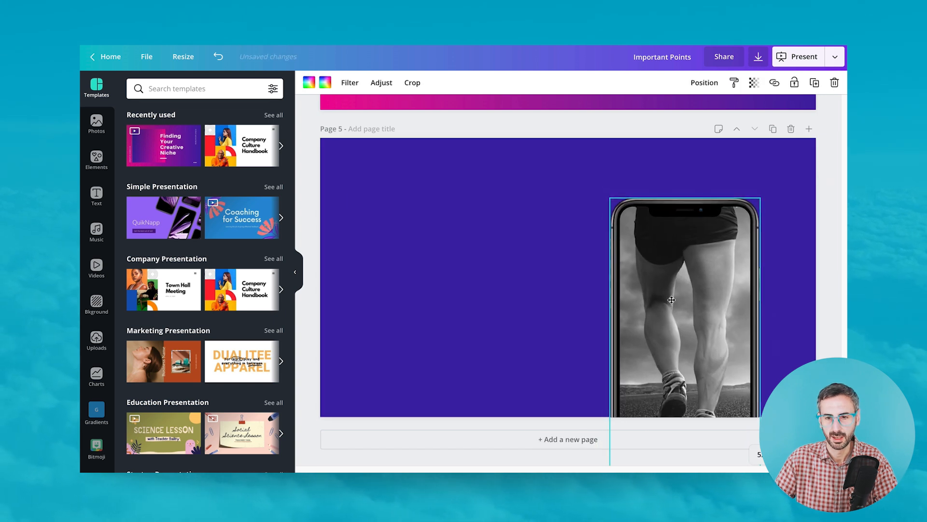
left_click_drag(671, 300, 678, 313)
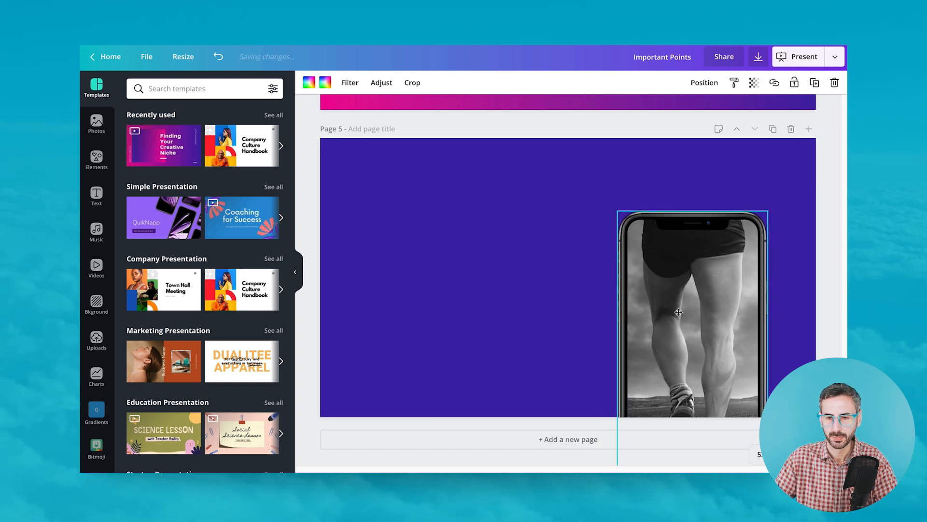
left_click_drag(678, 313, 674, 305)
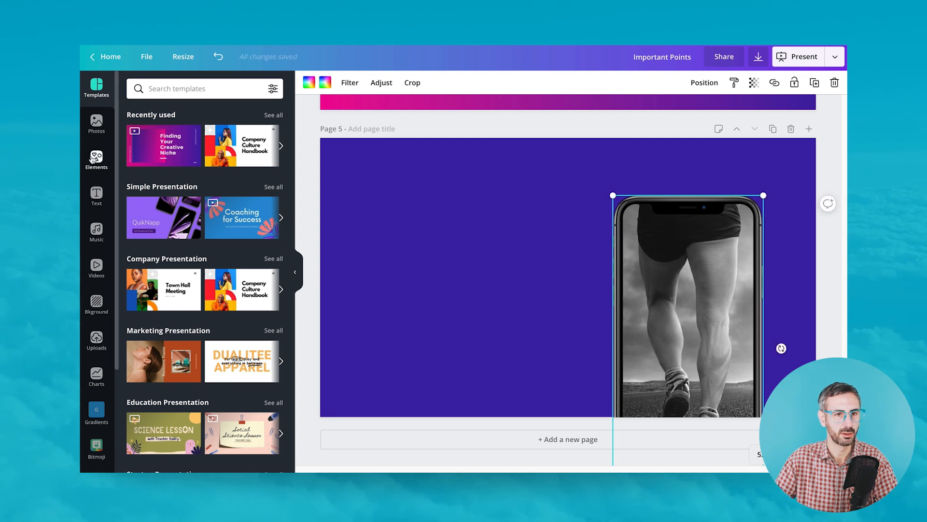
left_click(96, 123)
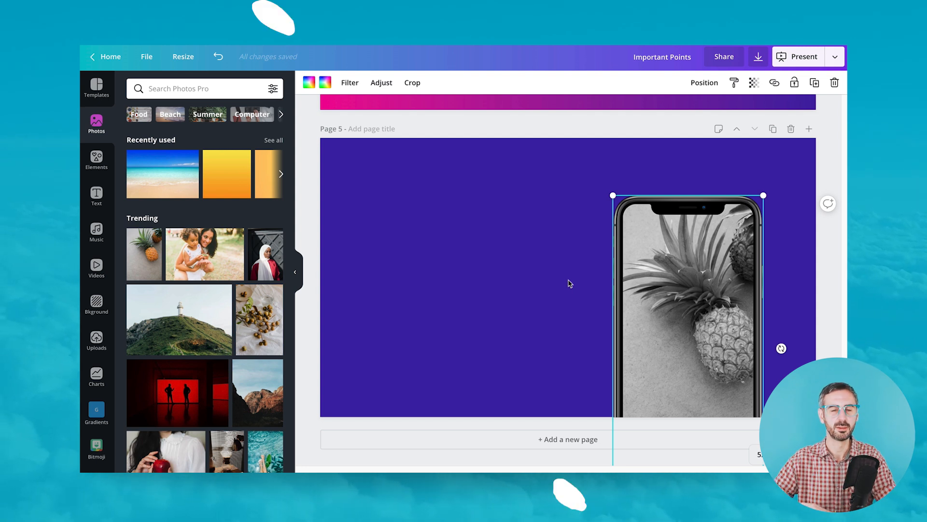
scroll("down", 3)
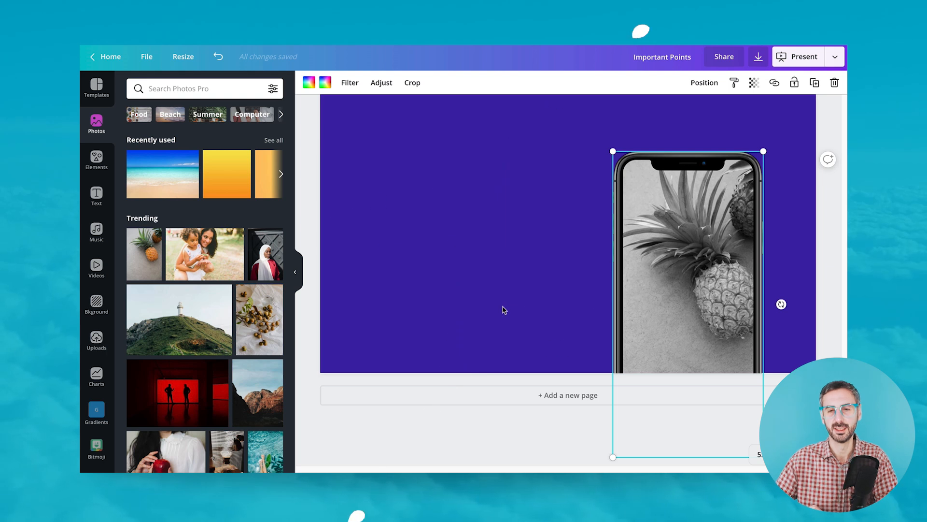
scroll("down", 3)
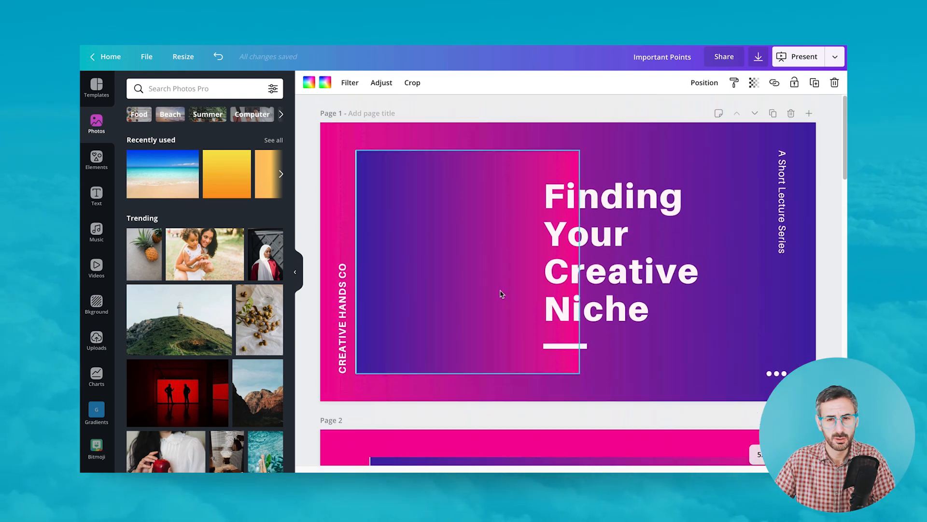
scroll("down", 3)
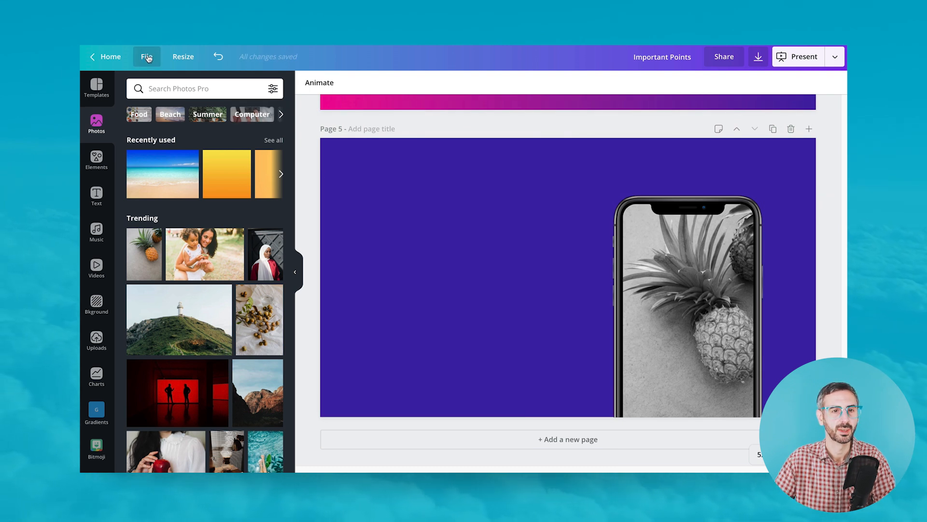
- Open Version history from the File menu of the Important Points deck
left_click(147, 56)
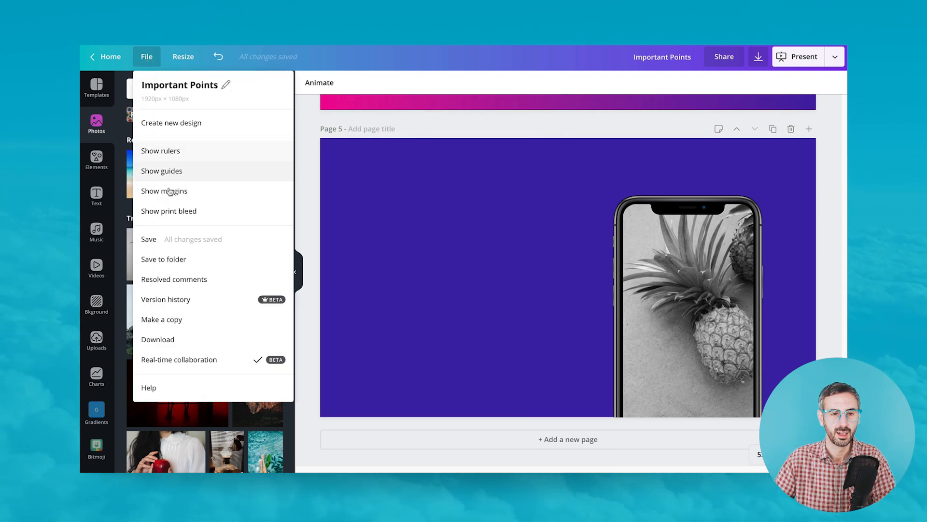
mouse_move(174, 298)
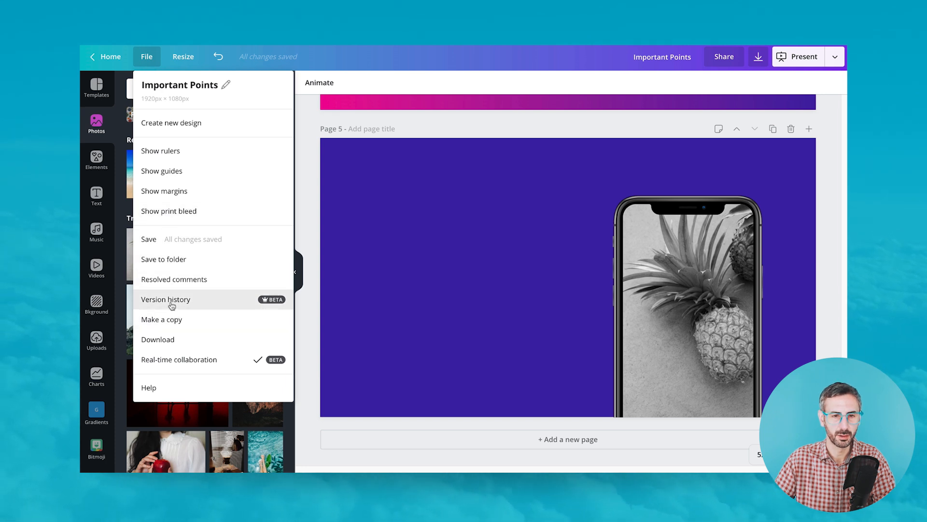
mouse_move(173, 308)
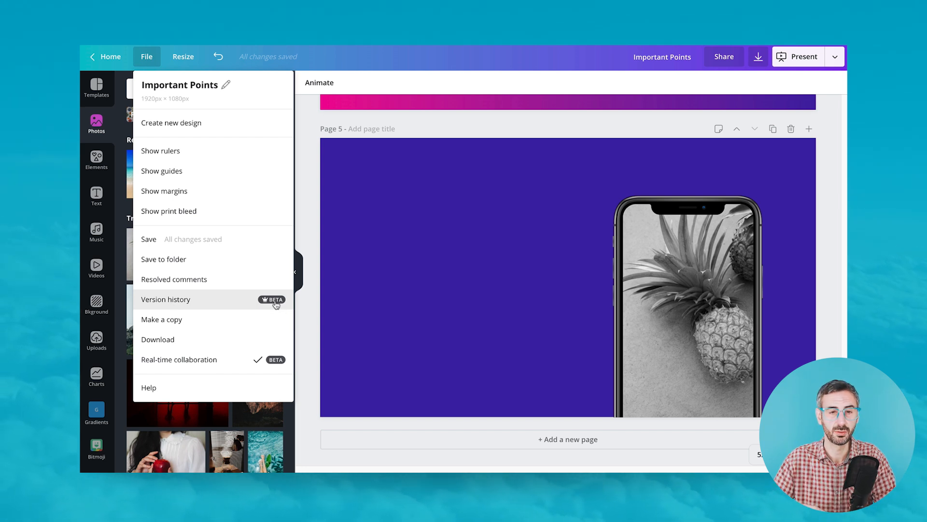
left_click(167, 299)
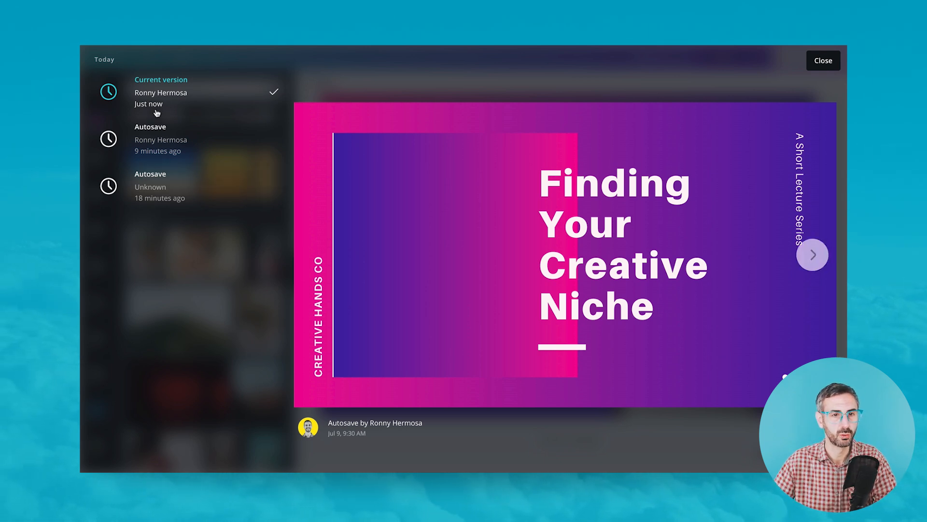
mouse_move(196, 238)
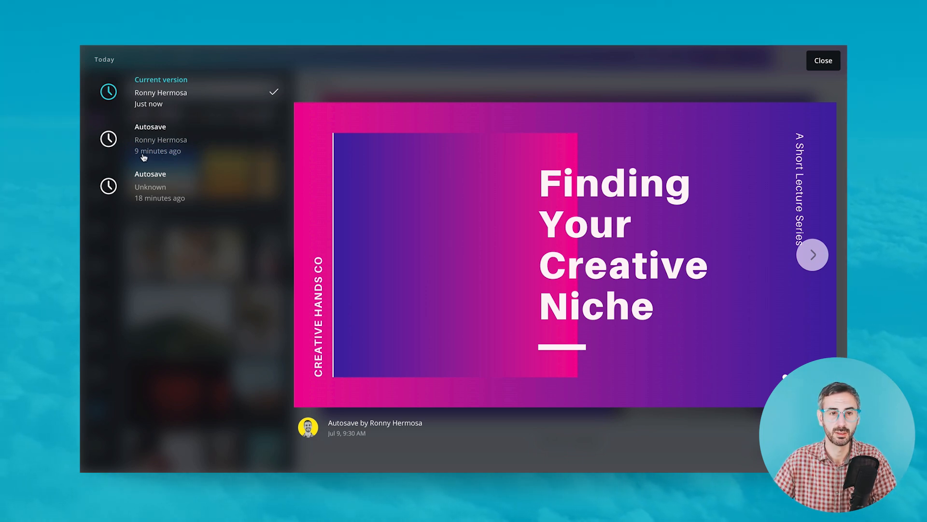
mouse_move(142, 209)
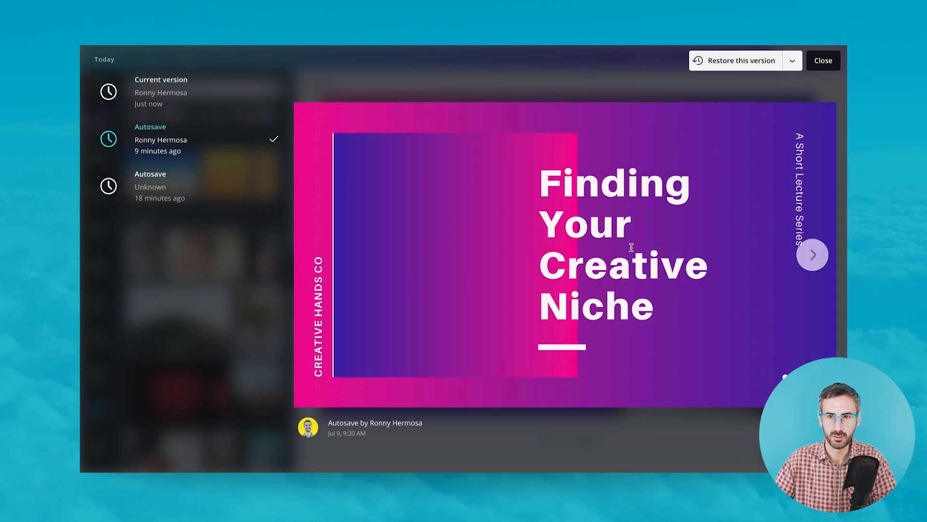
- Page through the 10-minutes-ago autosave preview toward the three-icon slide
left_click(812, 254)
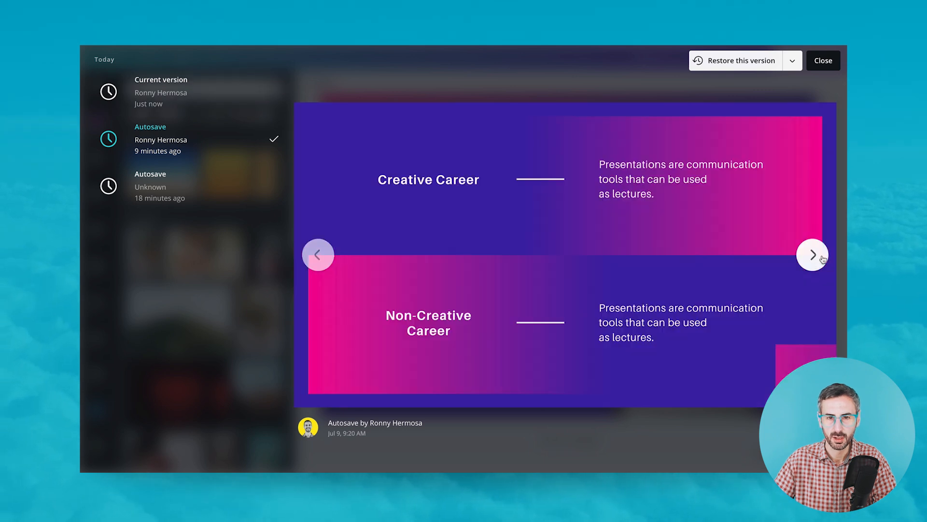
left_click(812, 255)
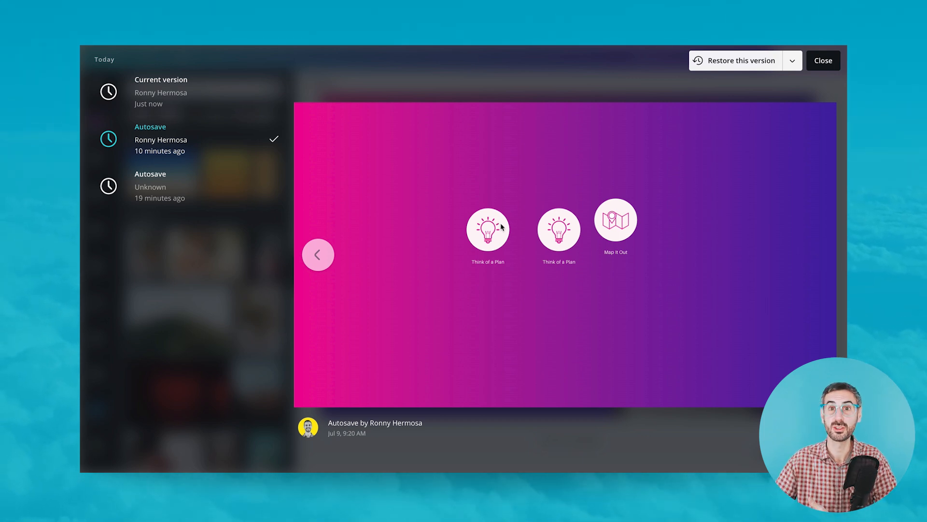
mouse_move(644, 285)
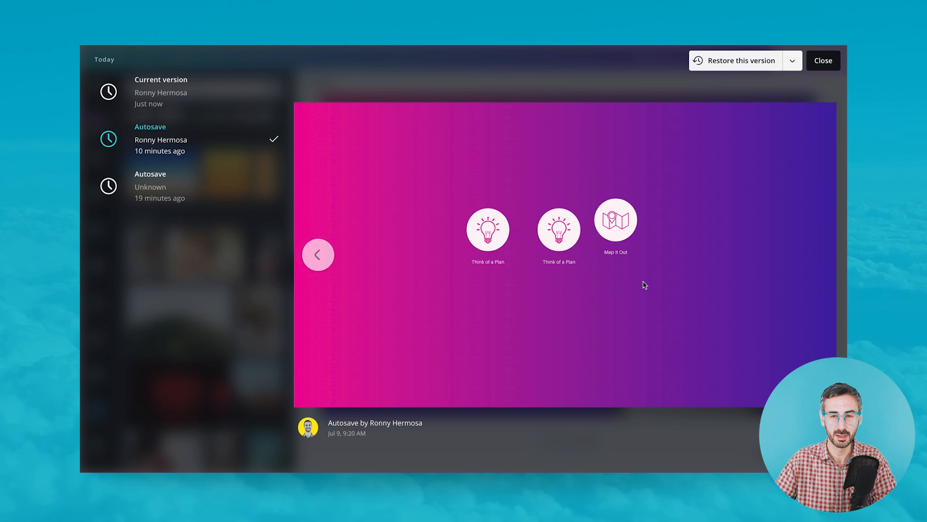
mouse_move(645, 284)
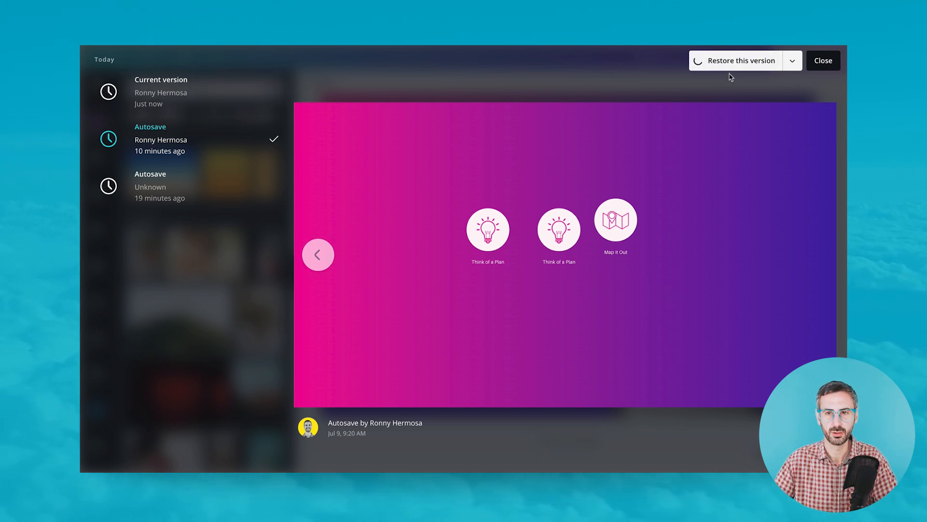
- Restore the 9:20 AM autosave and scroll through the restored pages
left_click(740, 60)
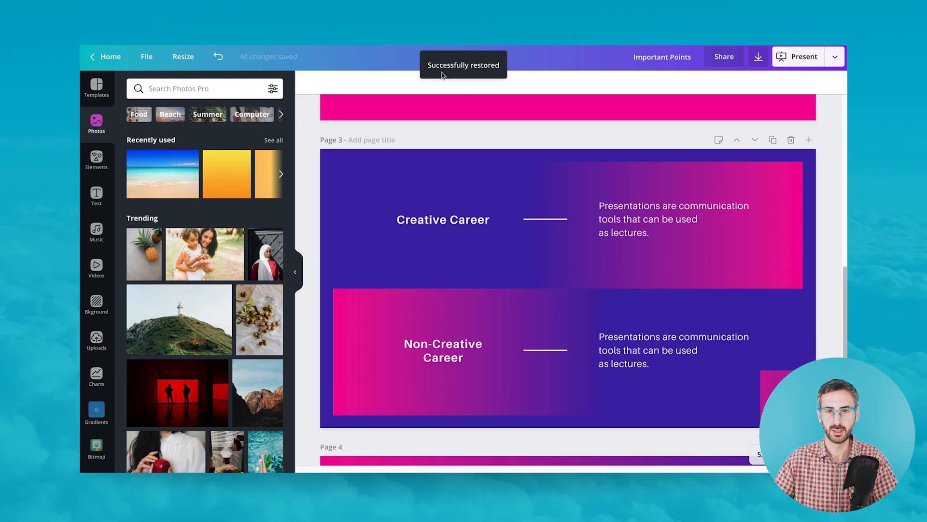
scroll("down", 3)
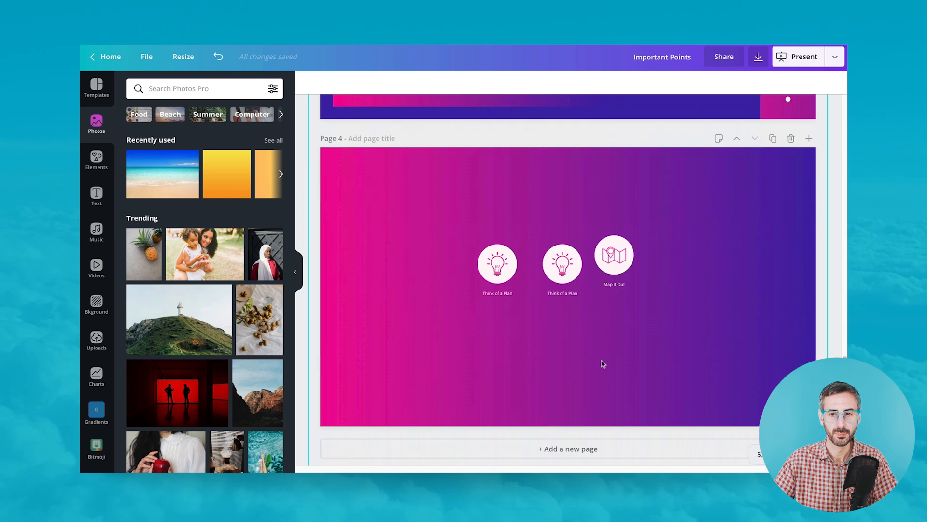
scroll("up", 3)
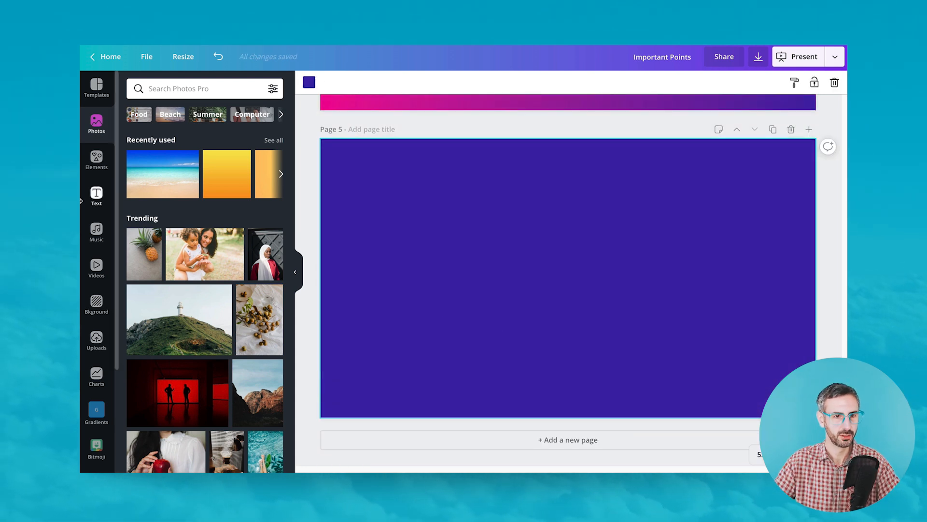
- Add a phone-shaped frame from Elements > Frames and place it left of centre
left_click(96, 158)
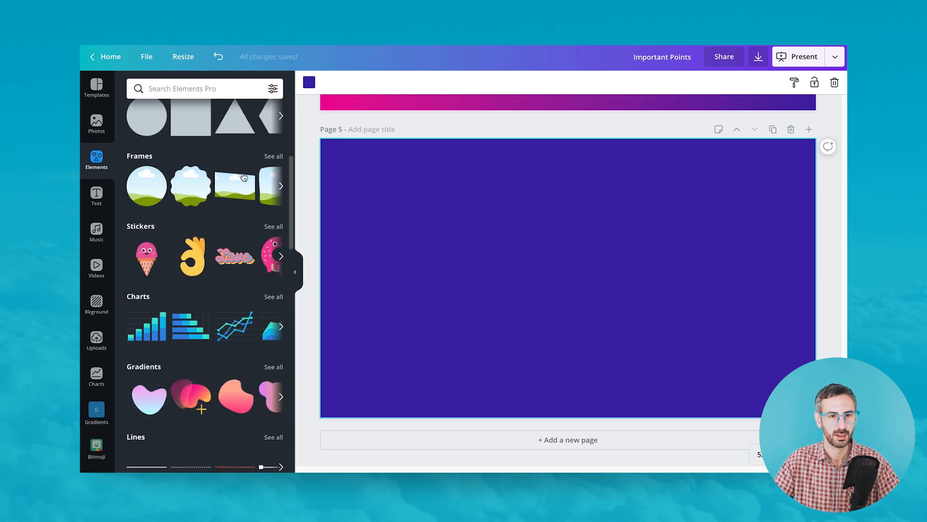
left_click(273, 156)
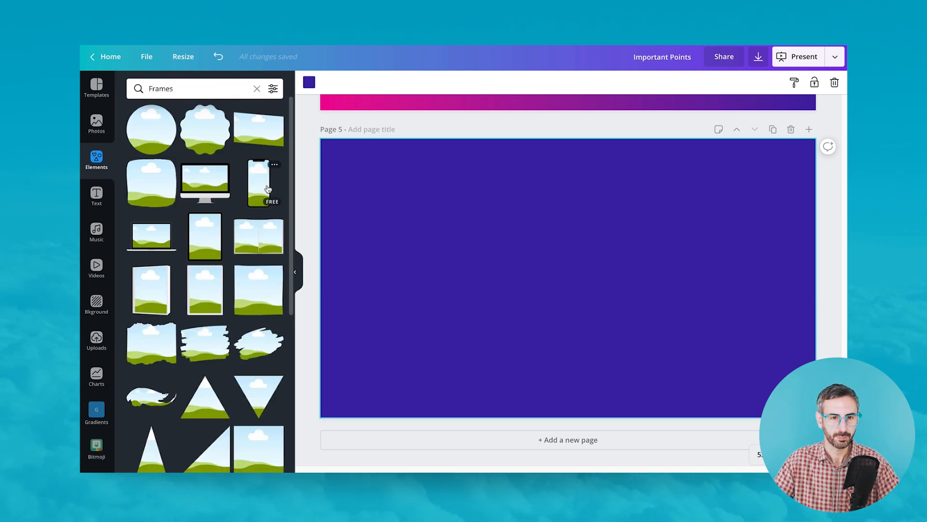
left_click(259, 180)
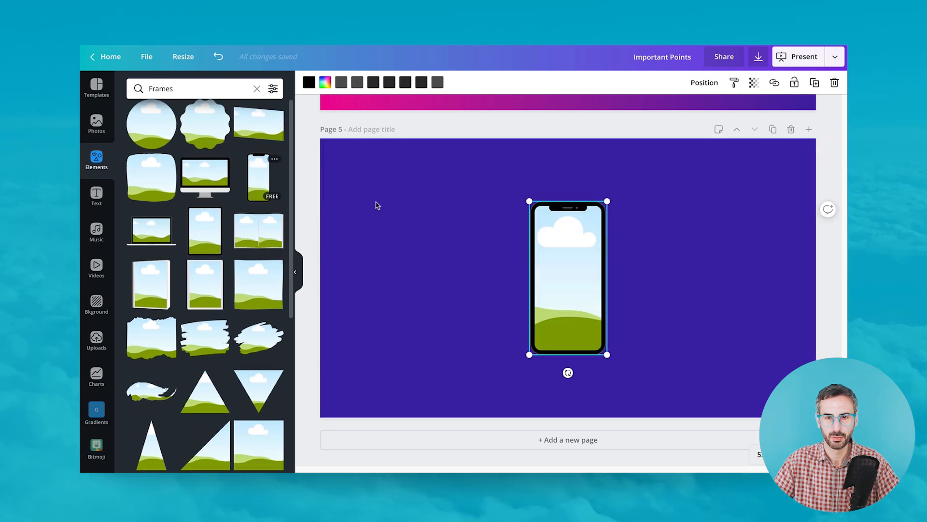
left_click_drag(568, 278, 484, 278)
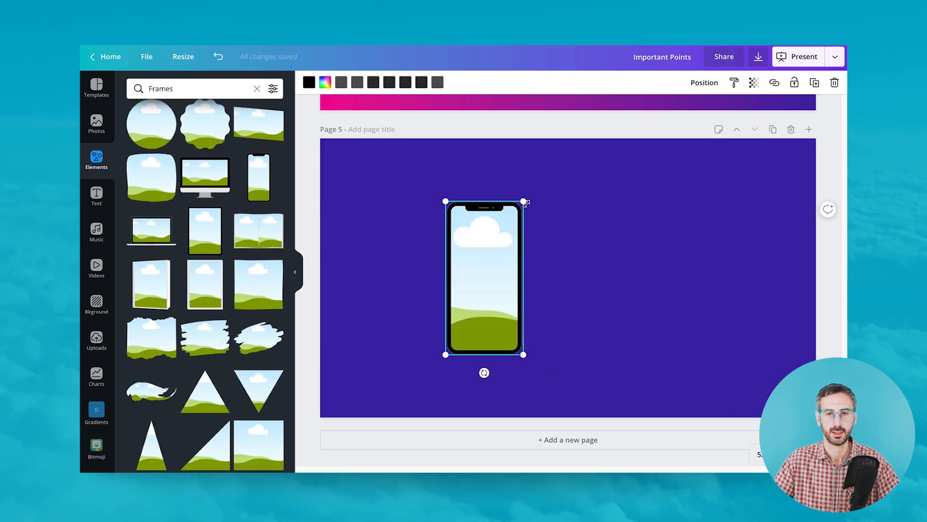
left_click_drag(525, 202, 530, 195)
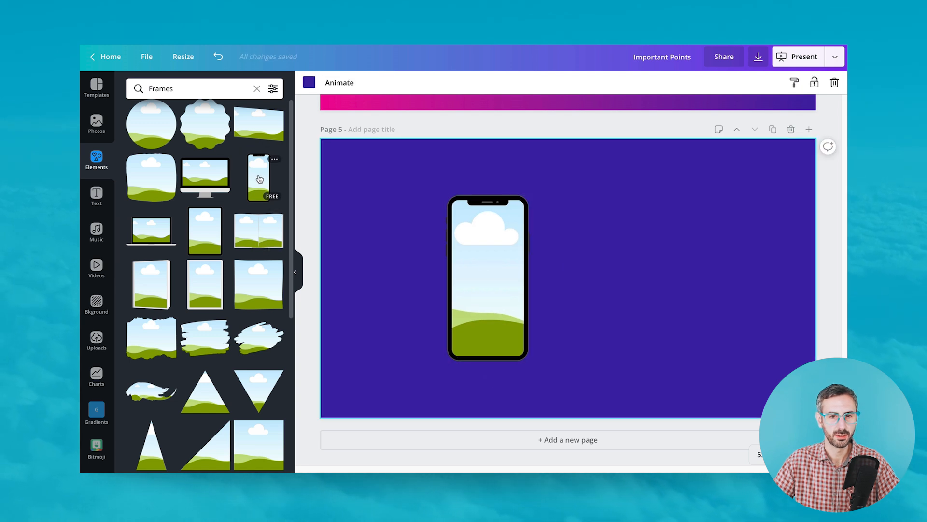
mouse_move(576, 299)
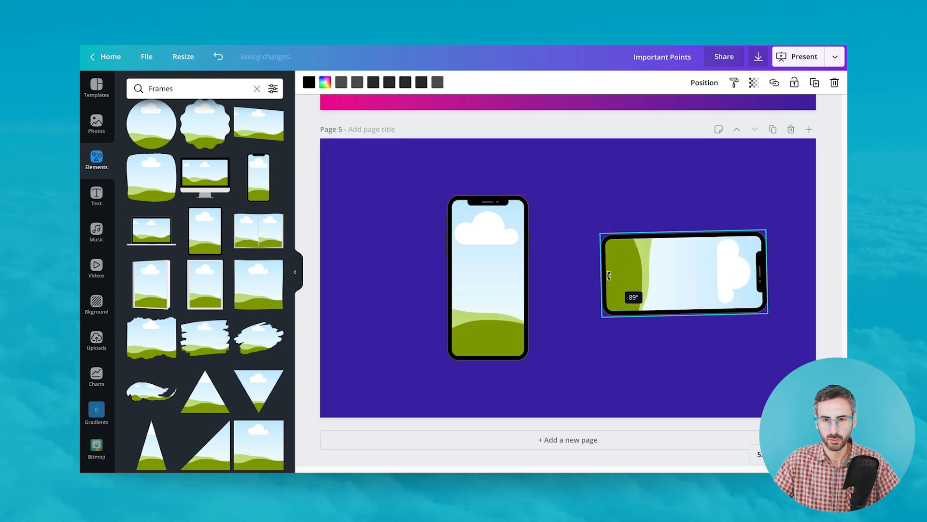
- Drag the upright and sideways phone frames closer together, side by side
left_click_drag(683, 272, 651, 290)
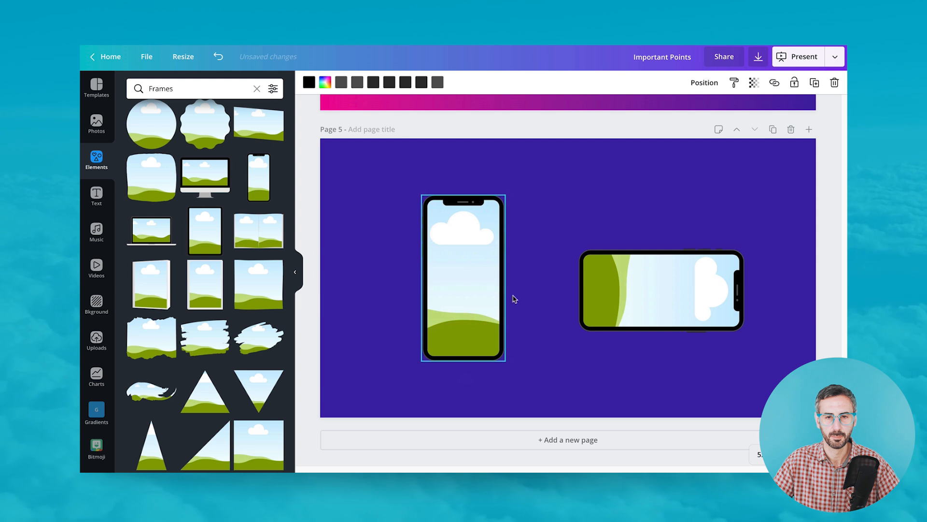
left_click_drag(661, 290, 641, 272)
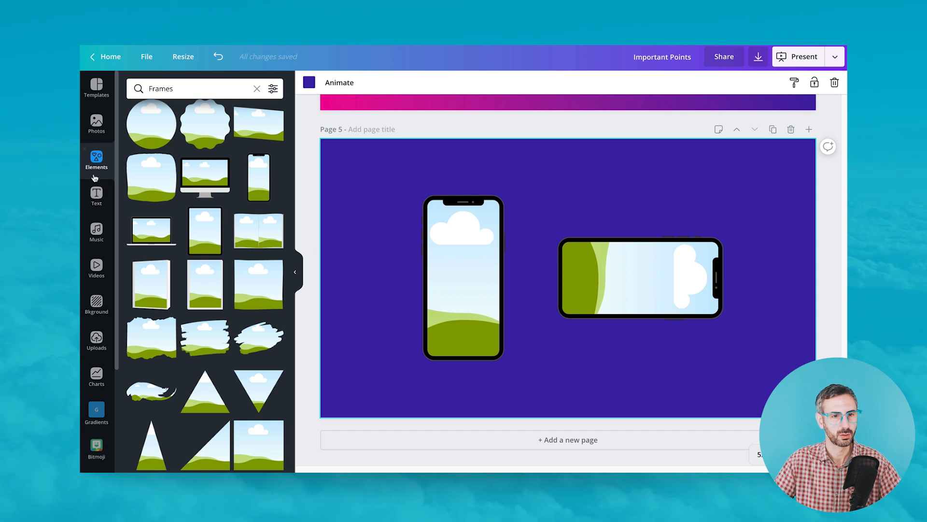
mouse_move(88, 180)
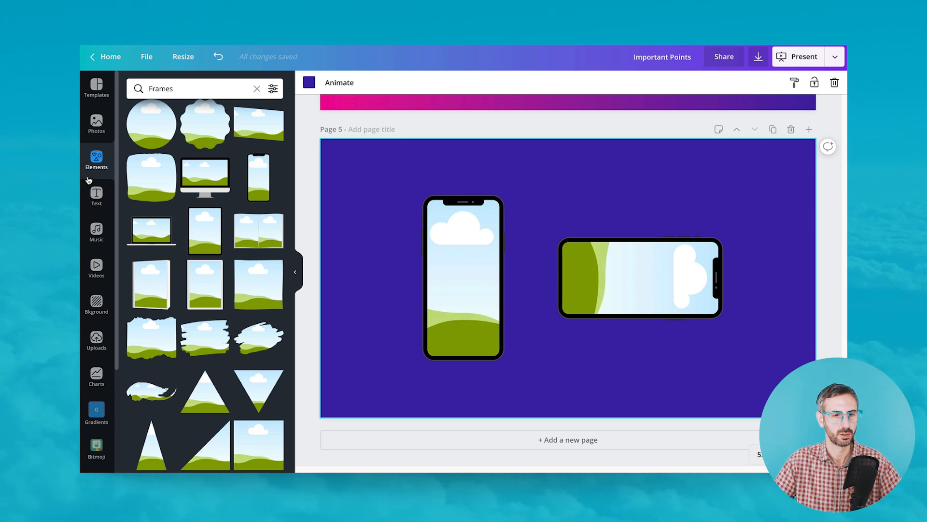
- Place the snowy mountain stock video in the upright phone frame and preview playback
left_click(96, 267)
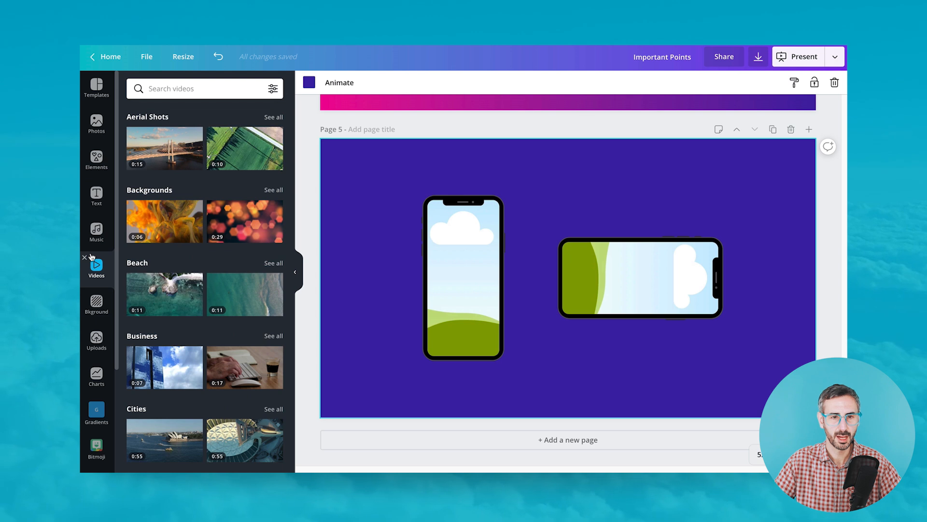
scroll("down", 3)
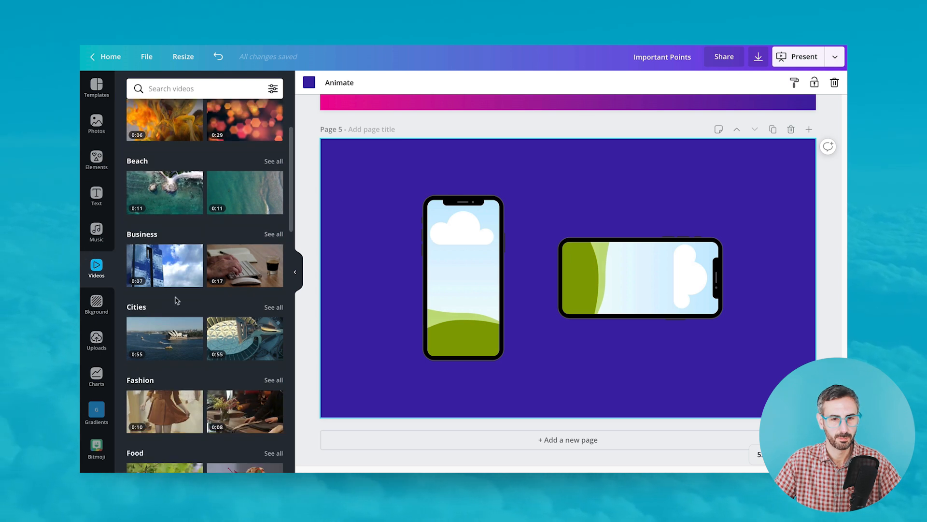
scroll("down", 3)
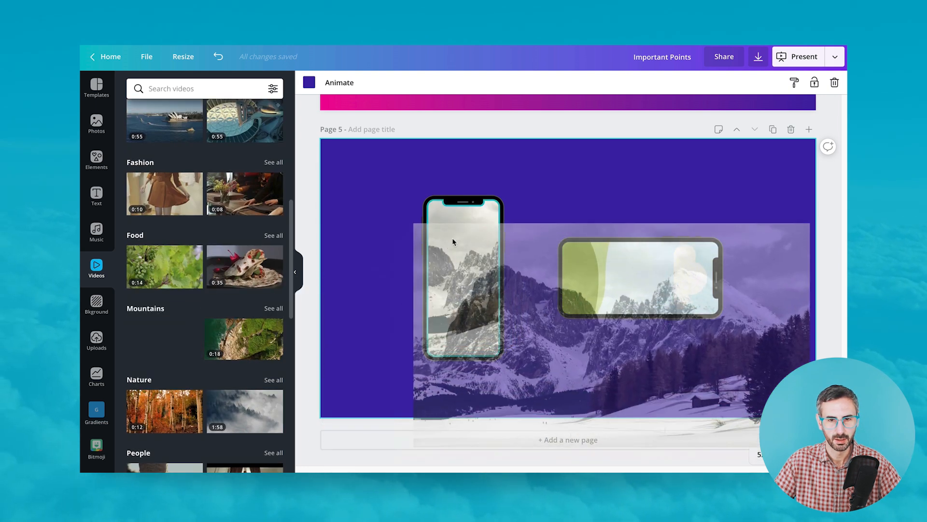
left_click(463, 279)
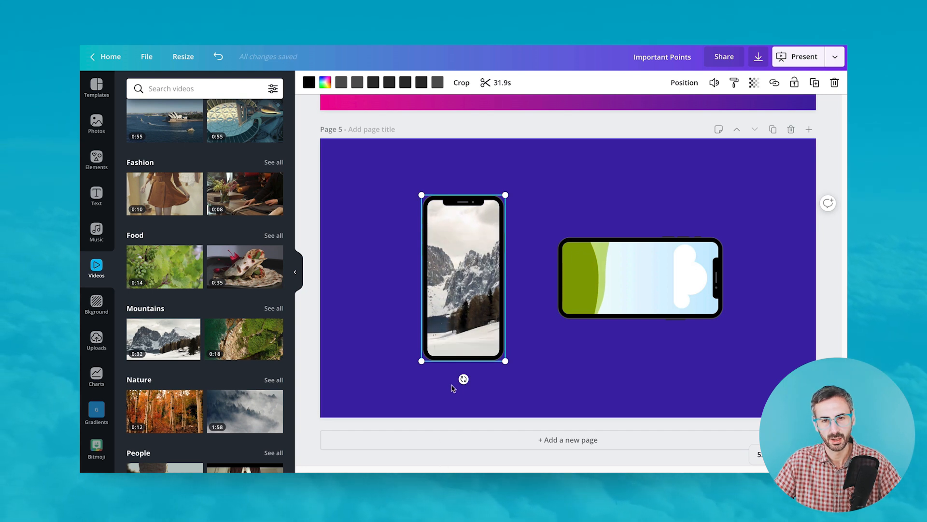
left_click(463, 278)
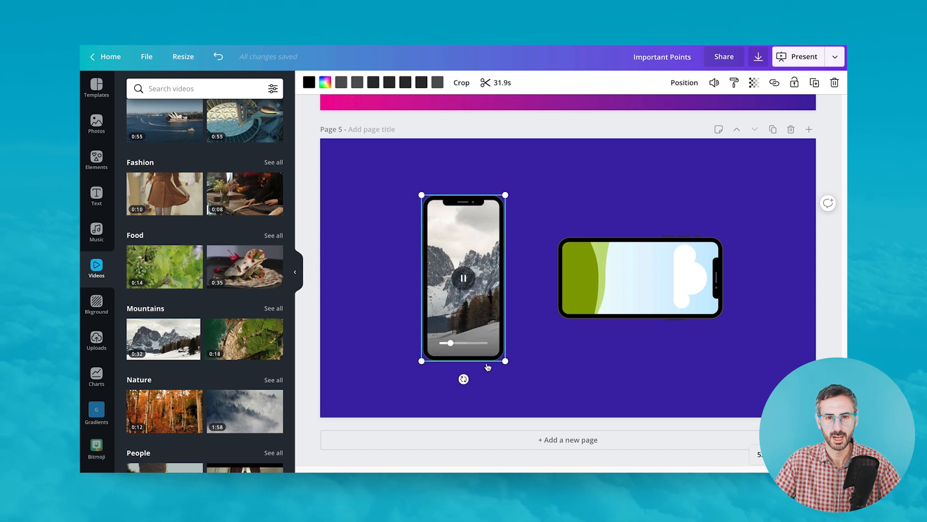
left_click(463, 278)
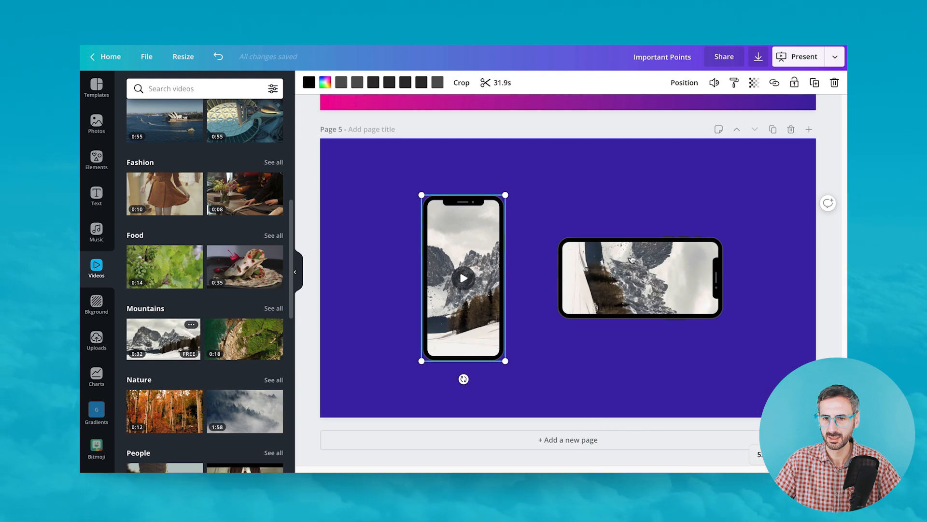
left_click(640, 278)
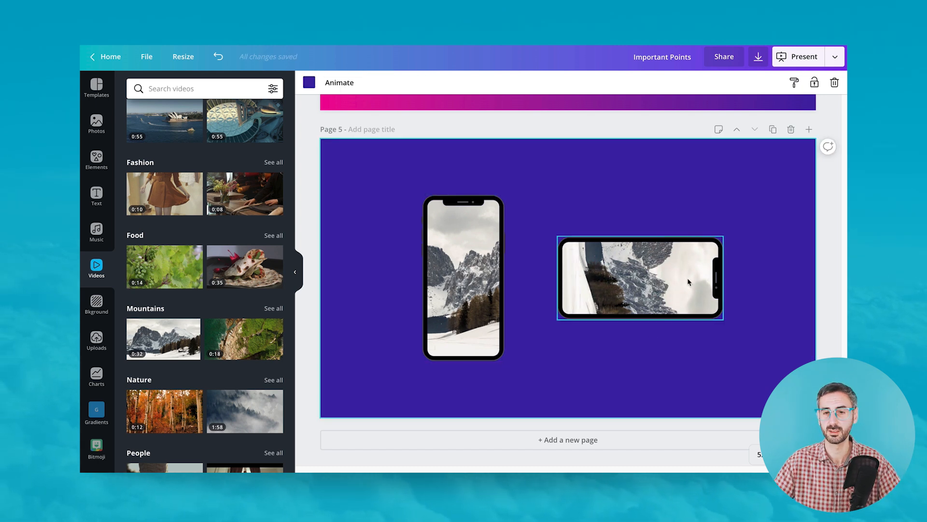
- Select the sideways phone frame, deselect to check its mountain video, then reselect it
left_click(640, 279)
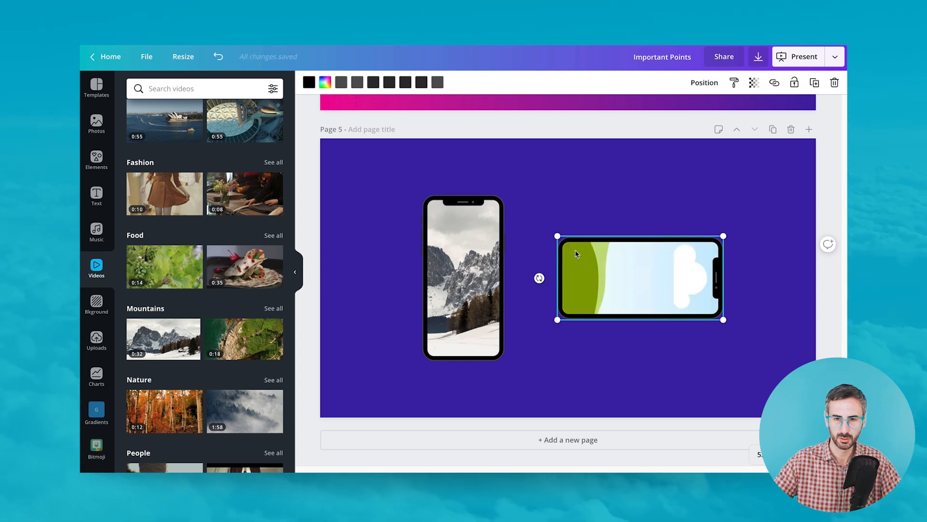
mouse_move(546, 198)
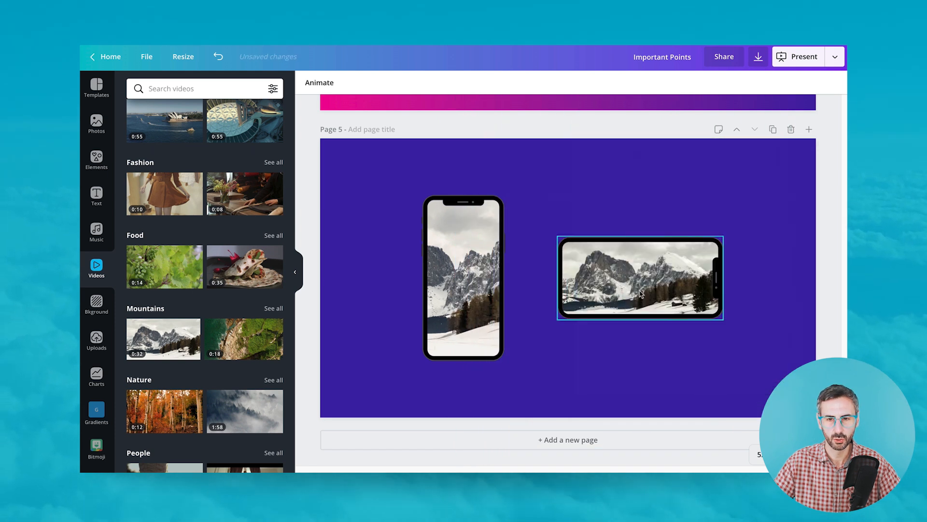
left_click(573, 386)
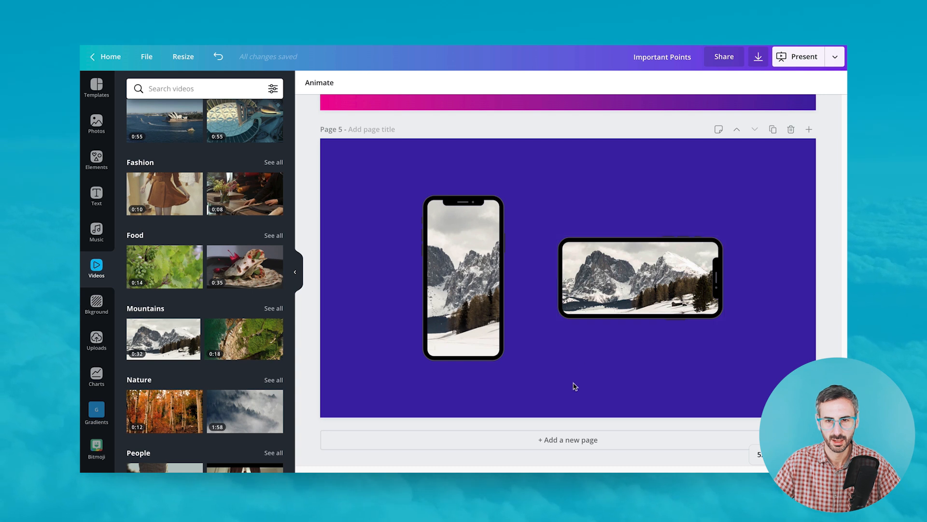
left_click(640, 279)
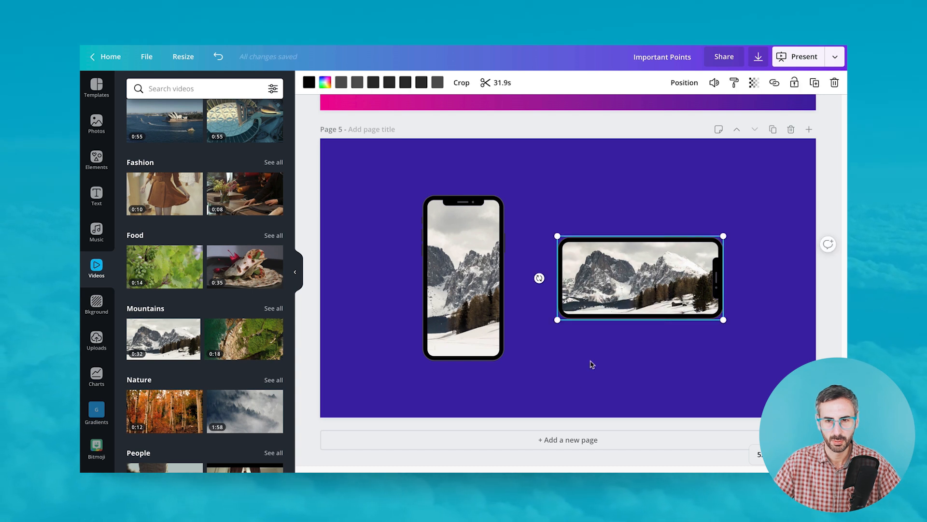